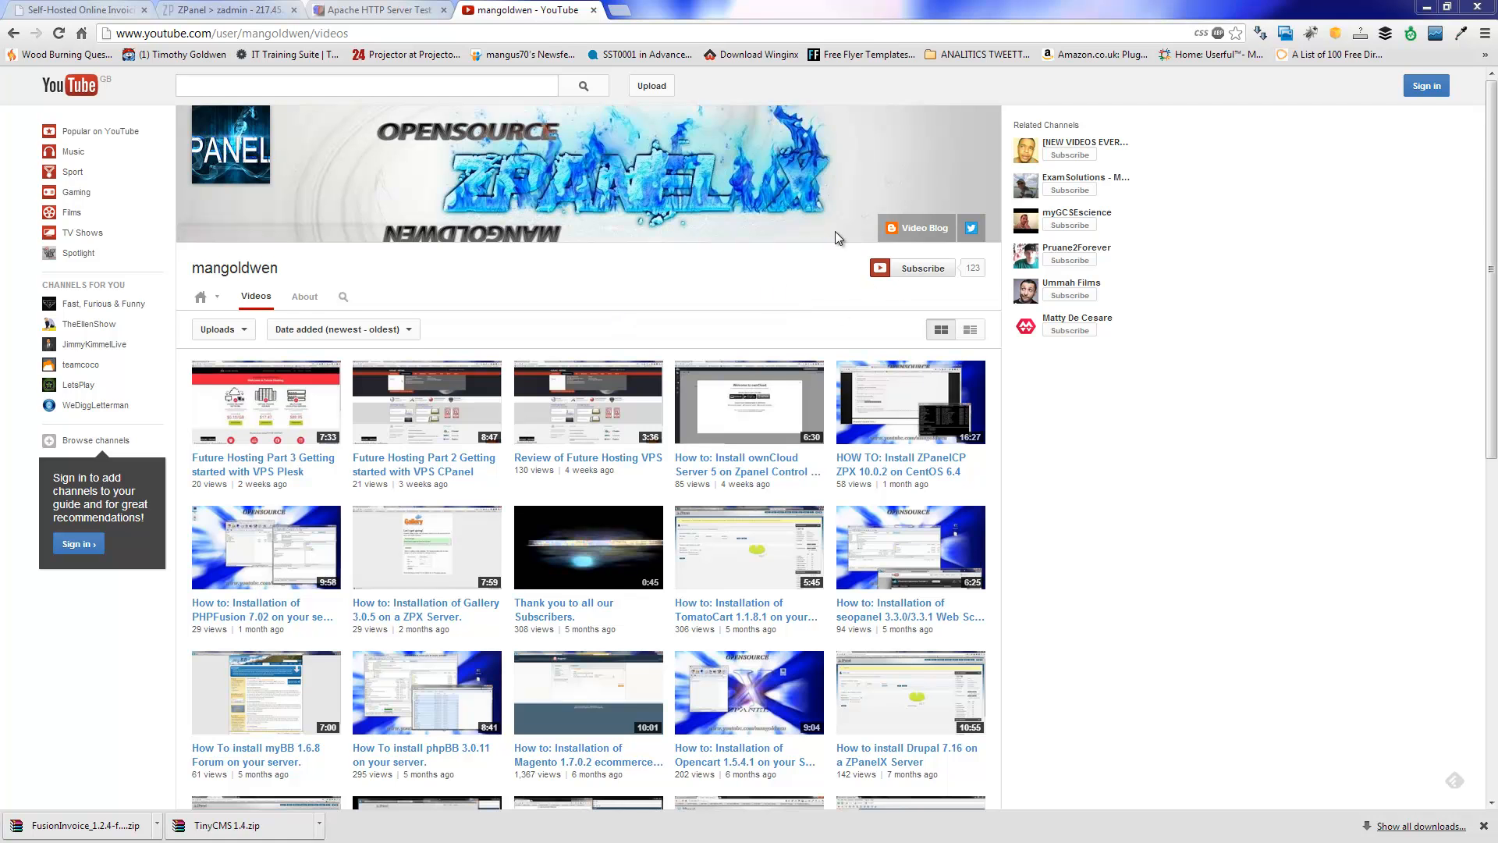
pyautogui.moveTo(916, 229)
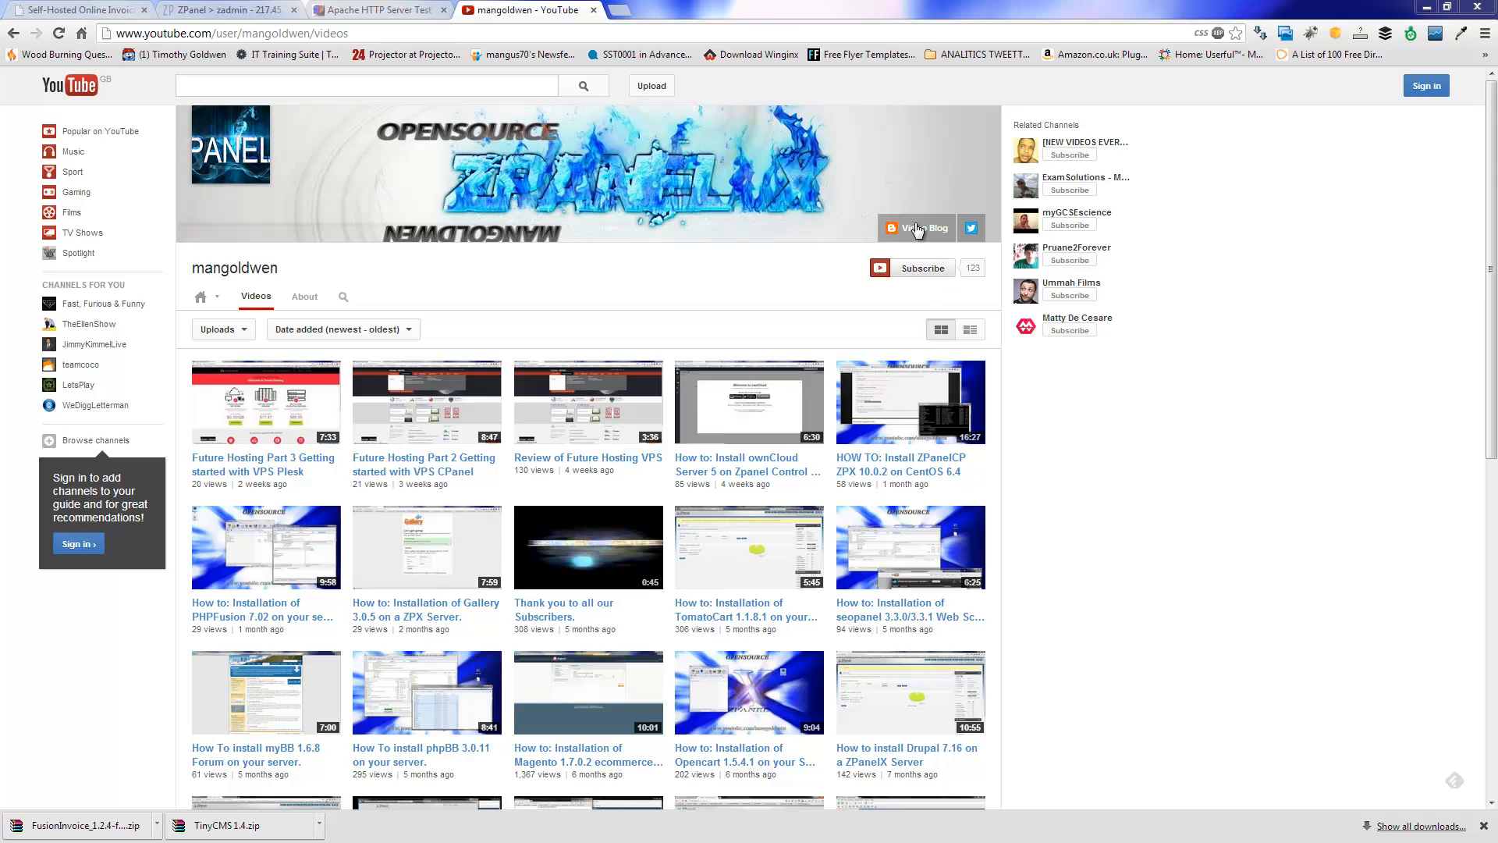
pyautogui.moveTo(971, 228)
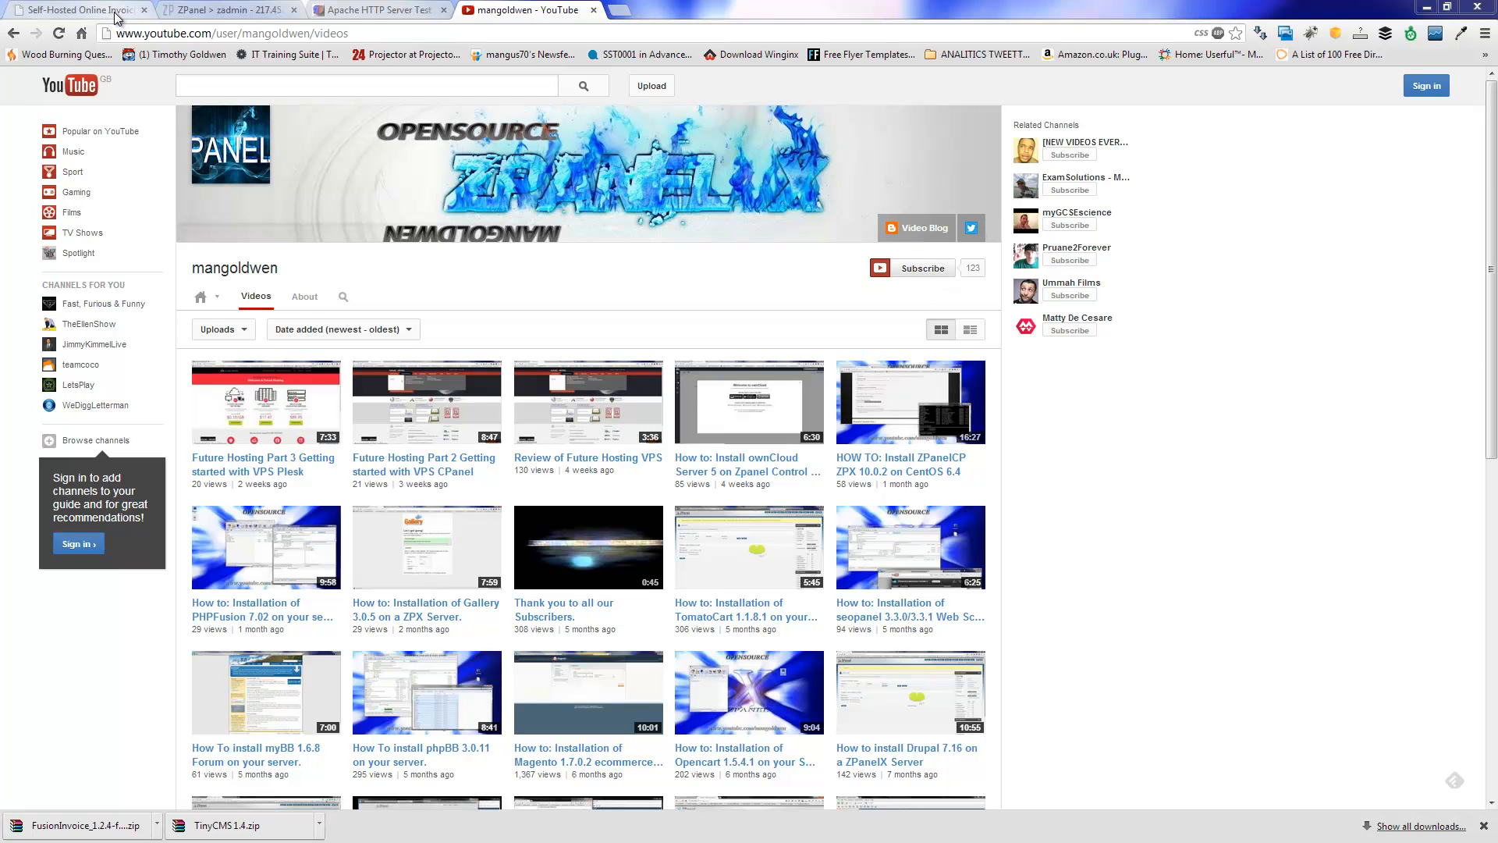
# - Navigate the FusionInvoice site to the Download page showing 1.2.4-beta and its release notes
pyautogui.click(76, 9)
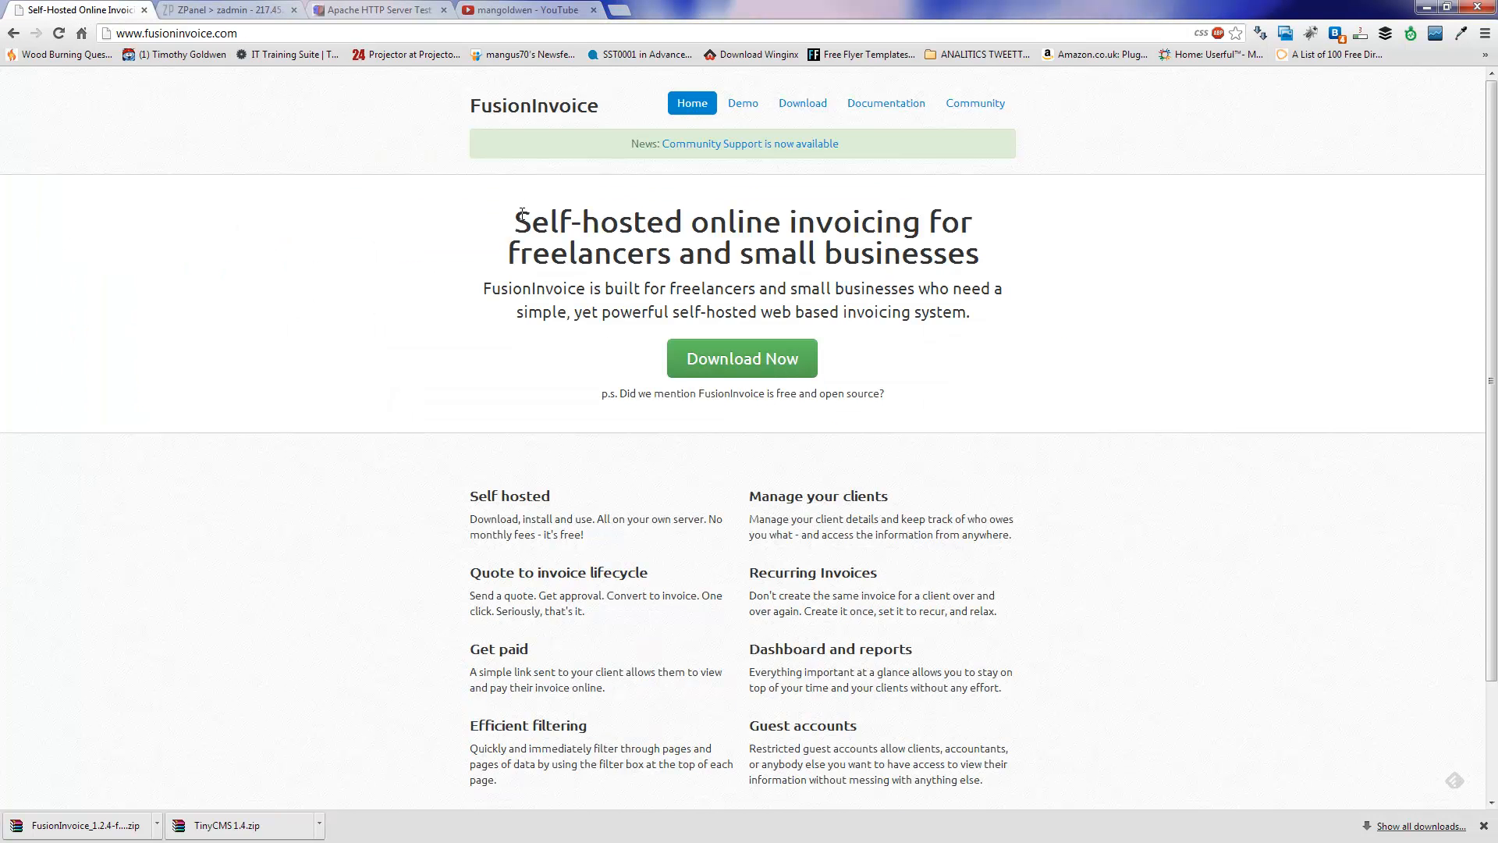
pyautogui.moveTo(516, 220); pyautogui.dragTo(822, 254)
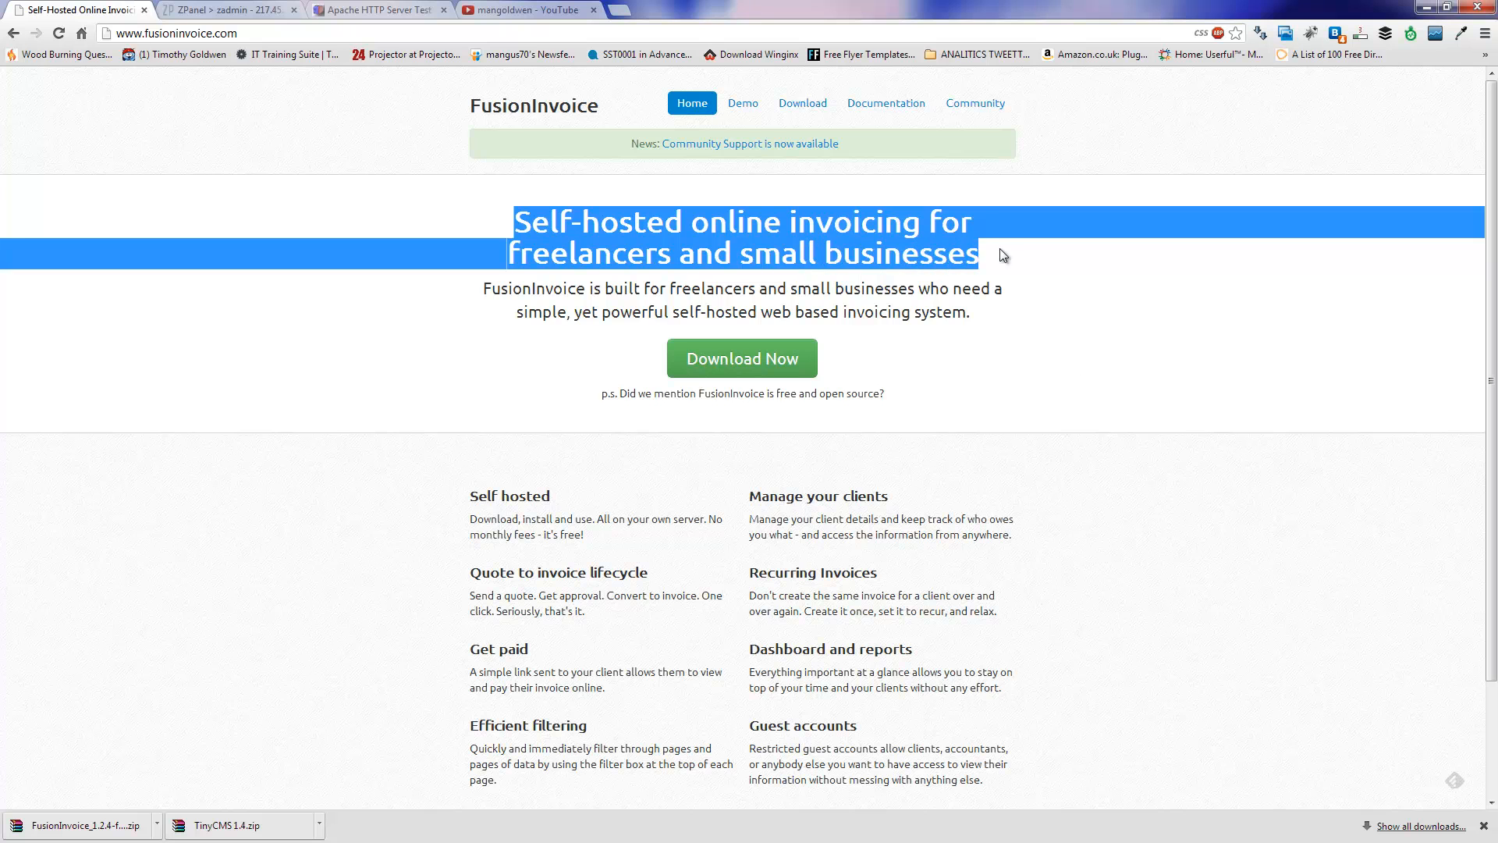
pyautogui.click(1093, 389)
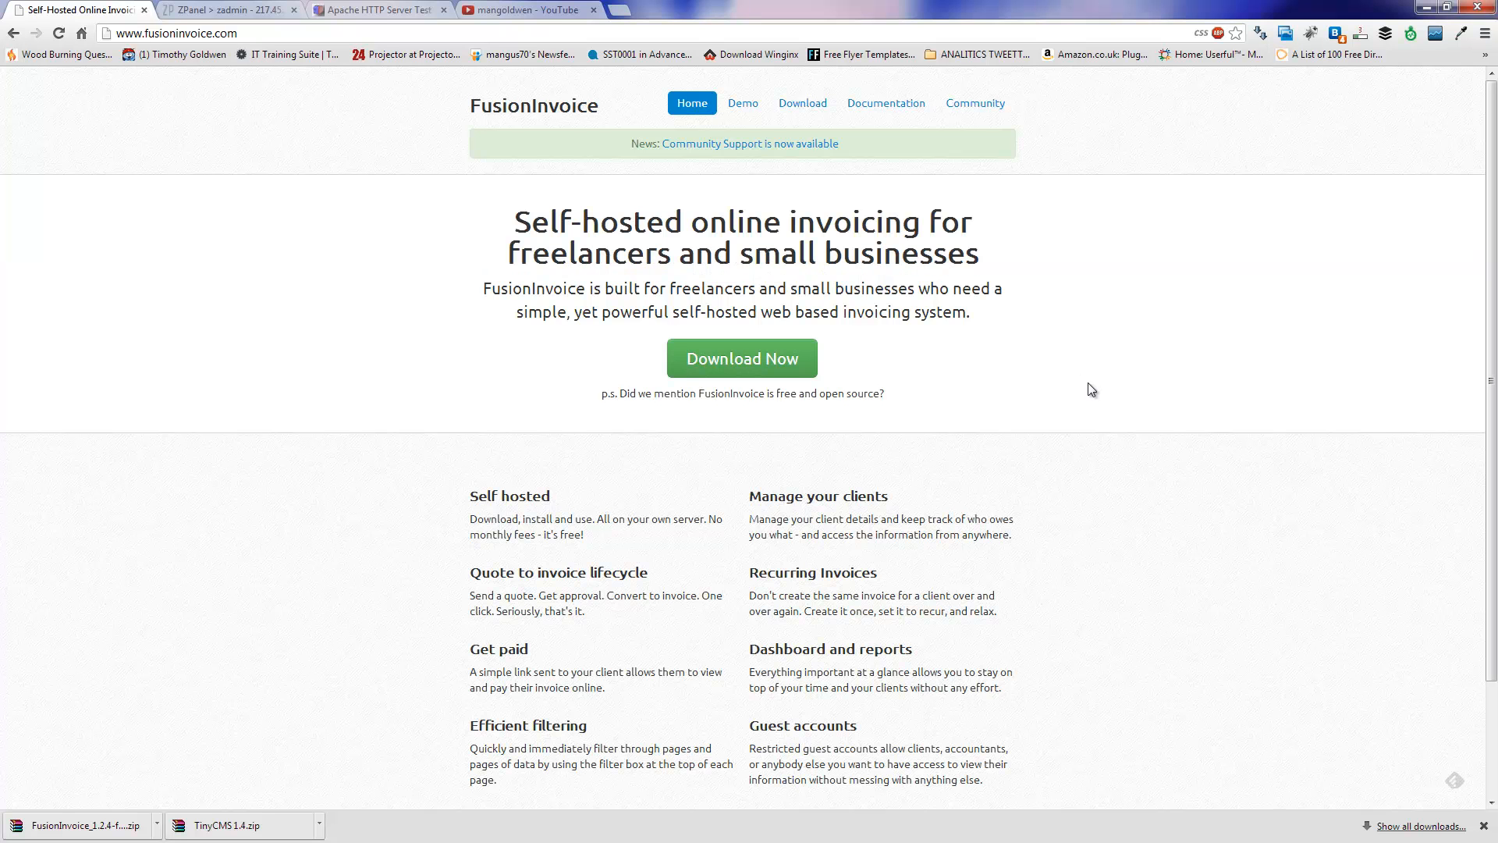
pyautogui.click(802, 103)
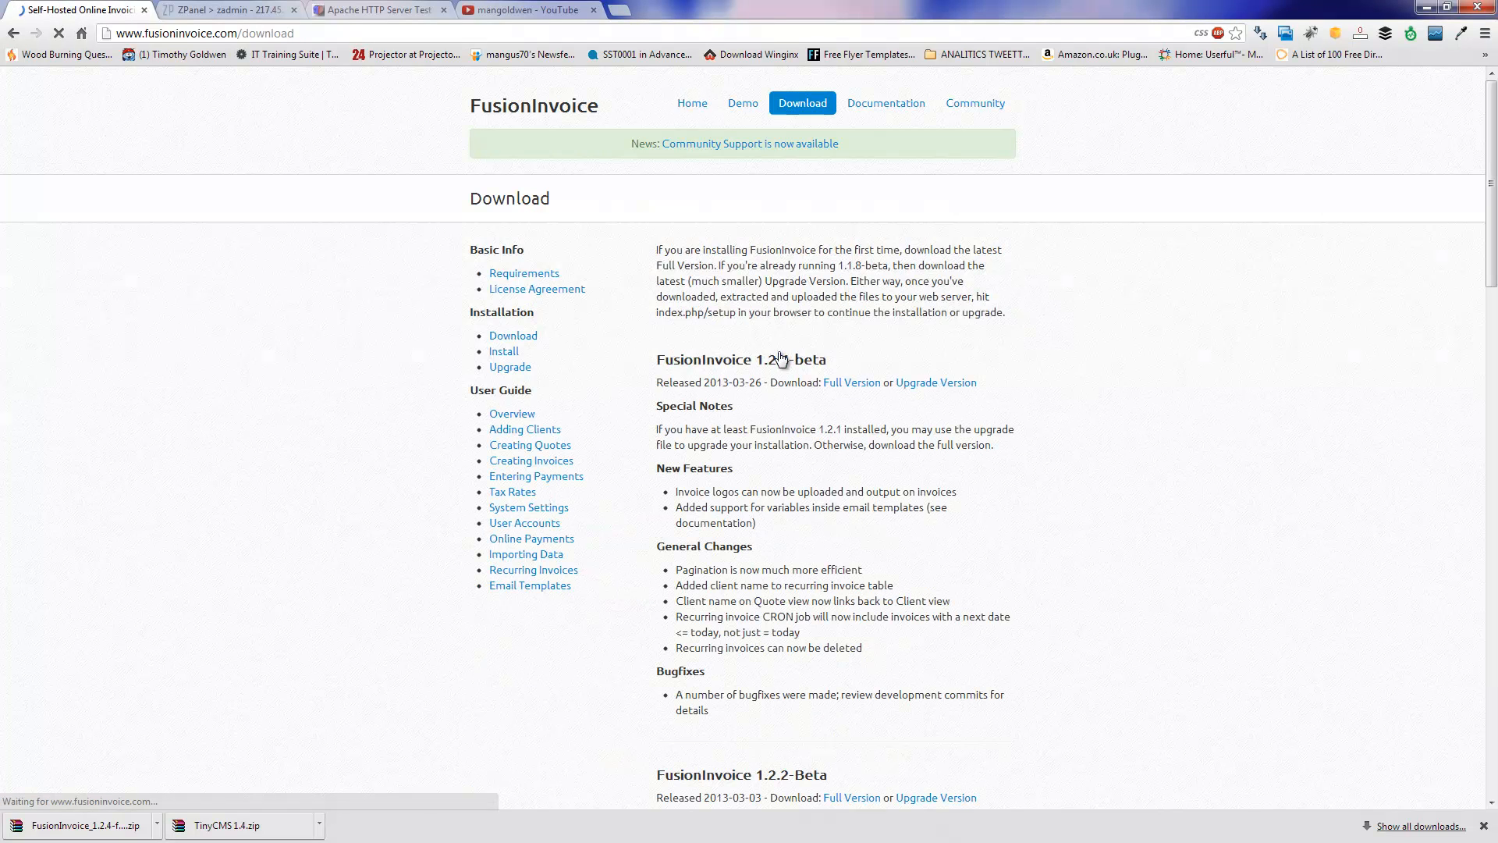
pyautogui.click(850, 383)
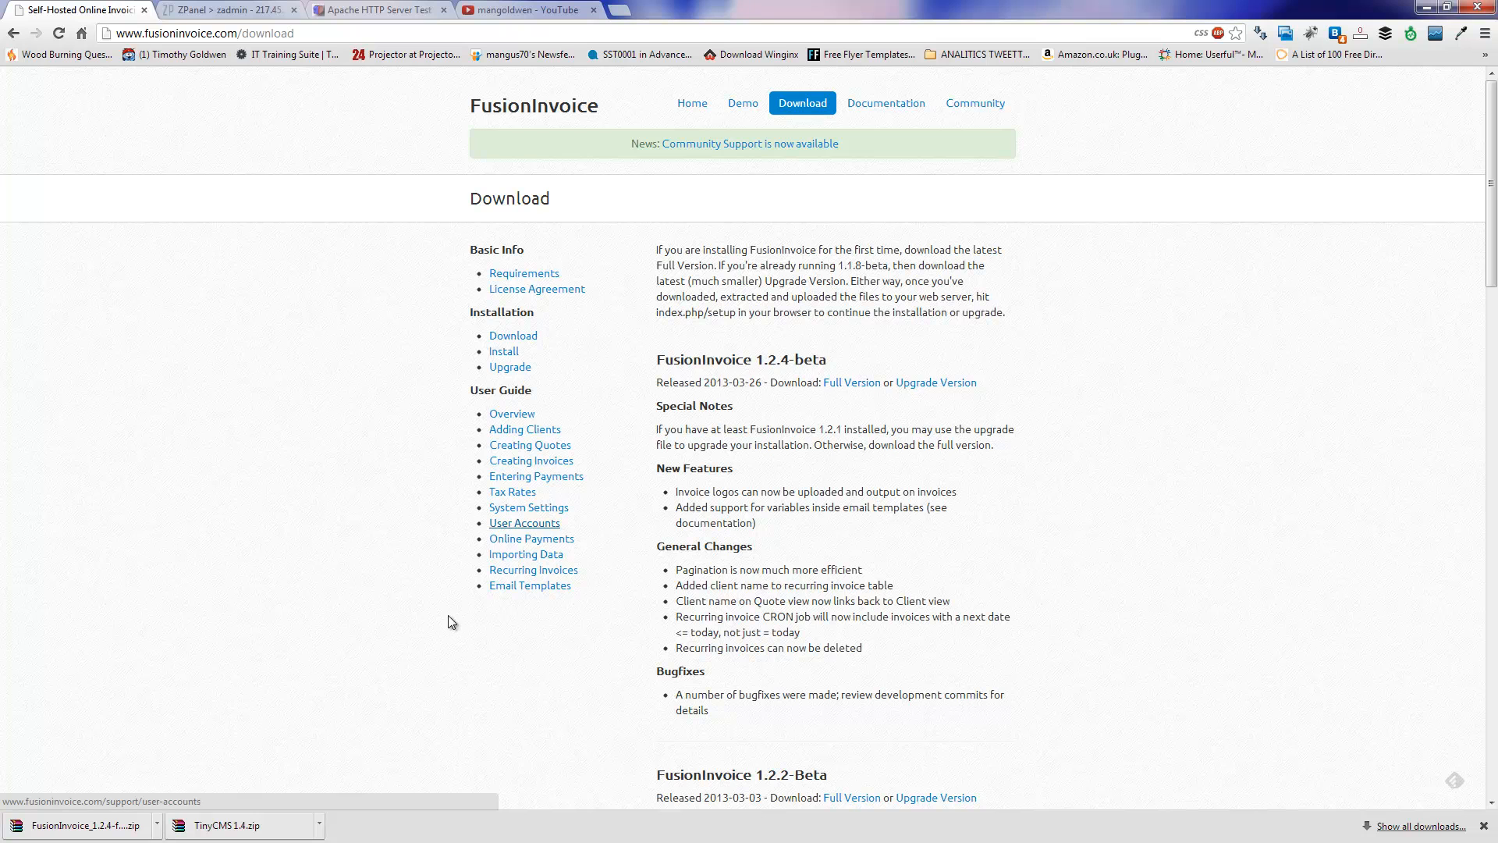
pyautogui.moveTo(290, 543)
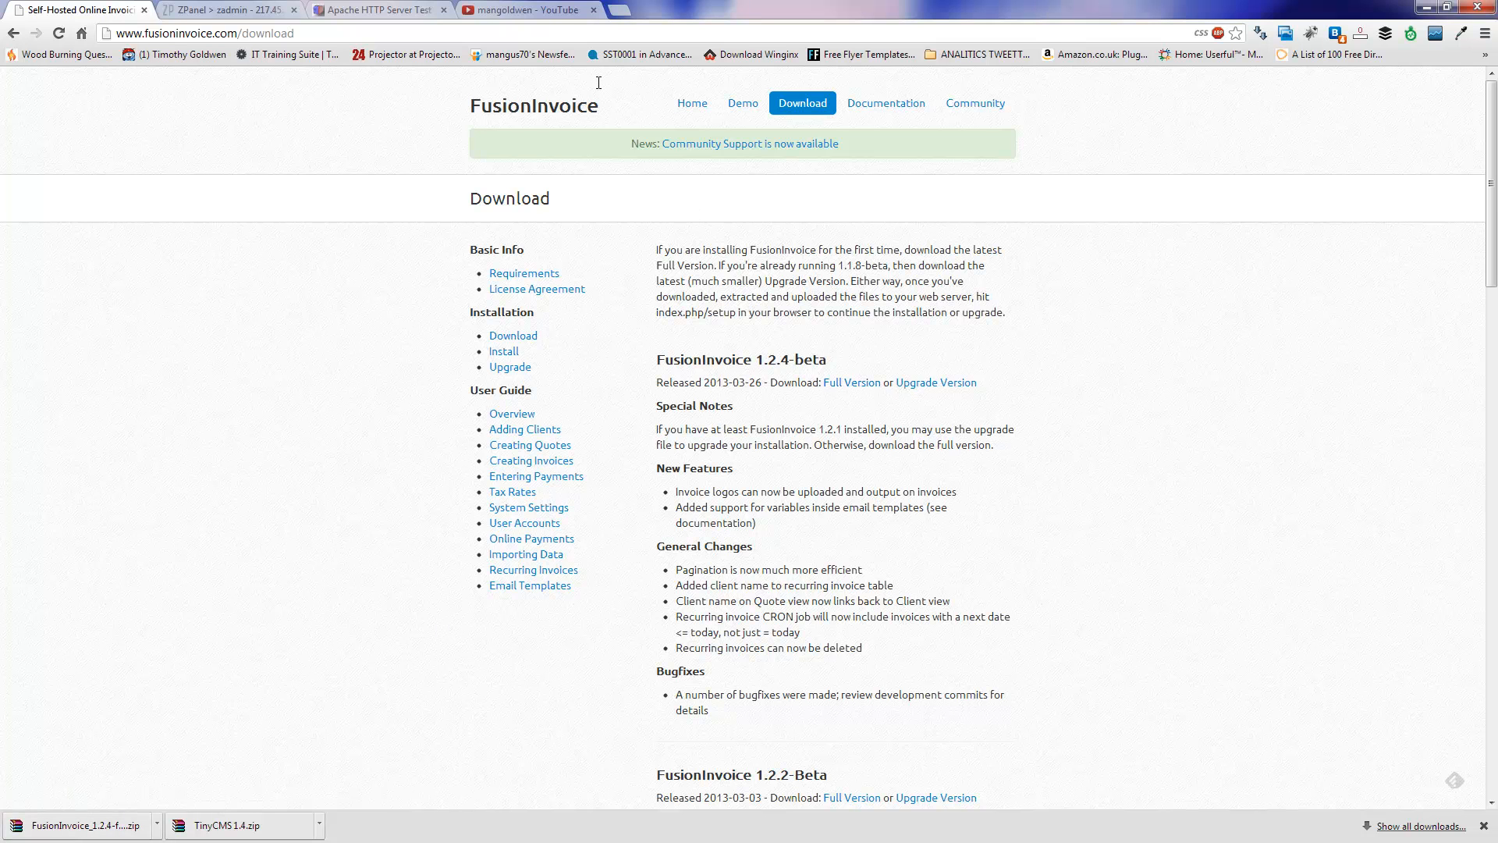
pyautogui.click(692, 103)
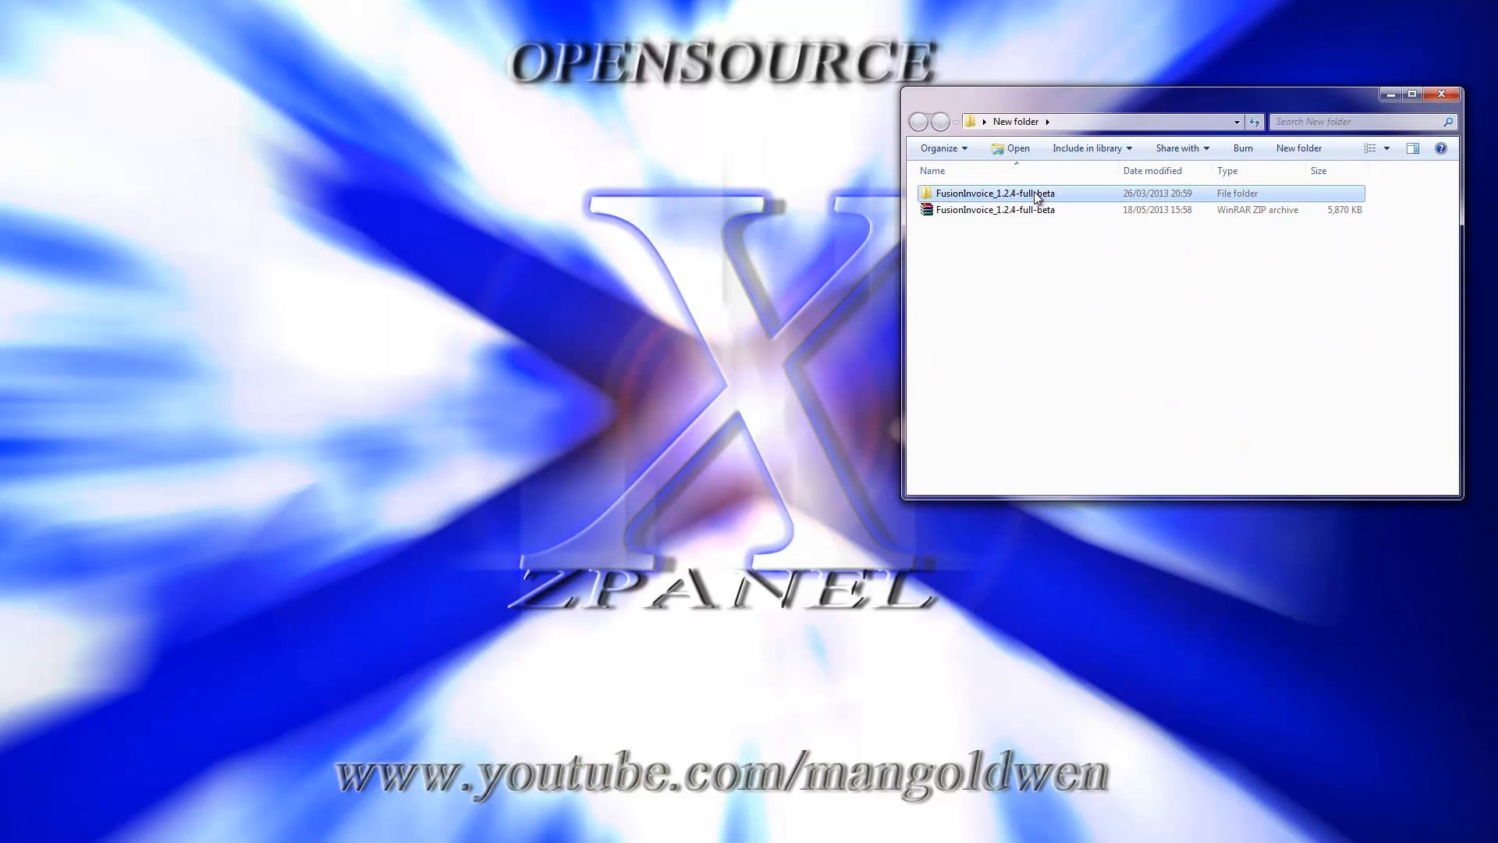
# - Browse into the extracted FusionInvoice_1.2.4-full-beta folder with application, assets, system and uploads
pyautogui.doubleClick(994, 194)
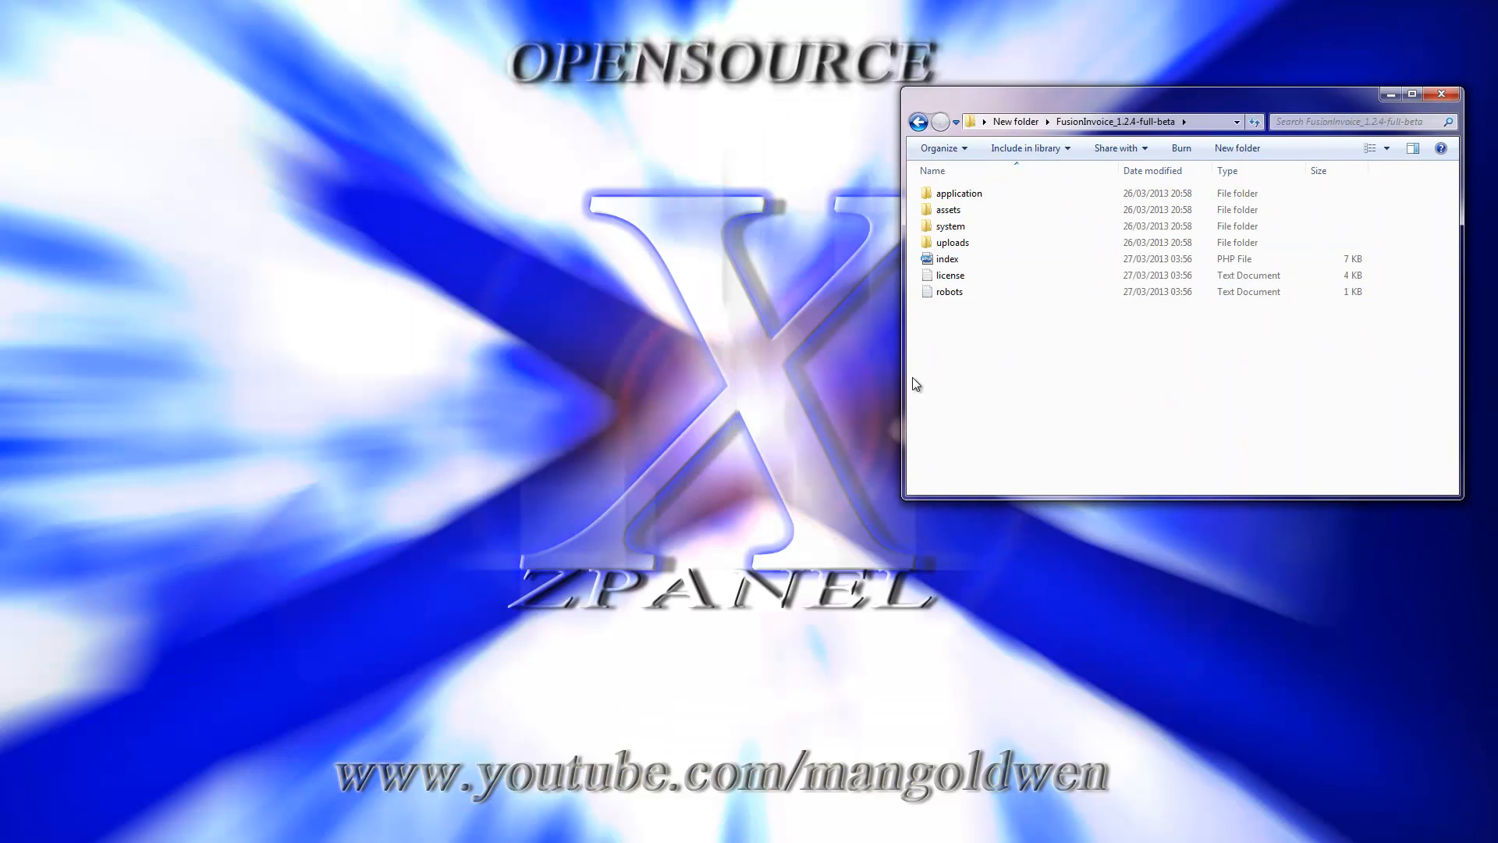
pyautogui.doubleClick(951, 241)
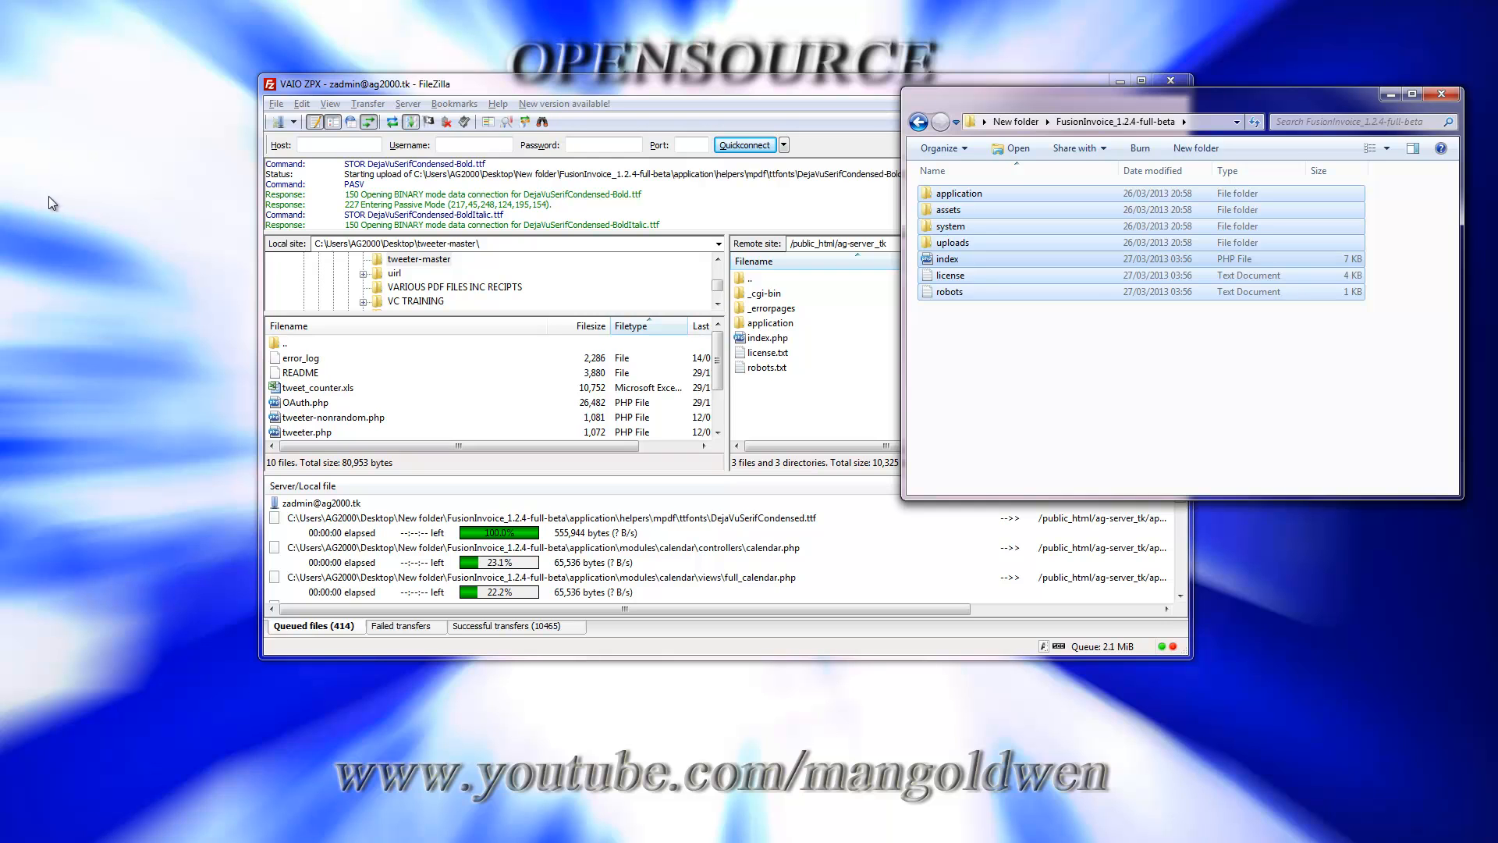
pyautogui.moveTo(59, 159)
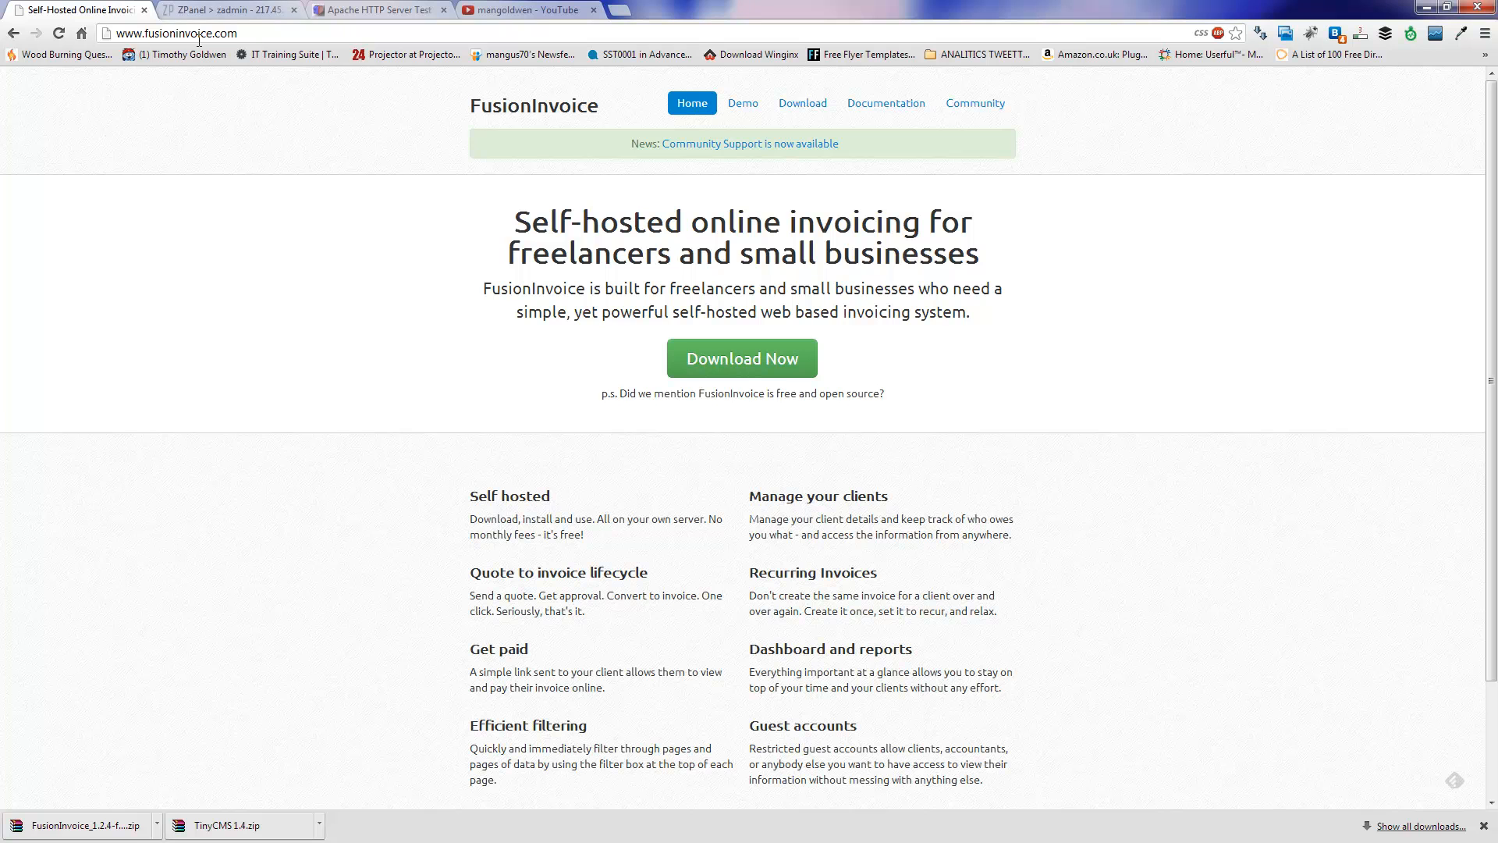
# - Load ag-server.tk in Chrome, revealing the FusionInvoice database connection error
pyautogui.click(379, 10)
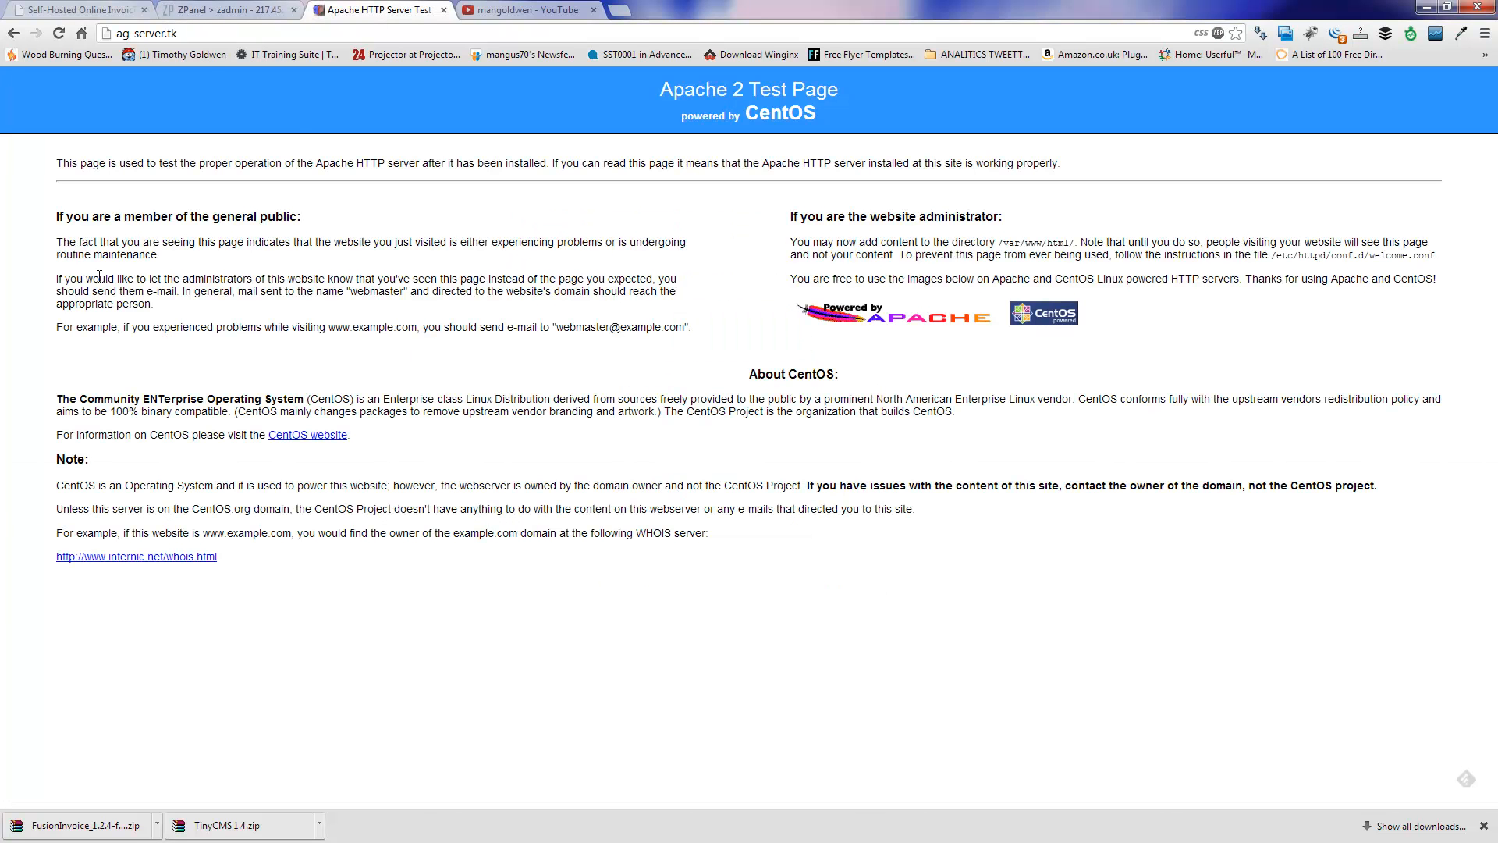
pyautogui.click(58, 33)
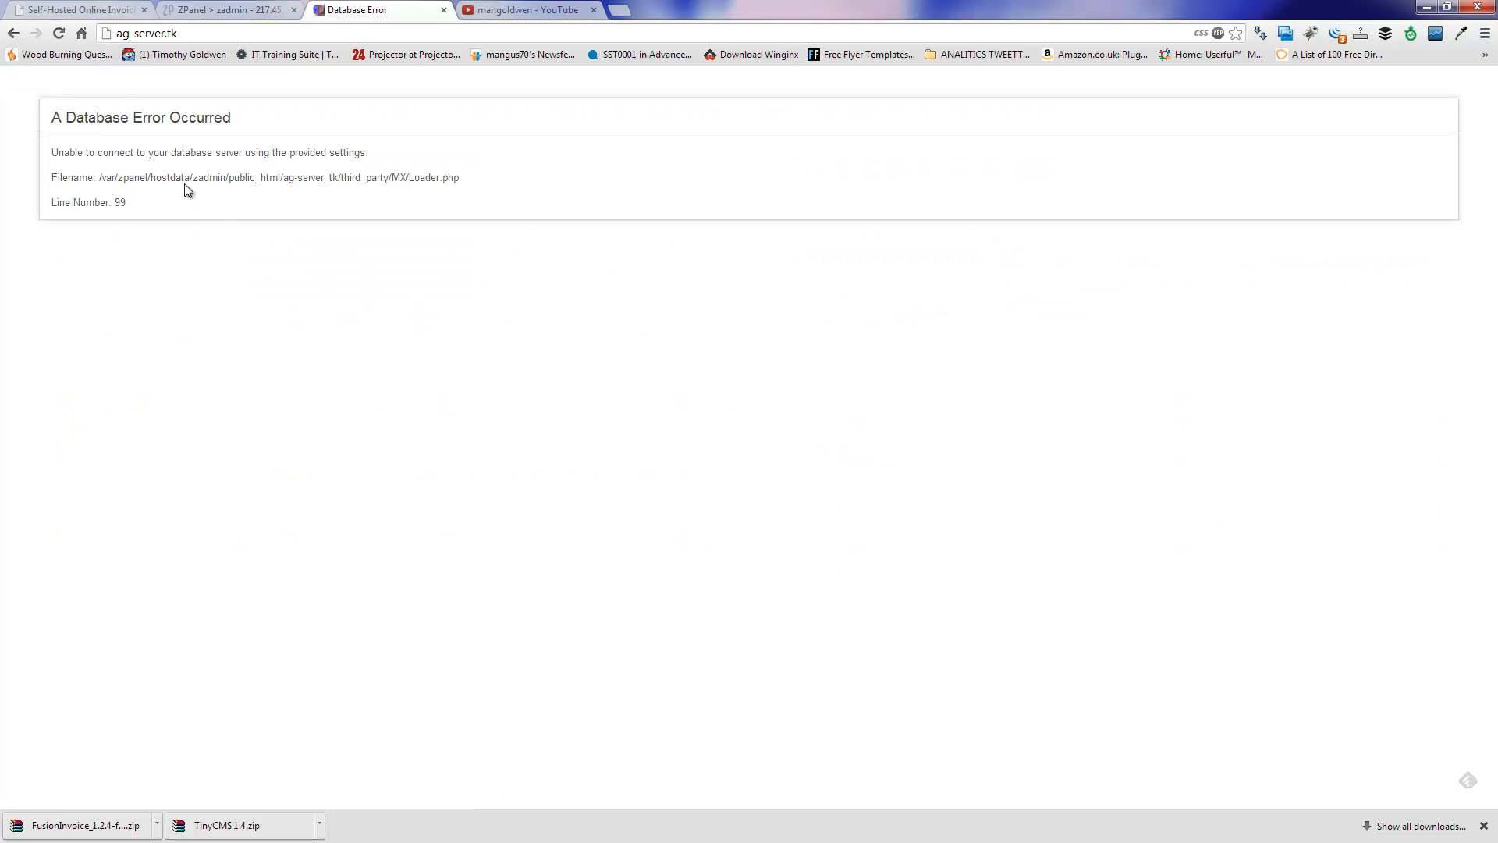
pyautogui.moveTo(390, 178)
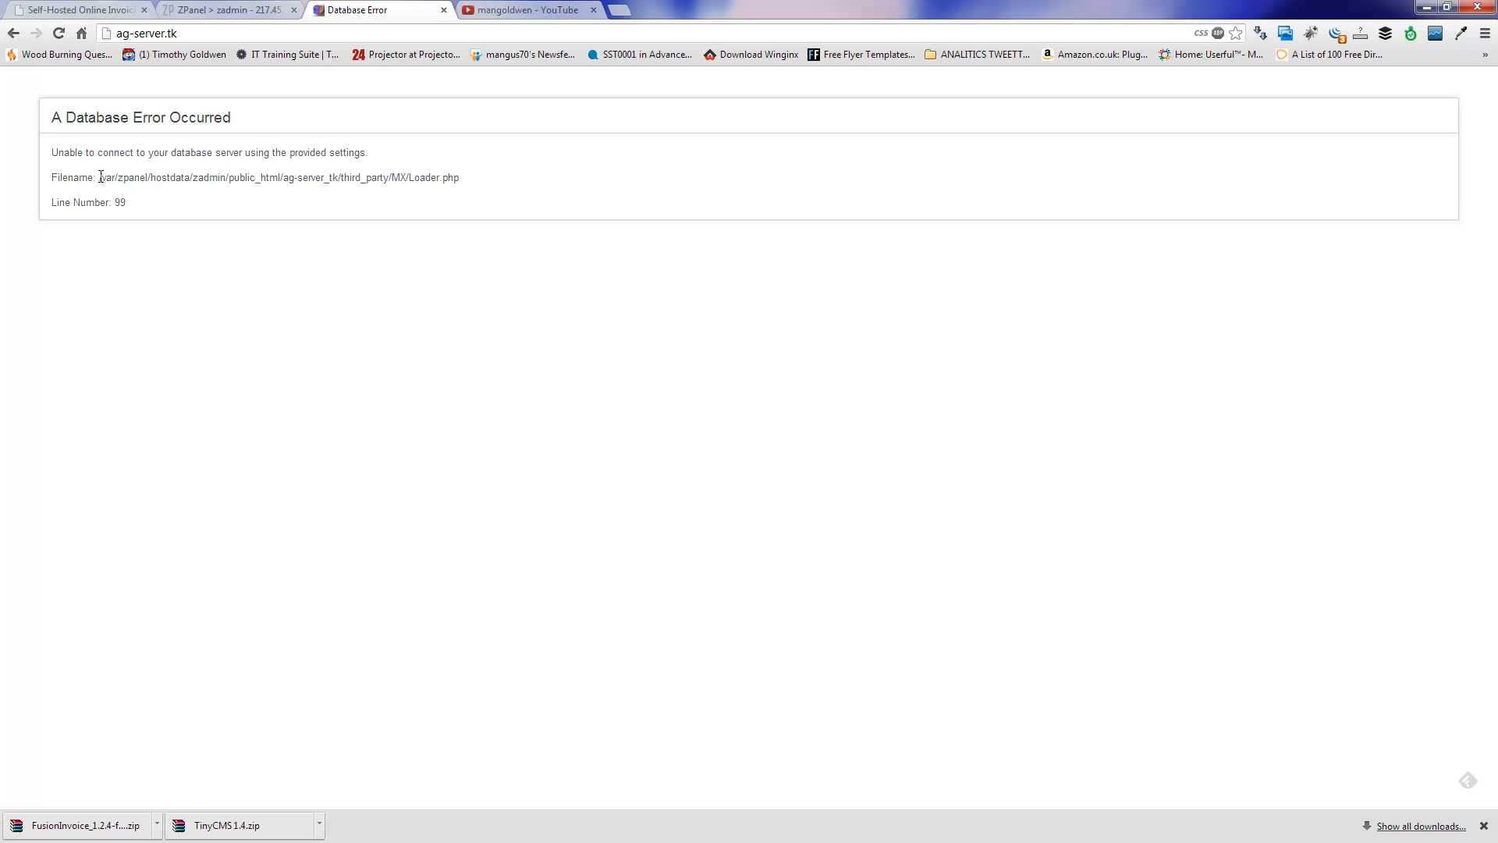
pyautogui.moveTo(99, 176); pyautogui.dragTo(457, 177)
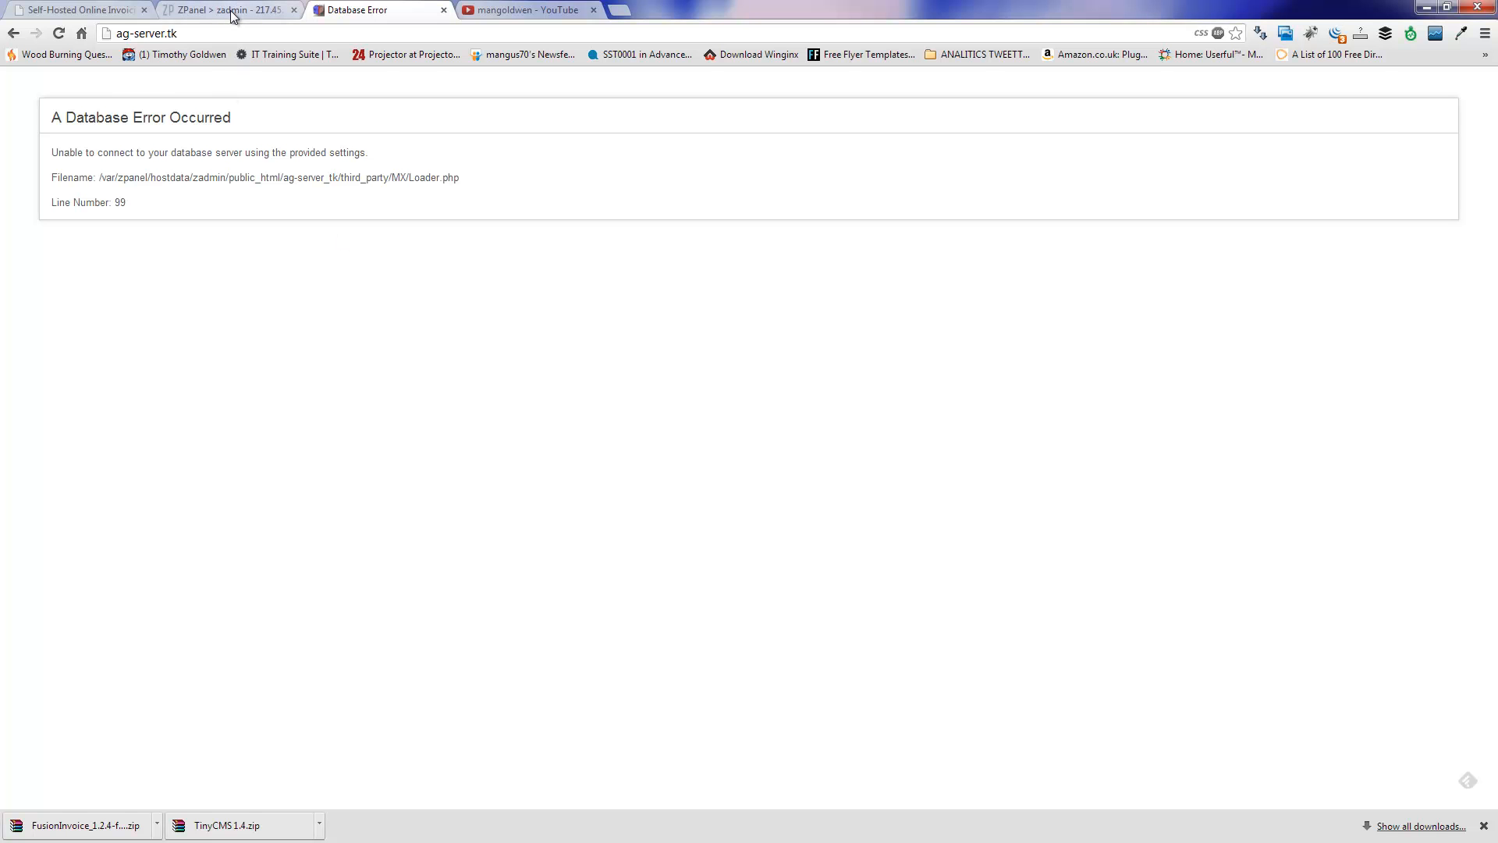
# - In ZPanel MySQL Databases, create a database named fusion (zadmin_fusion)
pyautogui.click(229, 9)
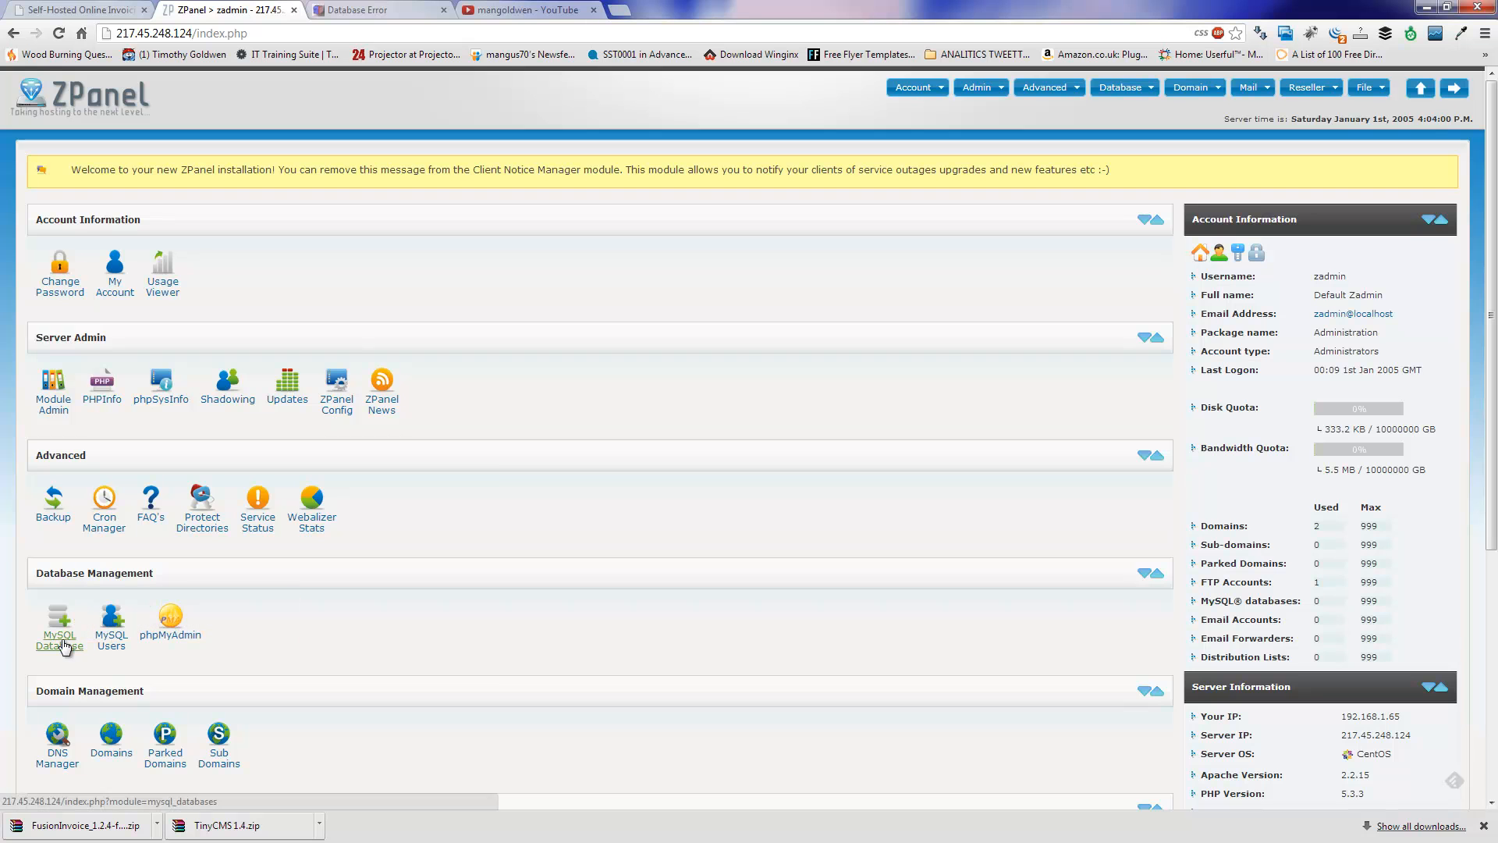
pyautogui.click(60, 621)
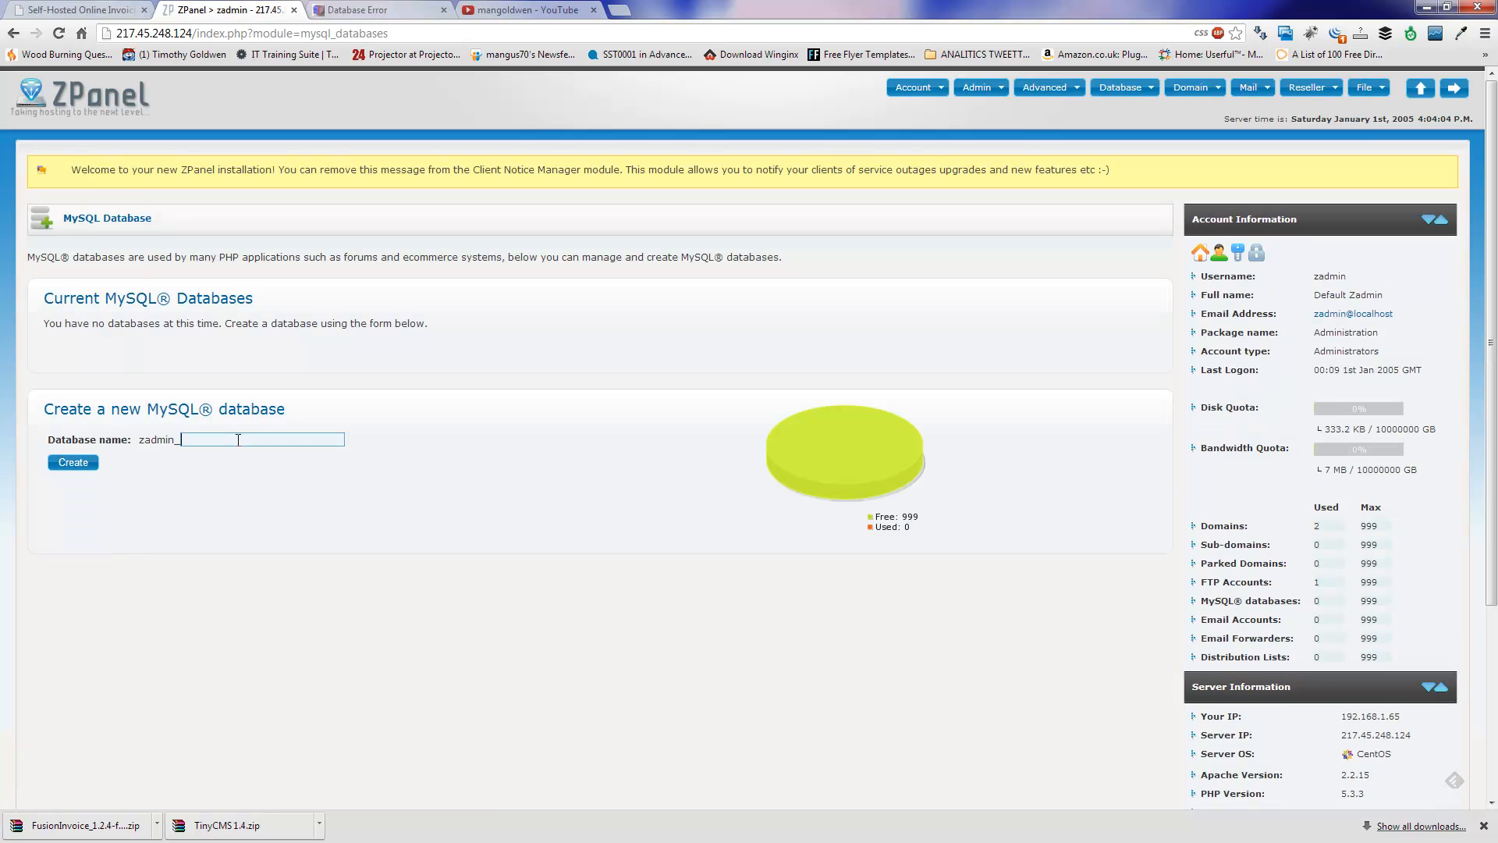
pyautogui.write('fus')
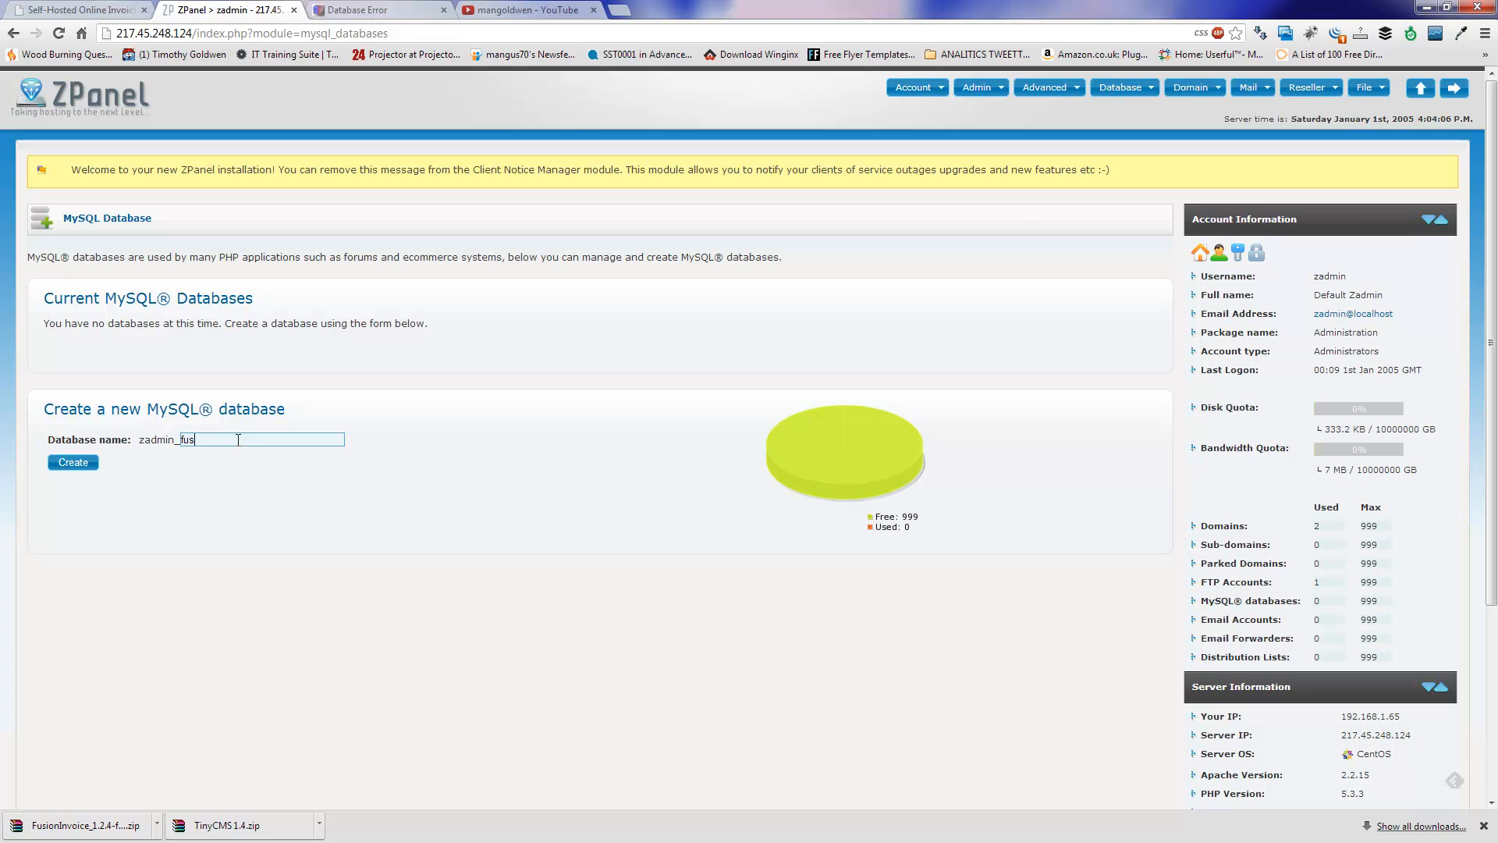
pyautogui.write('ion')
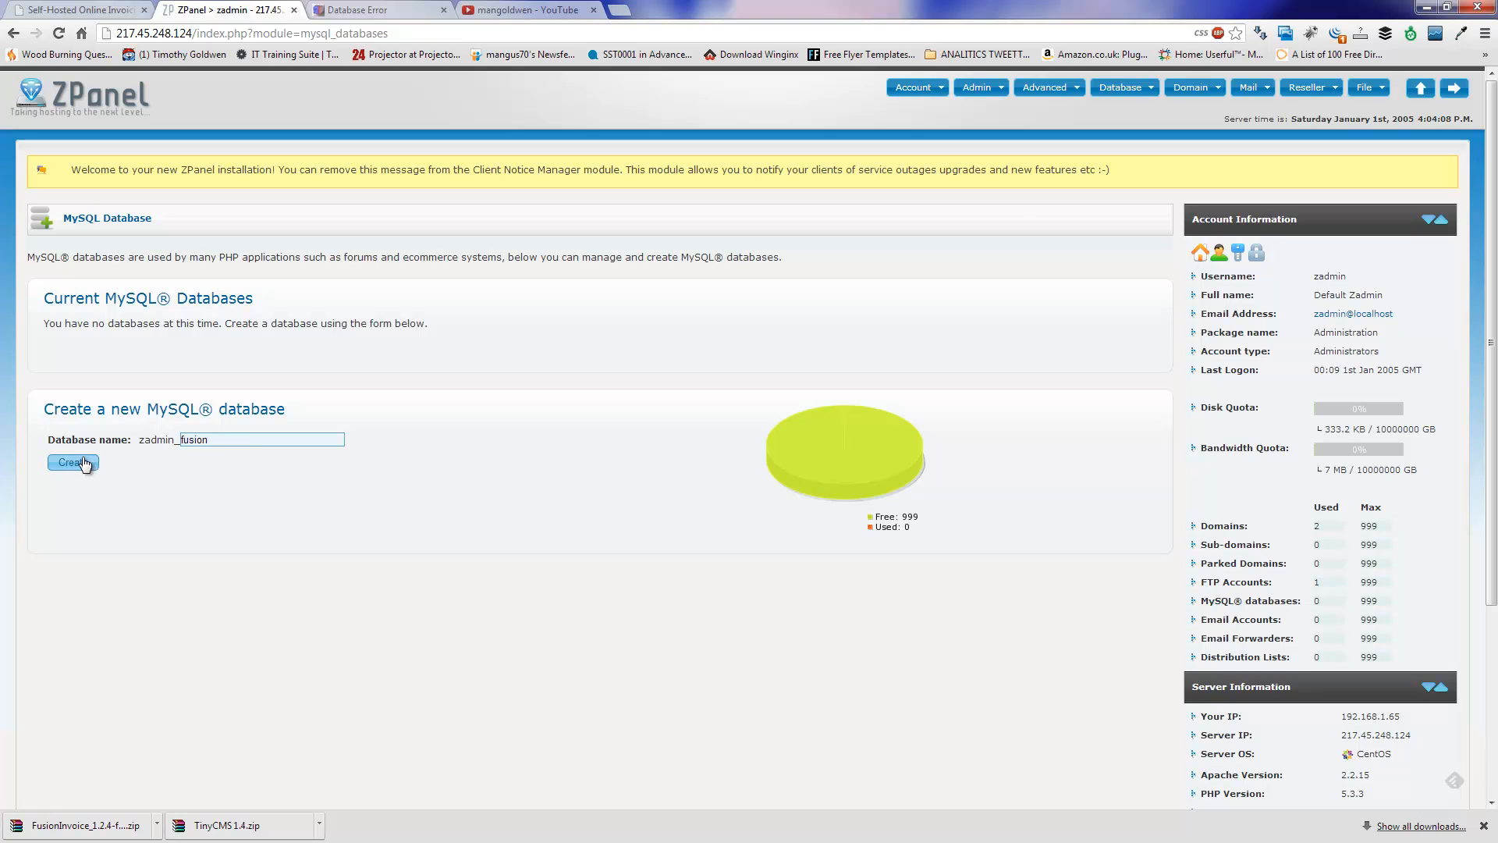
pyautogui.click(73, 461)
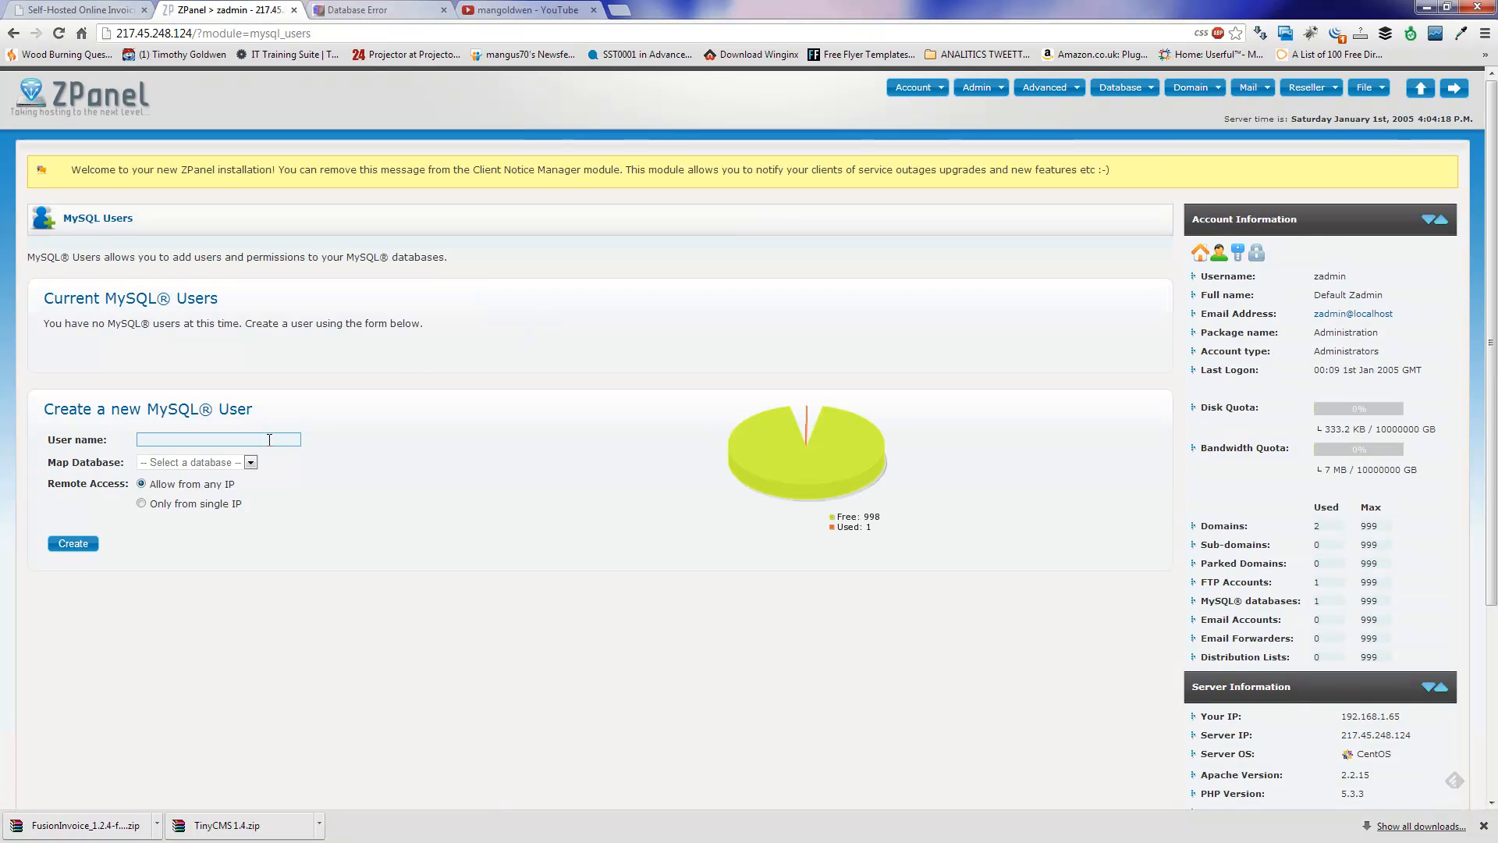
# - Create MySQL user fusion mapped to the zadmin_fusion database
pyautogui.write('fusion')
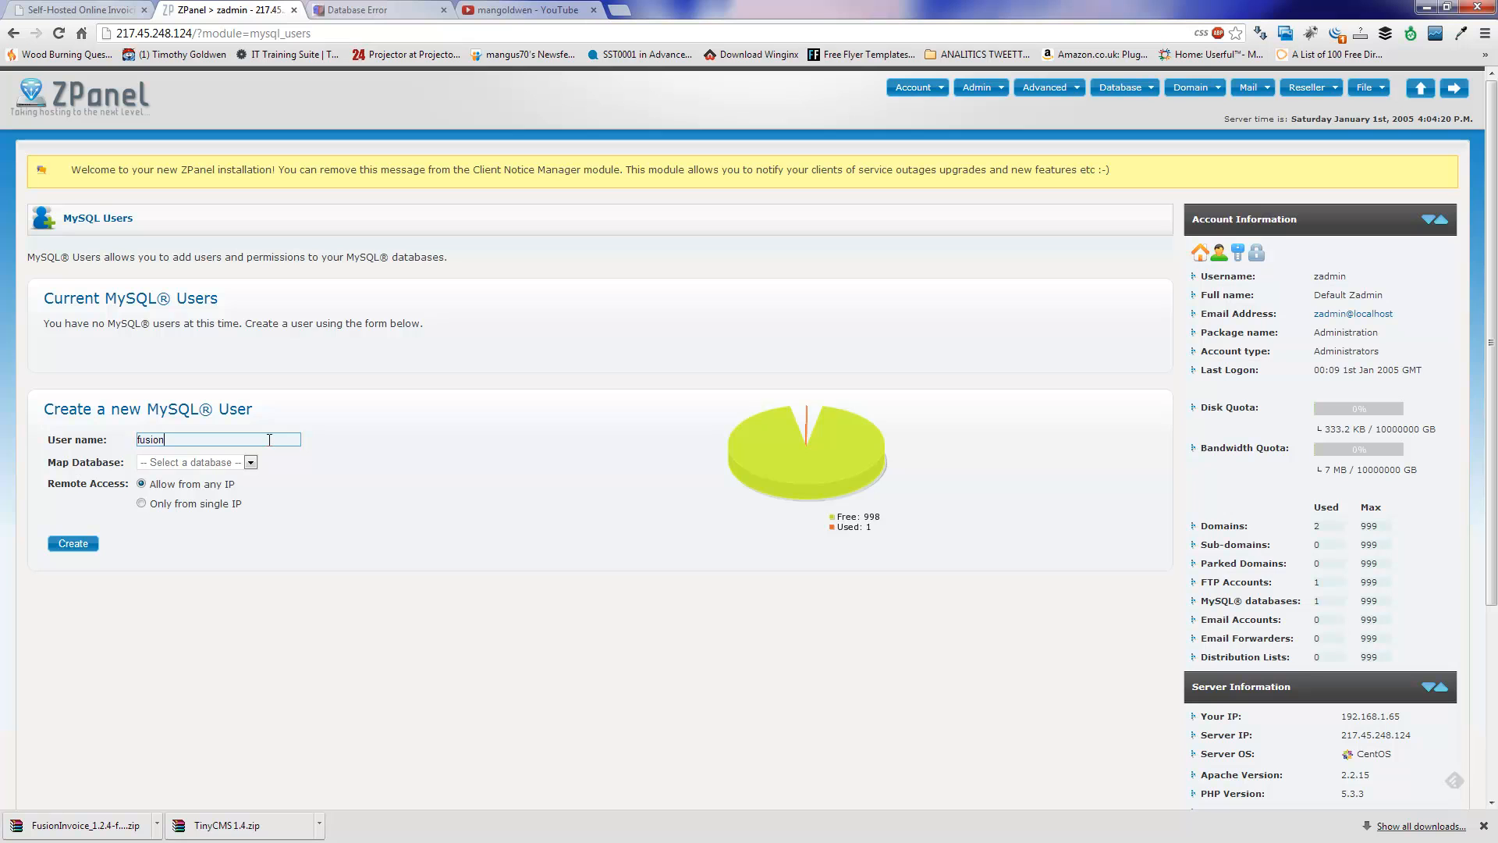
pyautogui.click(197, 462)
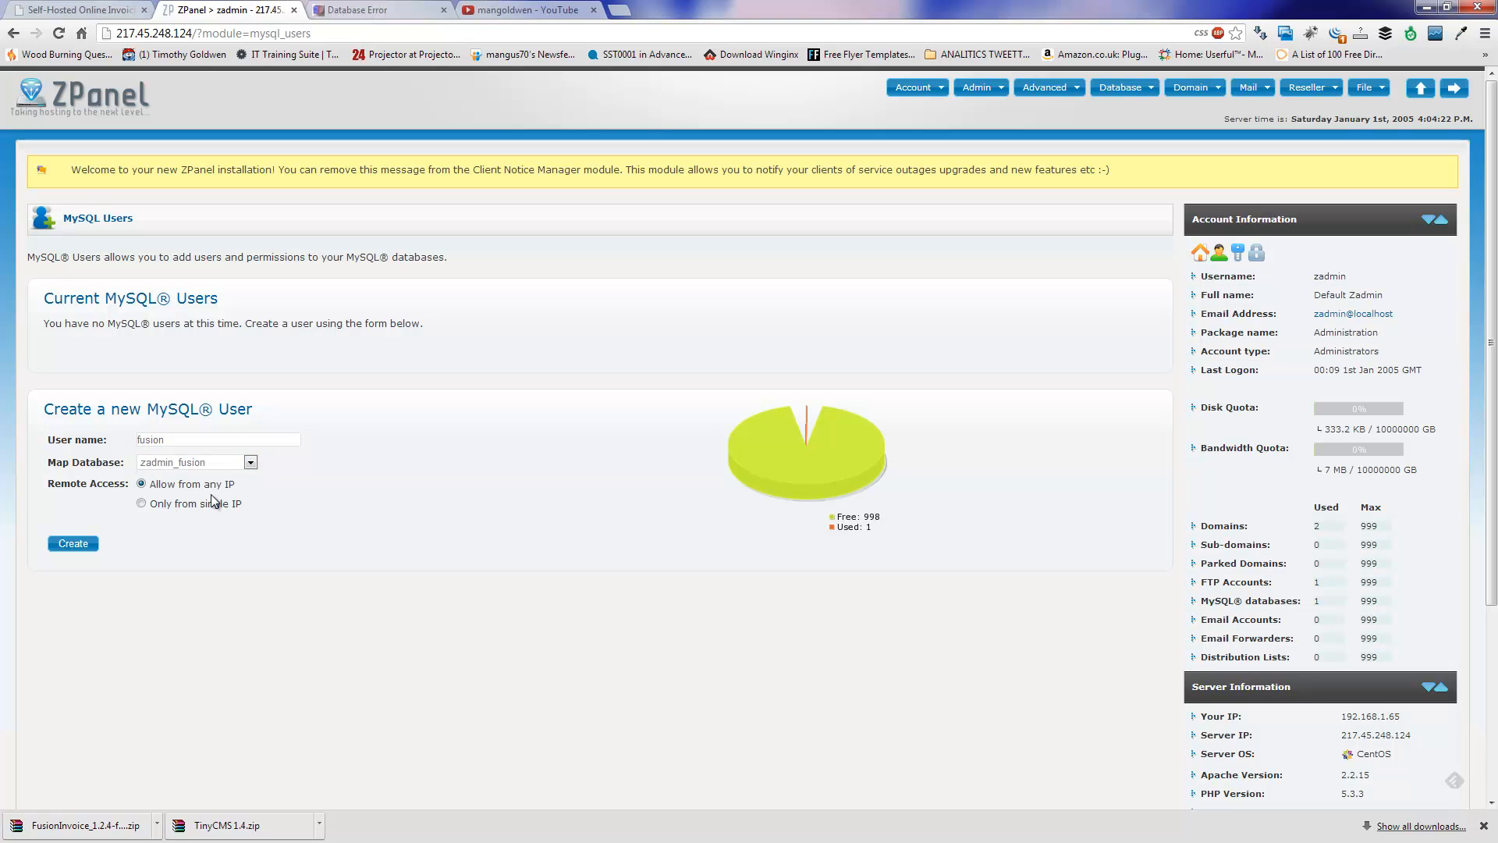
pyautogui.click(73, 543)
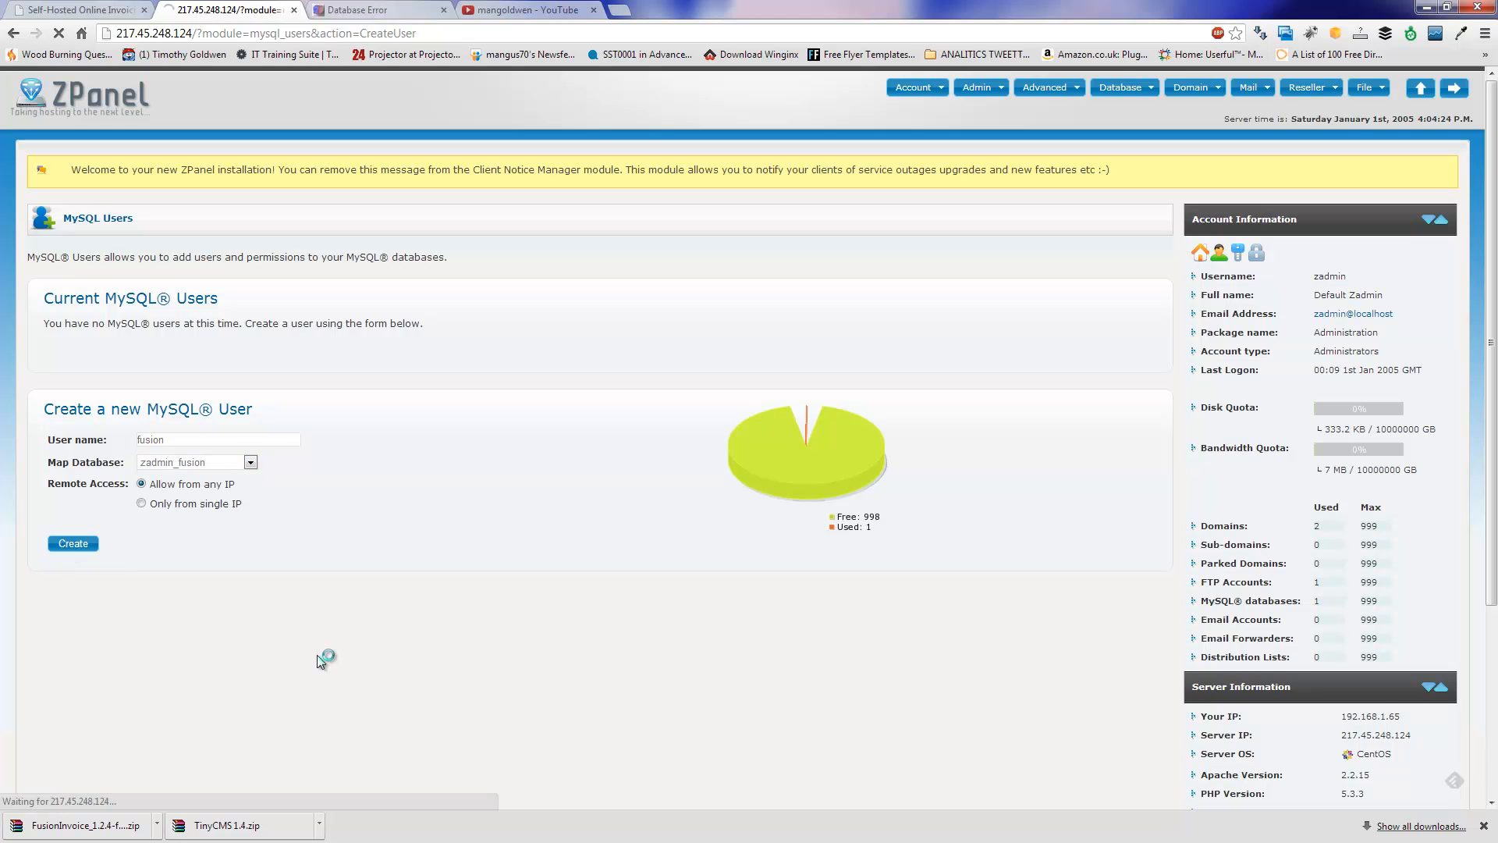
pyautogui.click(74, 543)
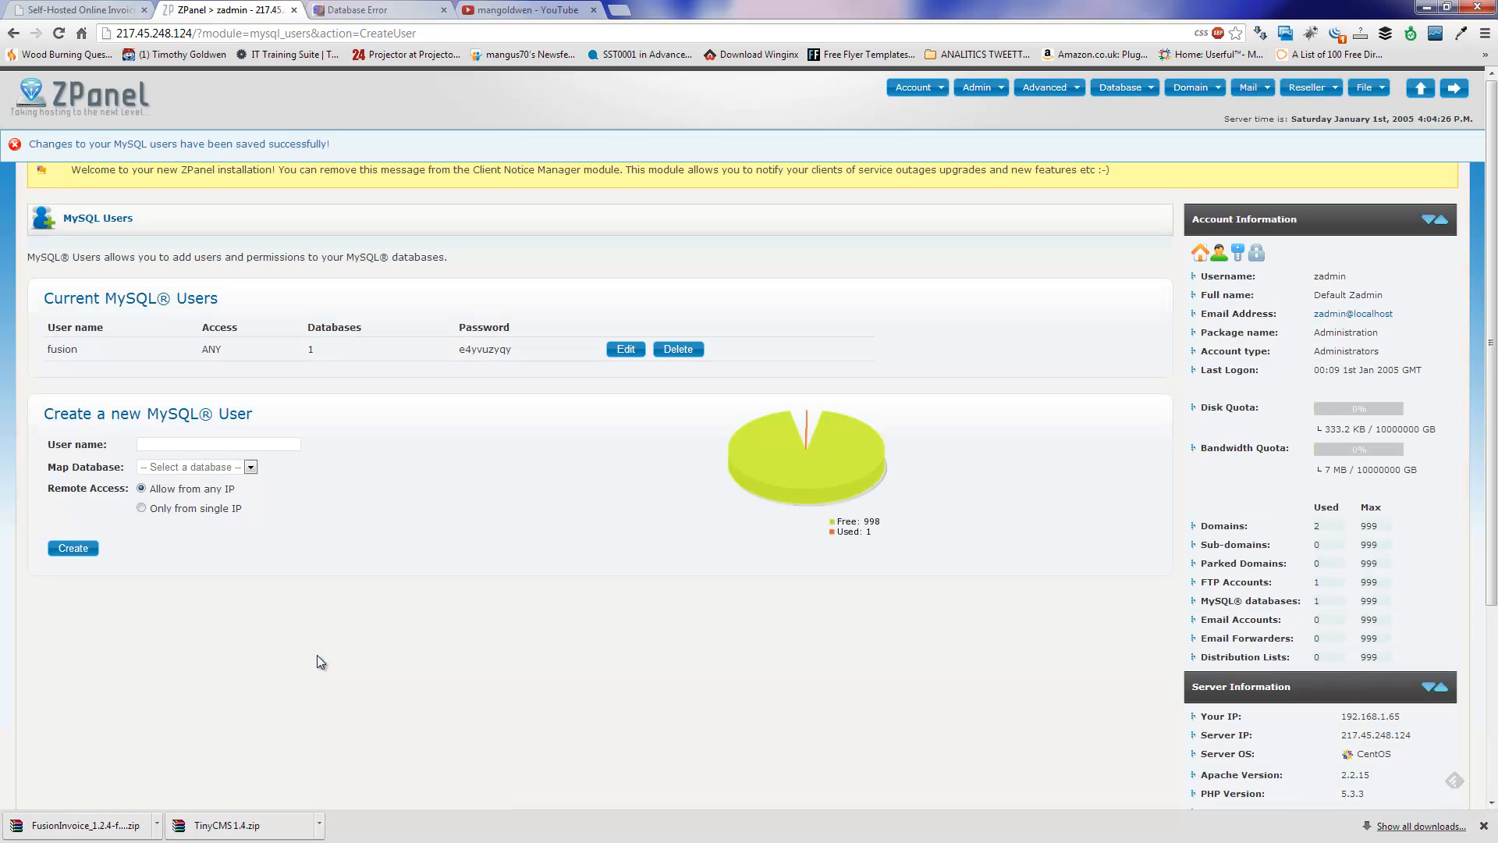
# - Find the index.php/setup path in the FusionInvoice Install / Upgrade docs, then return to ag-server.tk
pyautogui.click(74, 9)
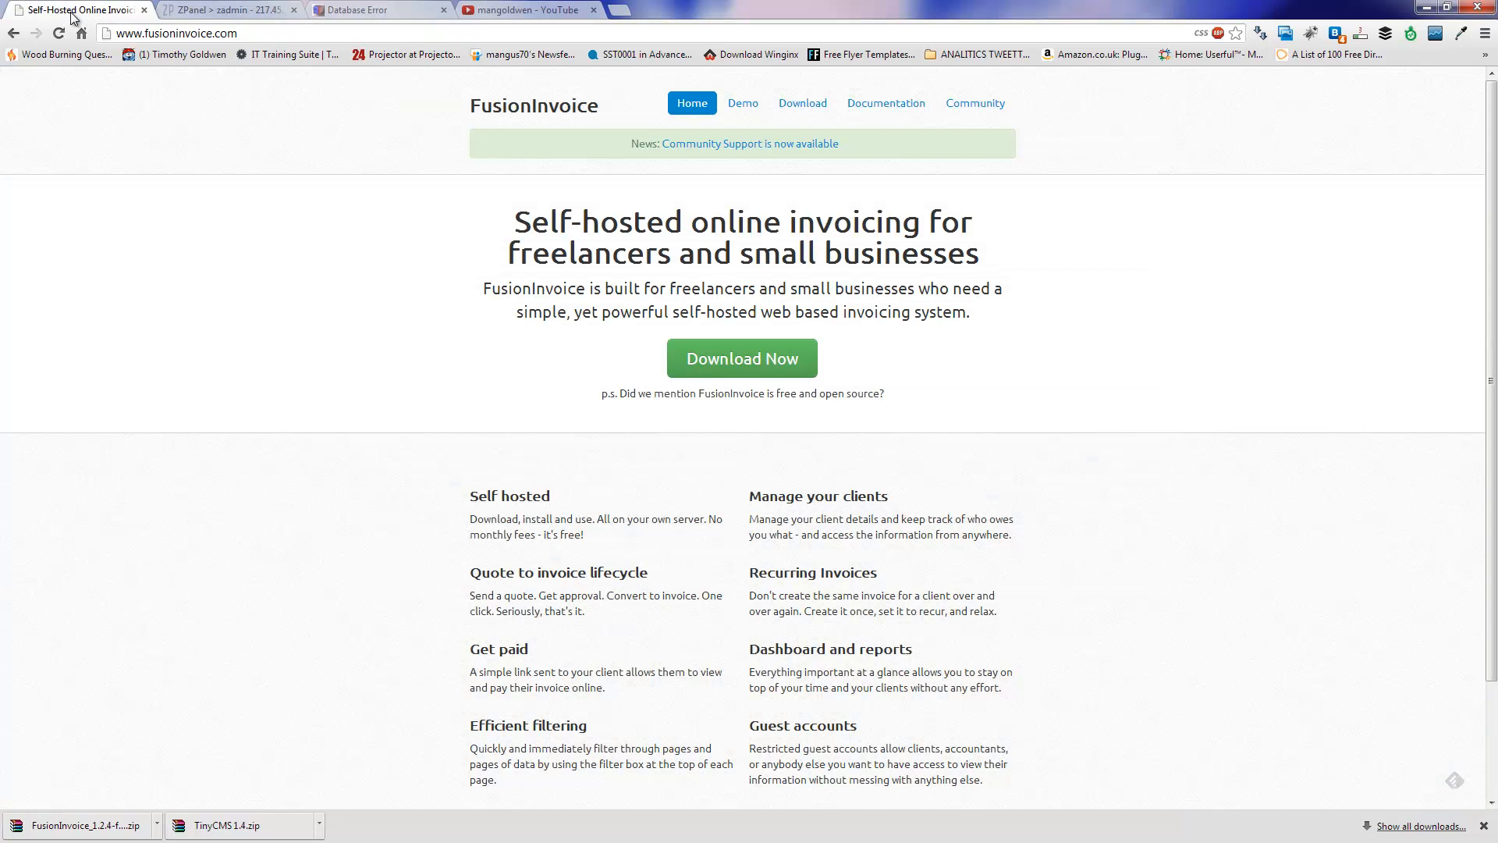
pyautogui.moveTo(775, 428)
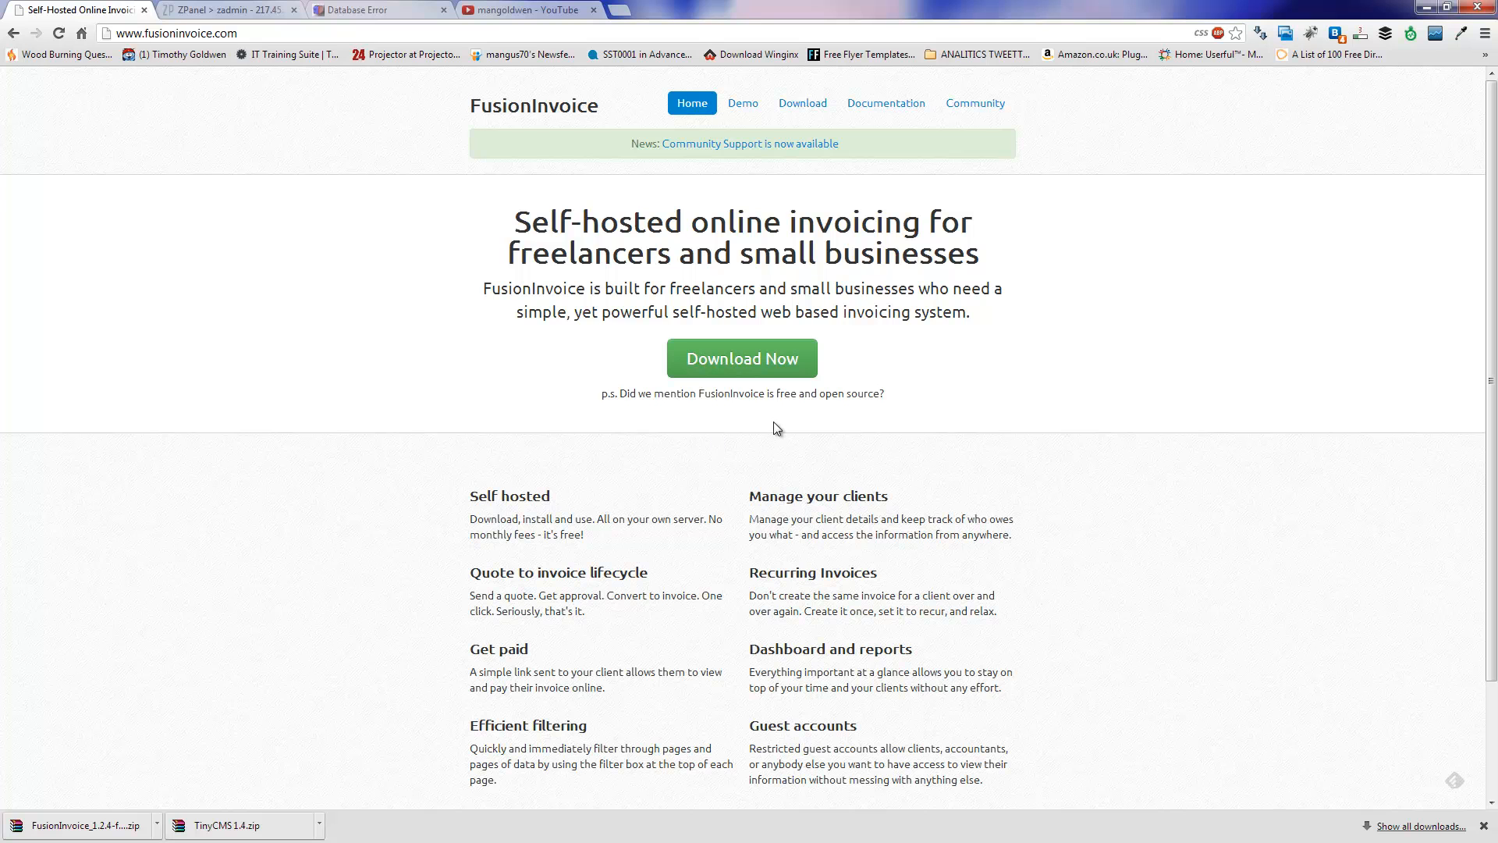
pyautogui.moveTo(855, 126)
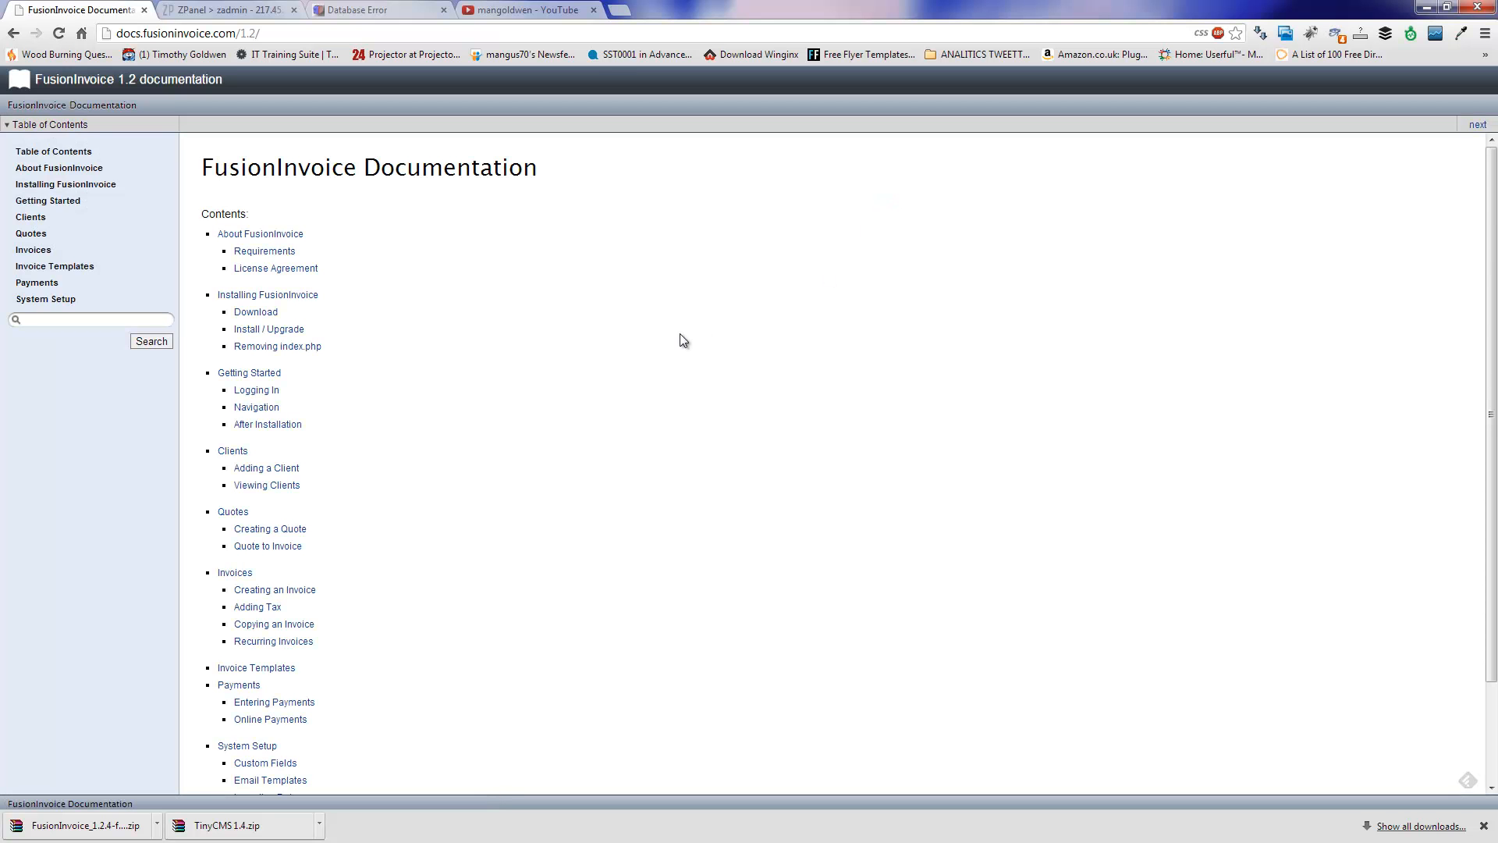
pyautogui.moveTo(269, 329)
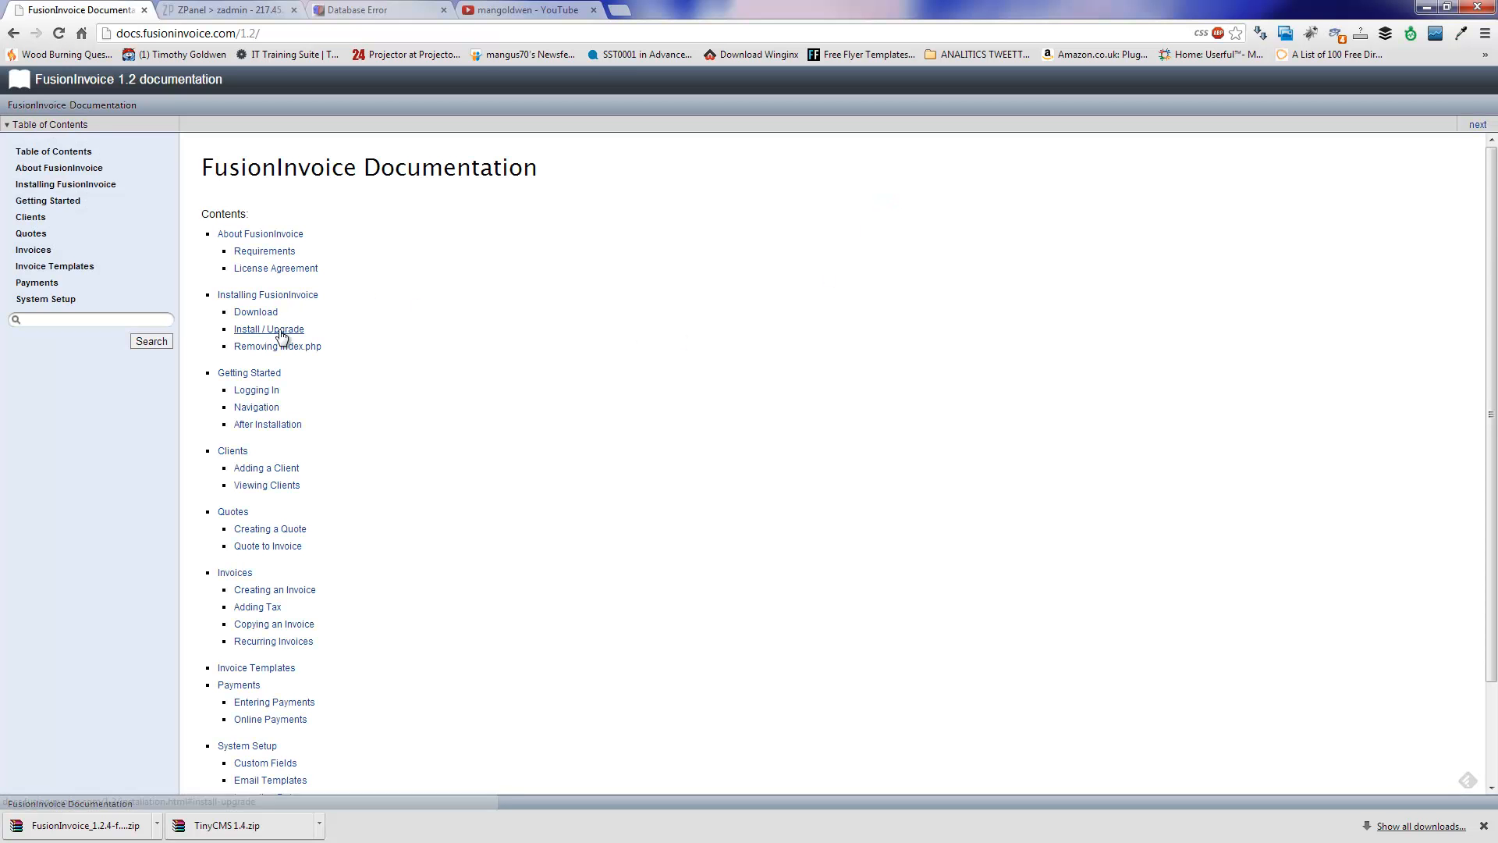
pyautogui.click(268, 330)
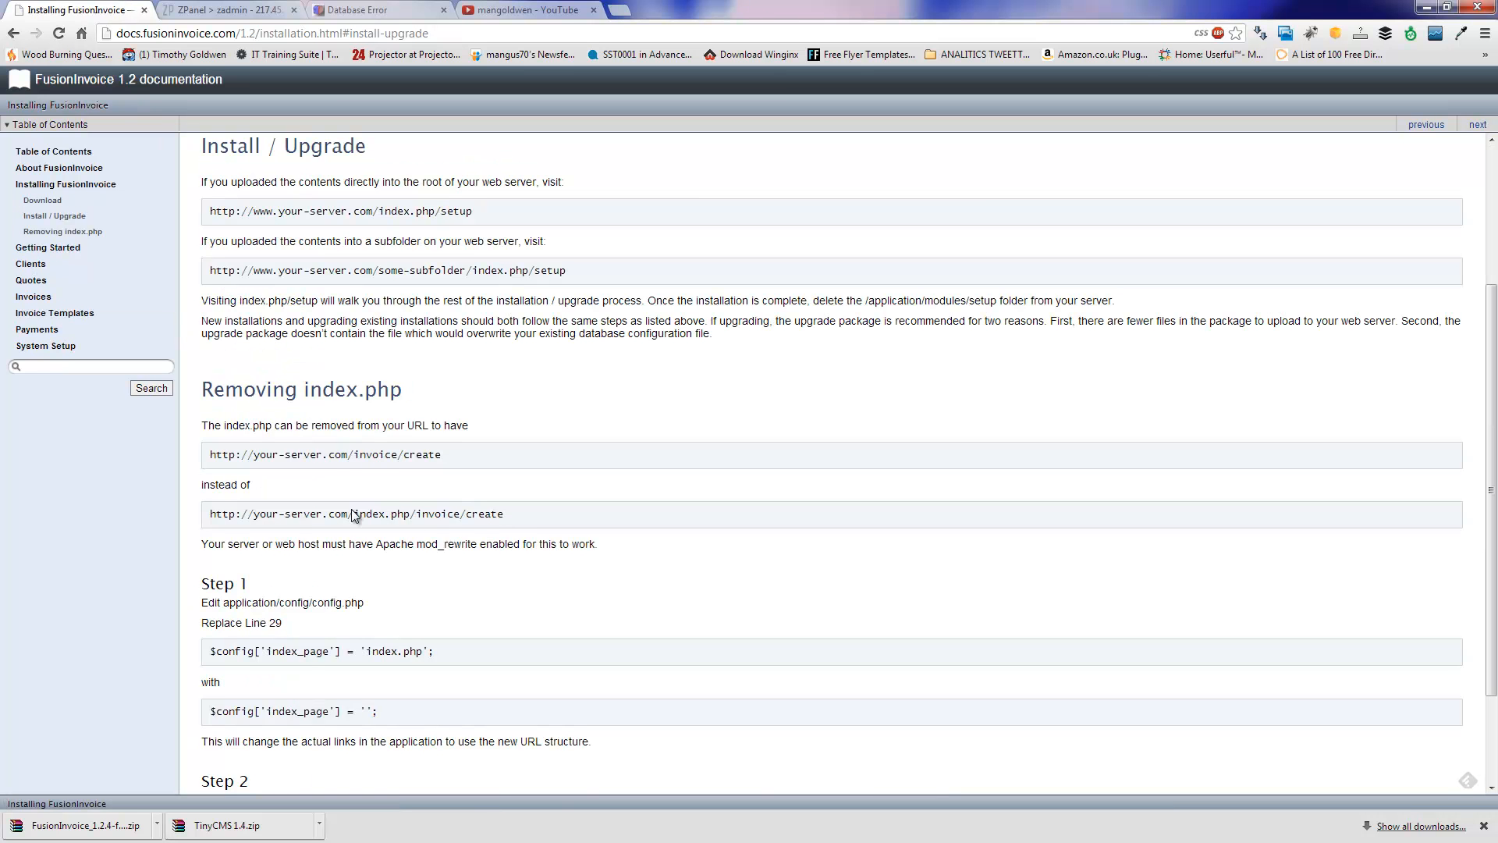
pyautogui.moveTo(258, 167)
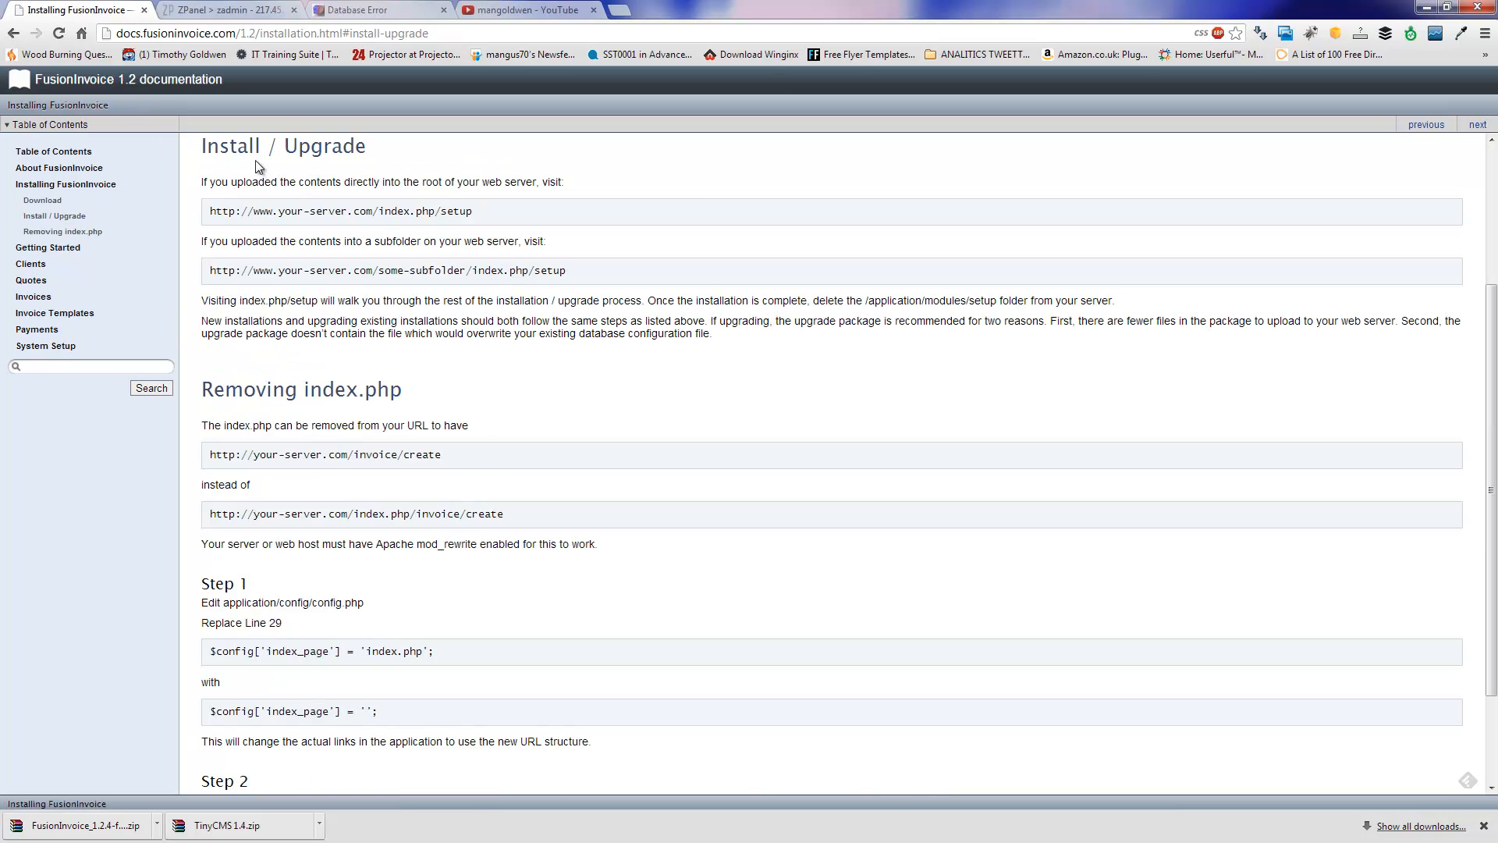
pyautogui.moveTo(308, 653)
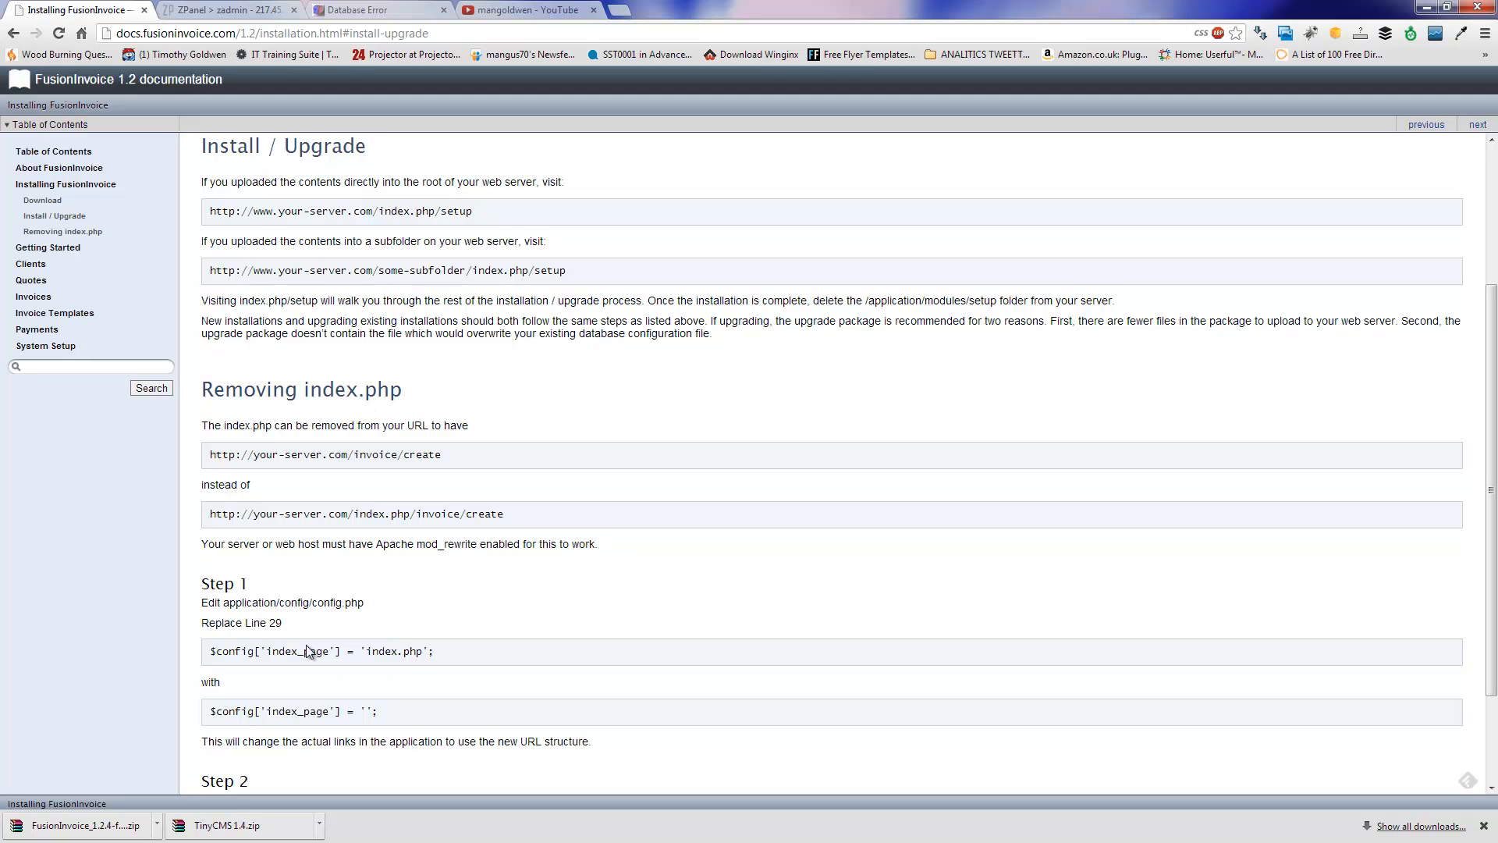
pyautogui.moveTo(294, 211)
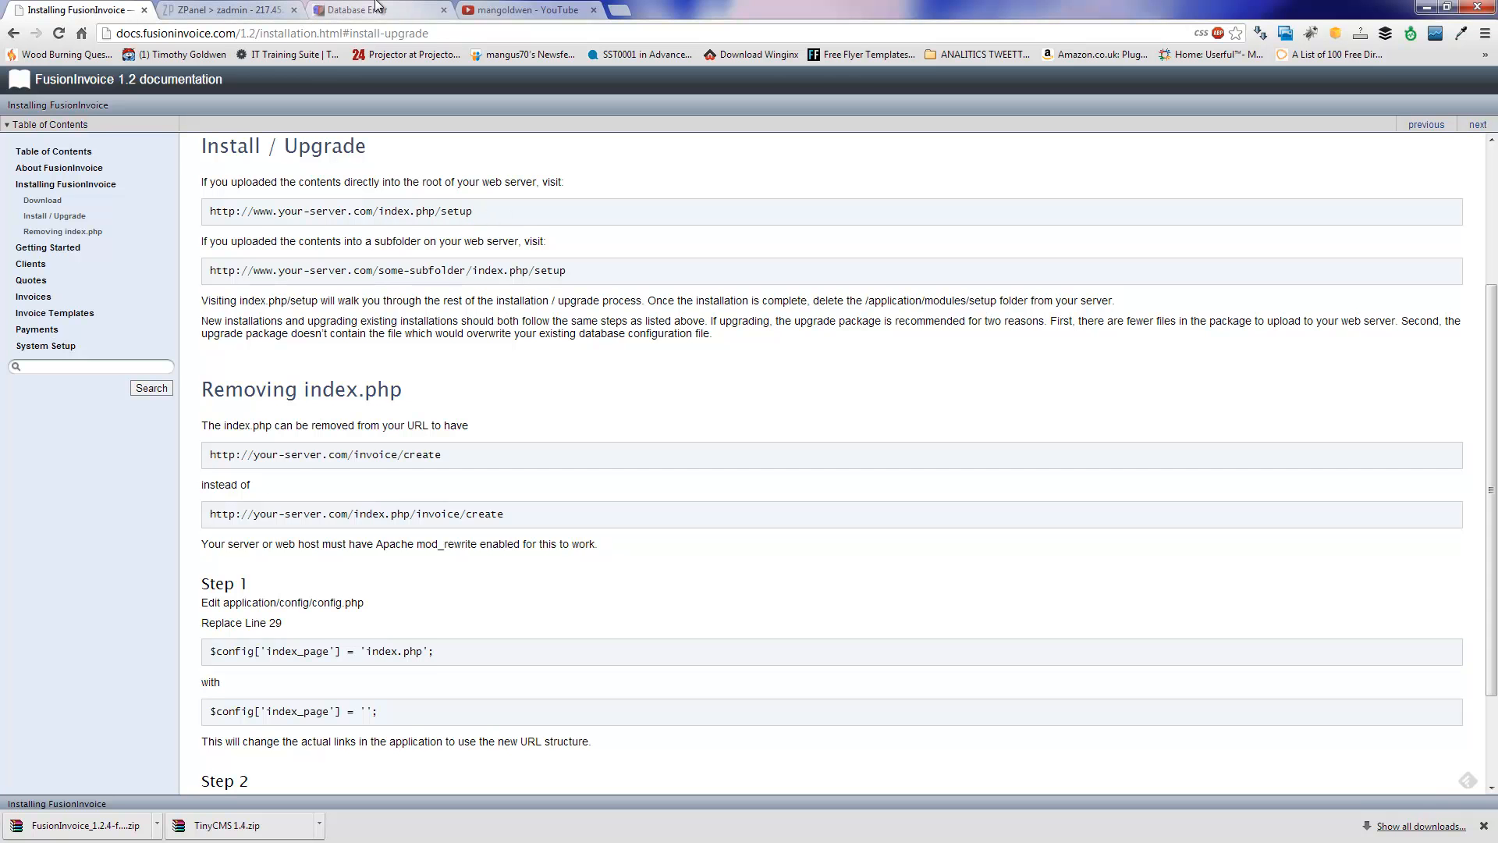
pyautogui.click(229, 9)
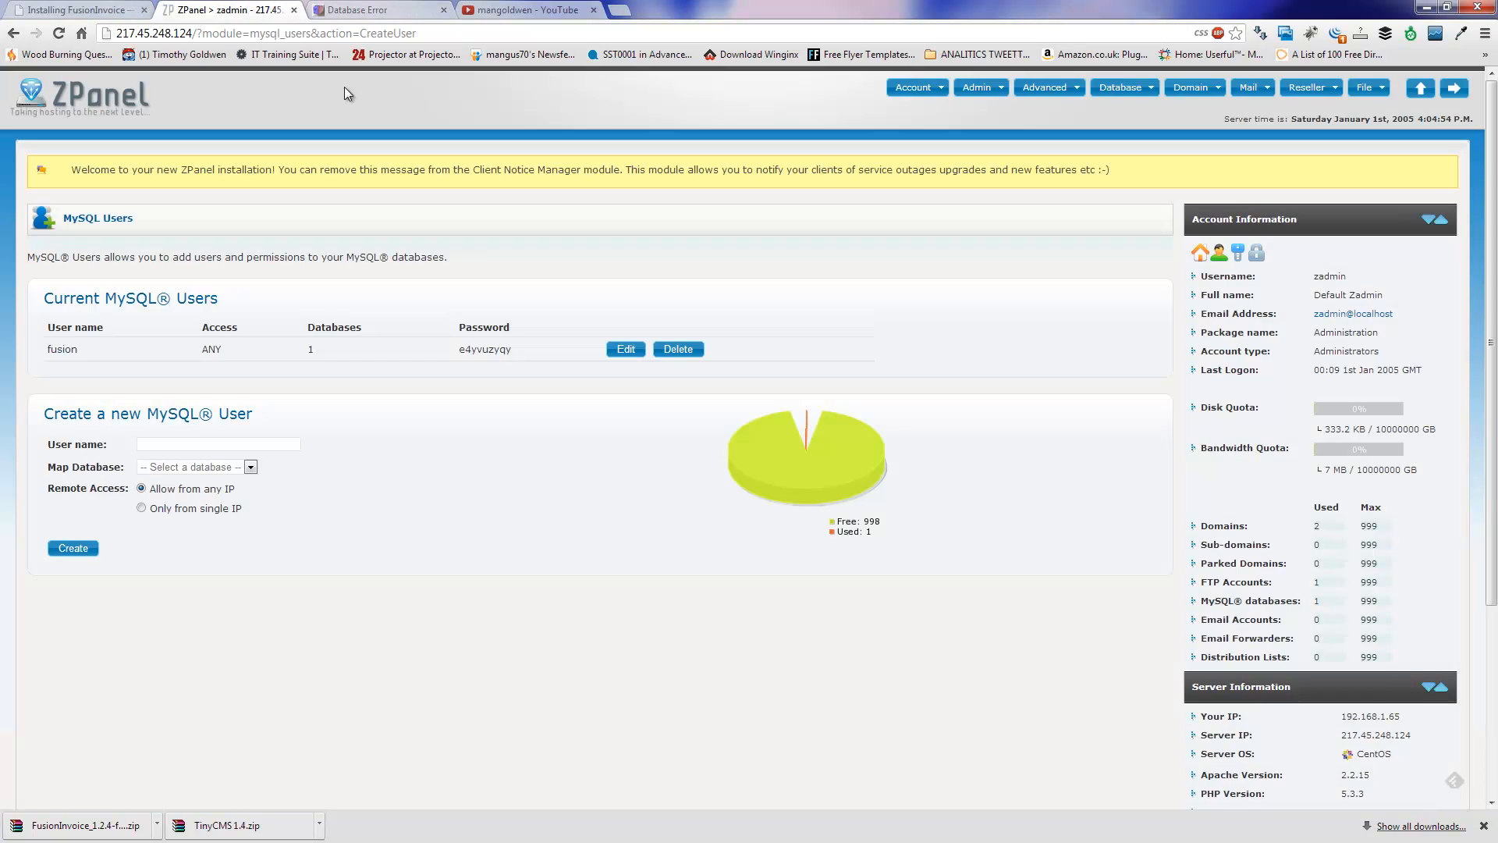
pyautogui.click(77, 10)
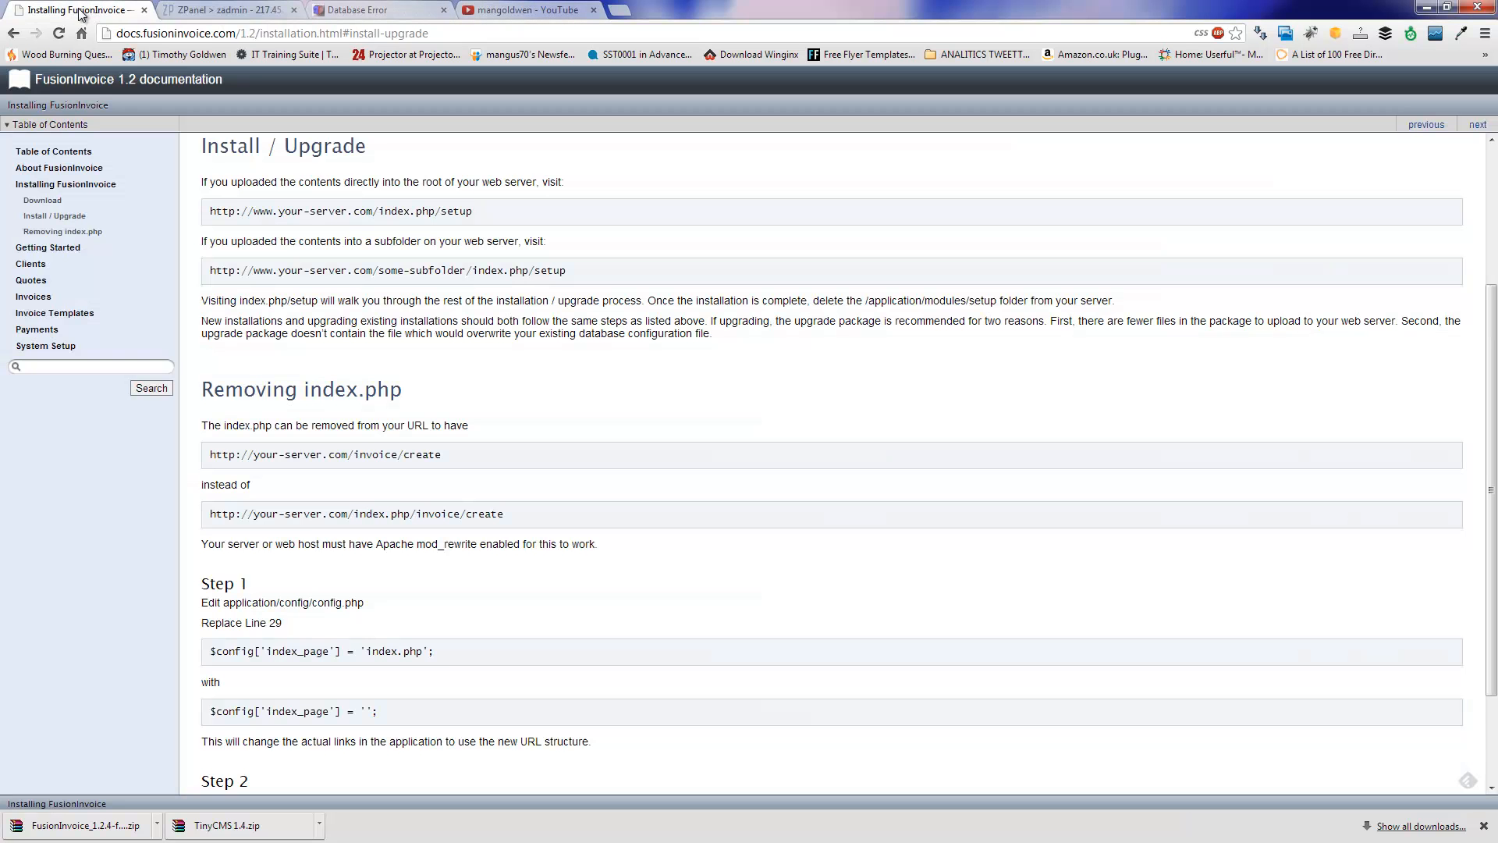
pyautogui.moveTo(377, 214)
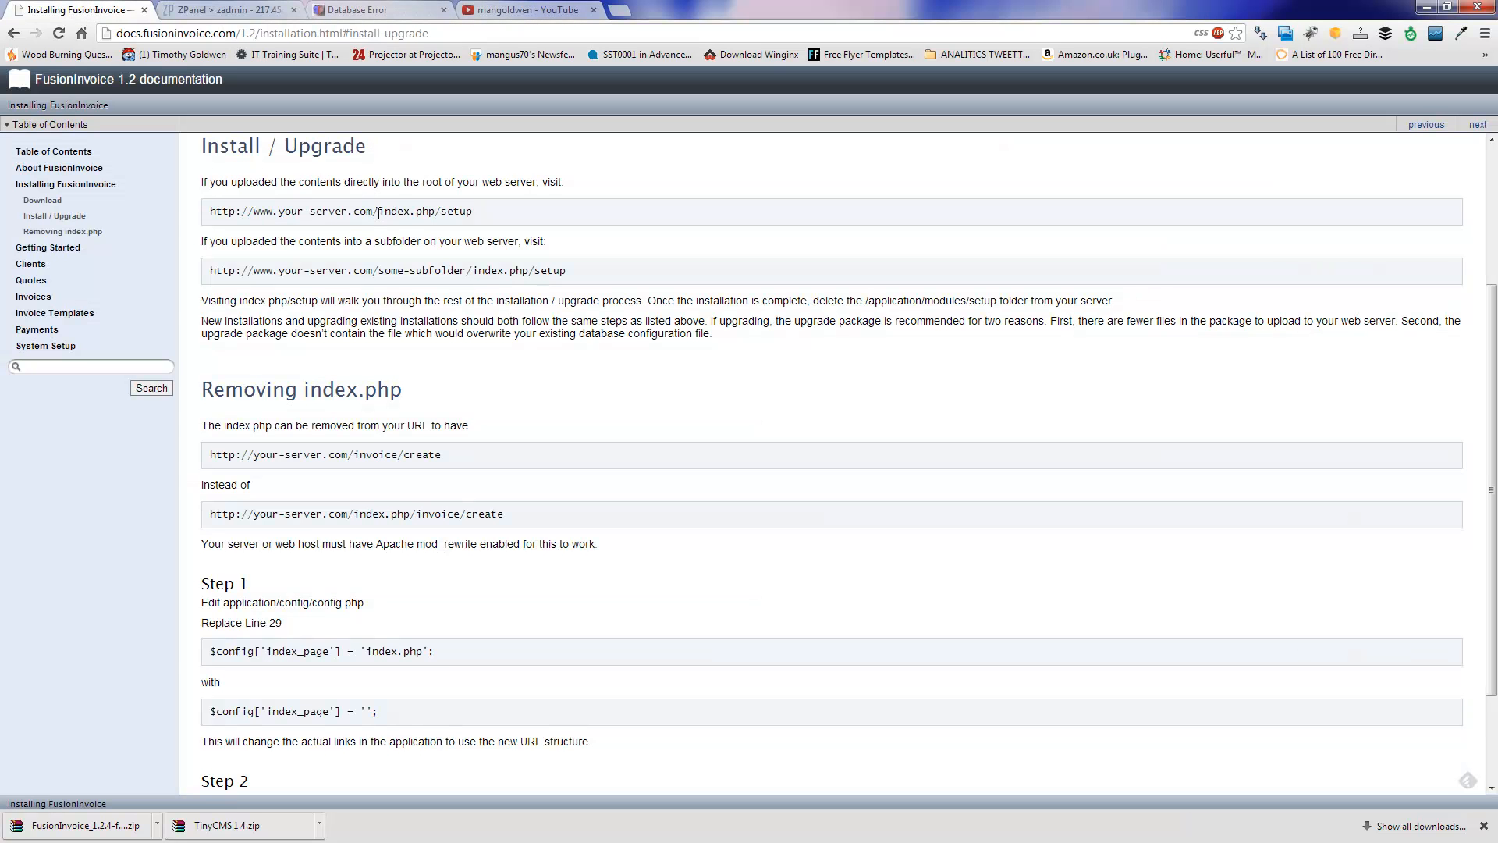
pyautogui.moveTo(376, 211); pyautogui.dragTo(472, 210)
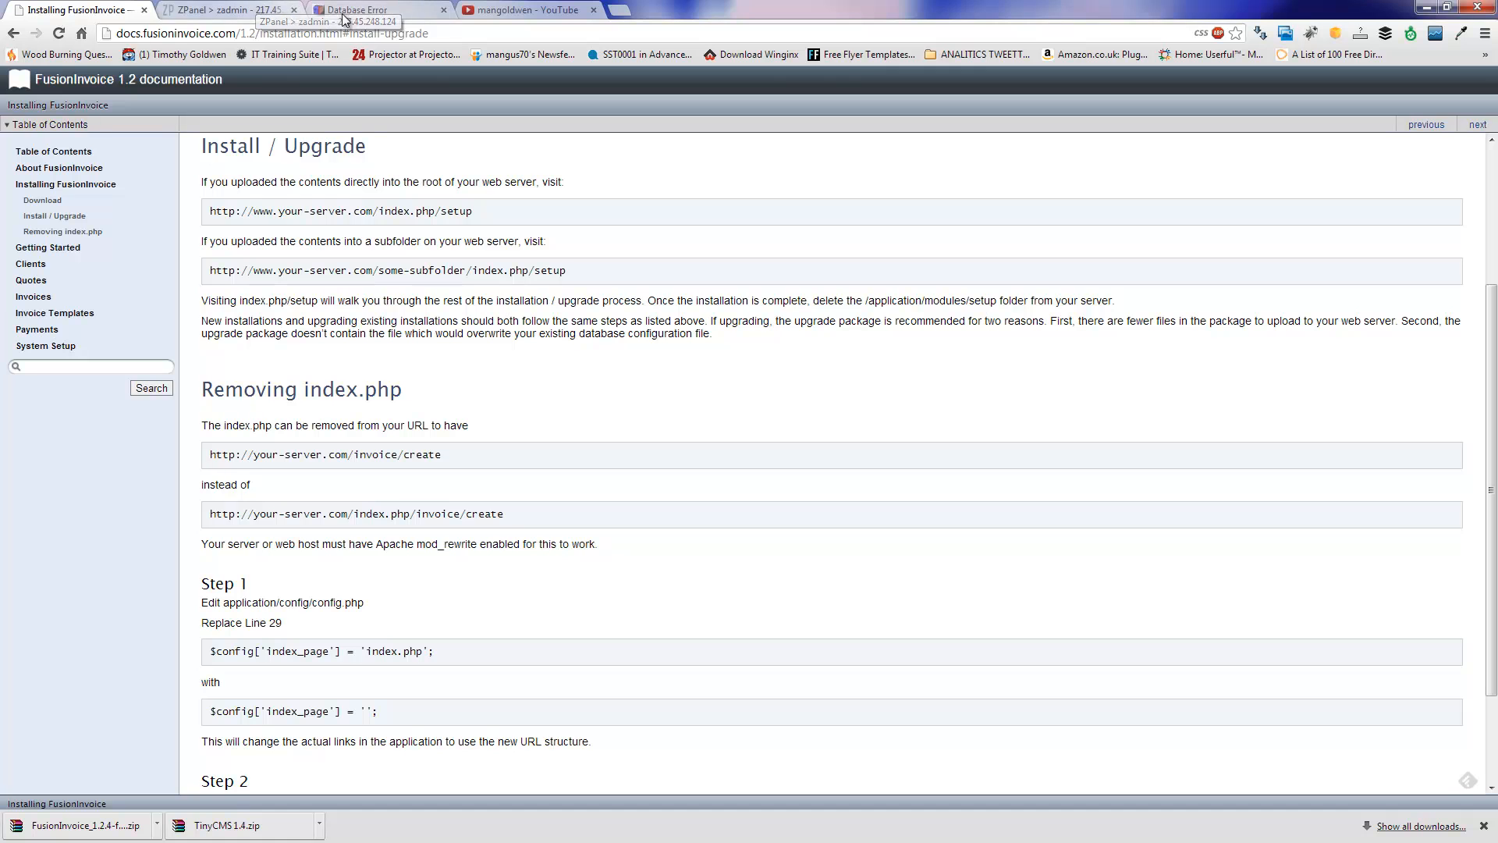
pyautogui.click(378, 10)
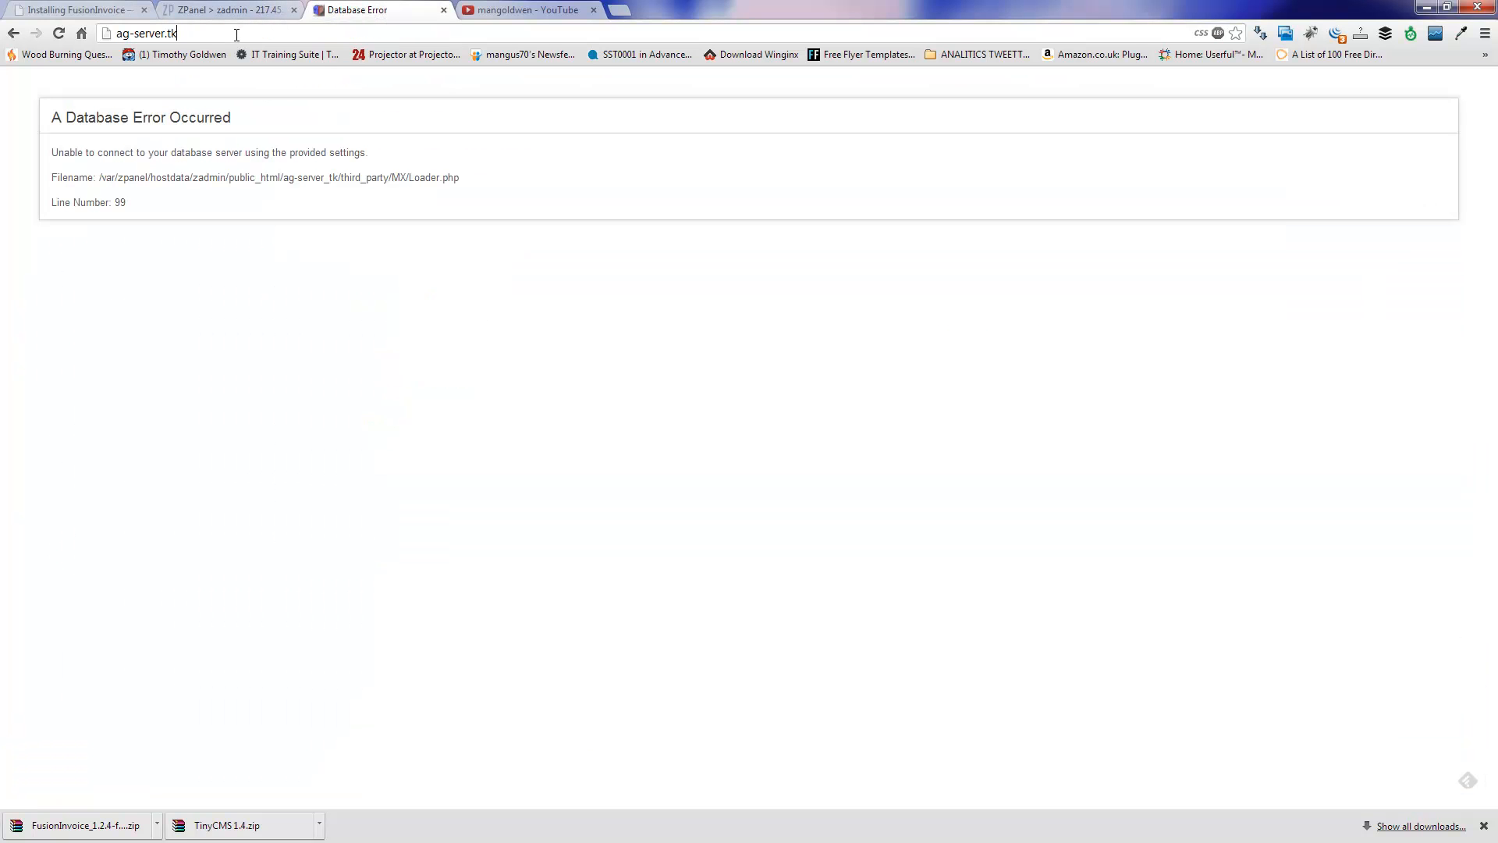
# - Launch ag-server.tk/index.php/setup, keep English and pass the prerequisites check
pyautogui.write('/index.php/setup/language')
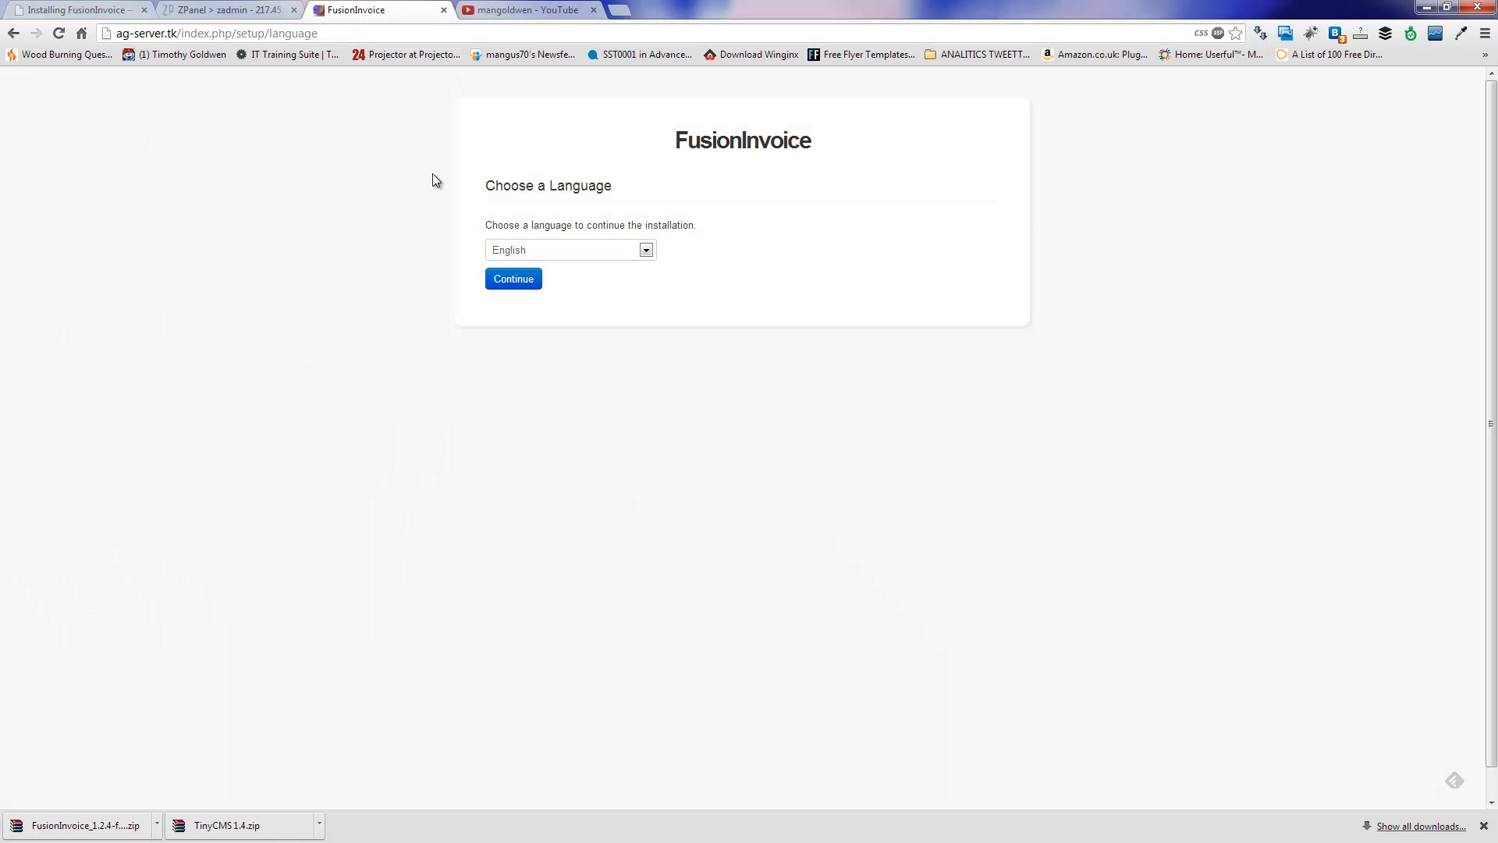
pyautogui.click(77, 9)
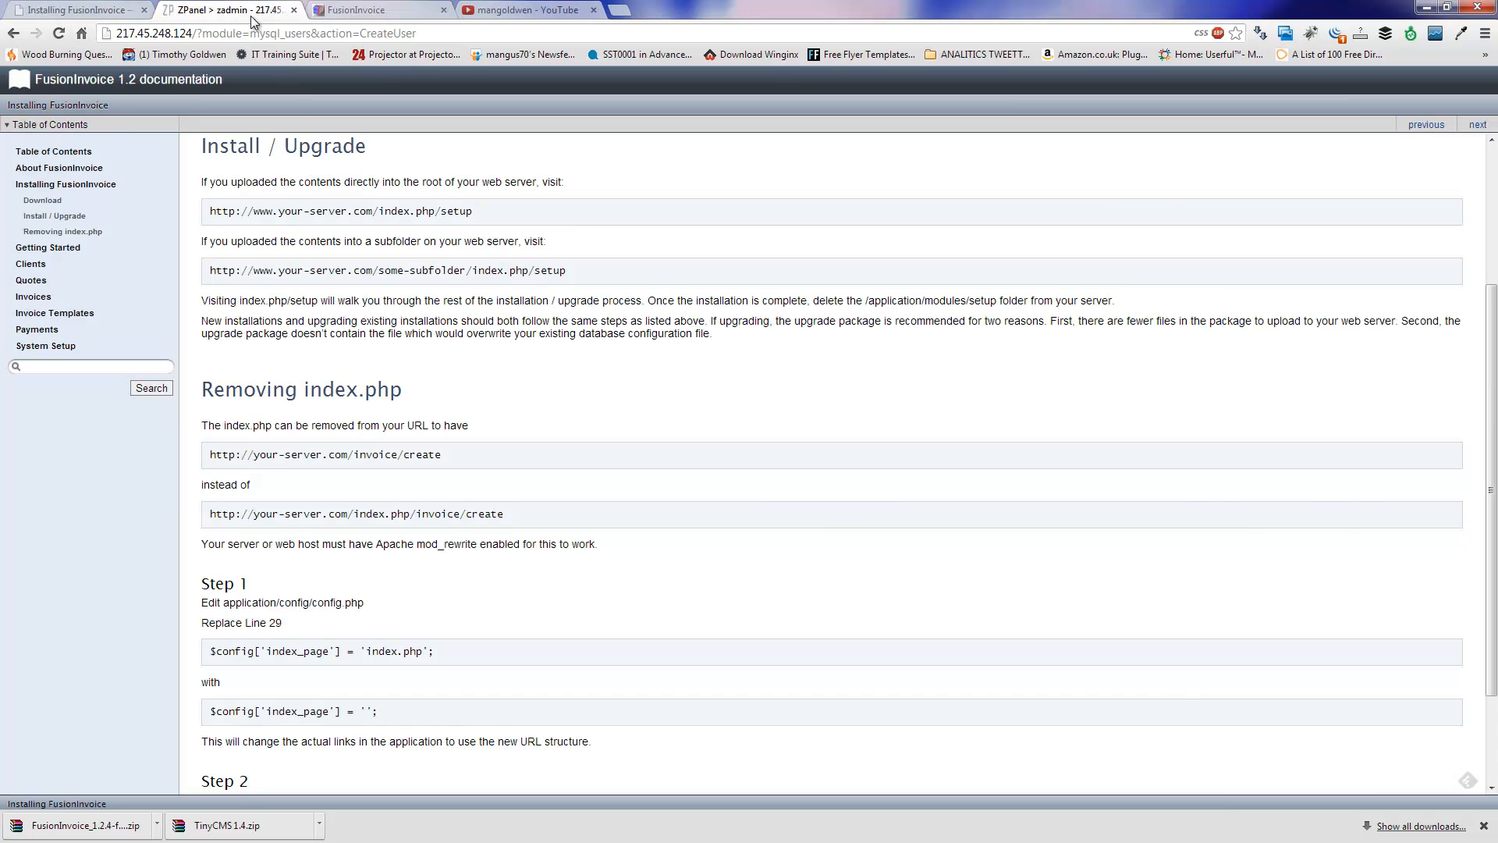
pyautogui.click(230, 10)
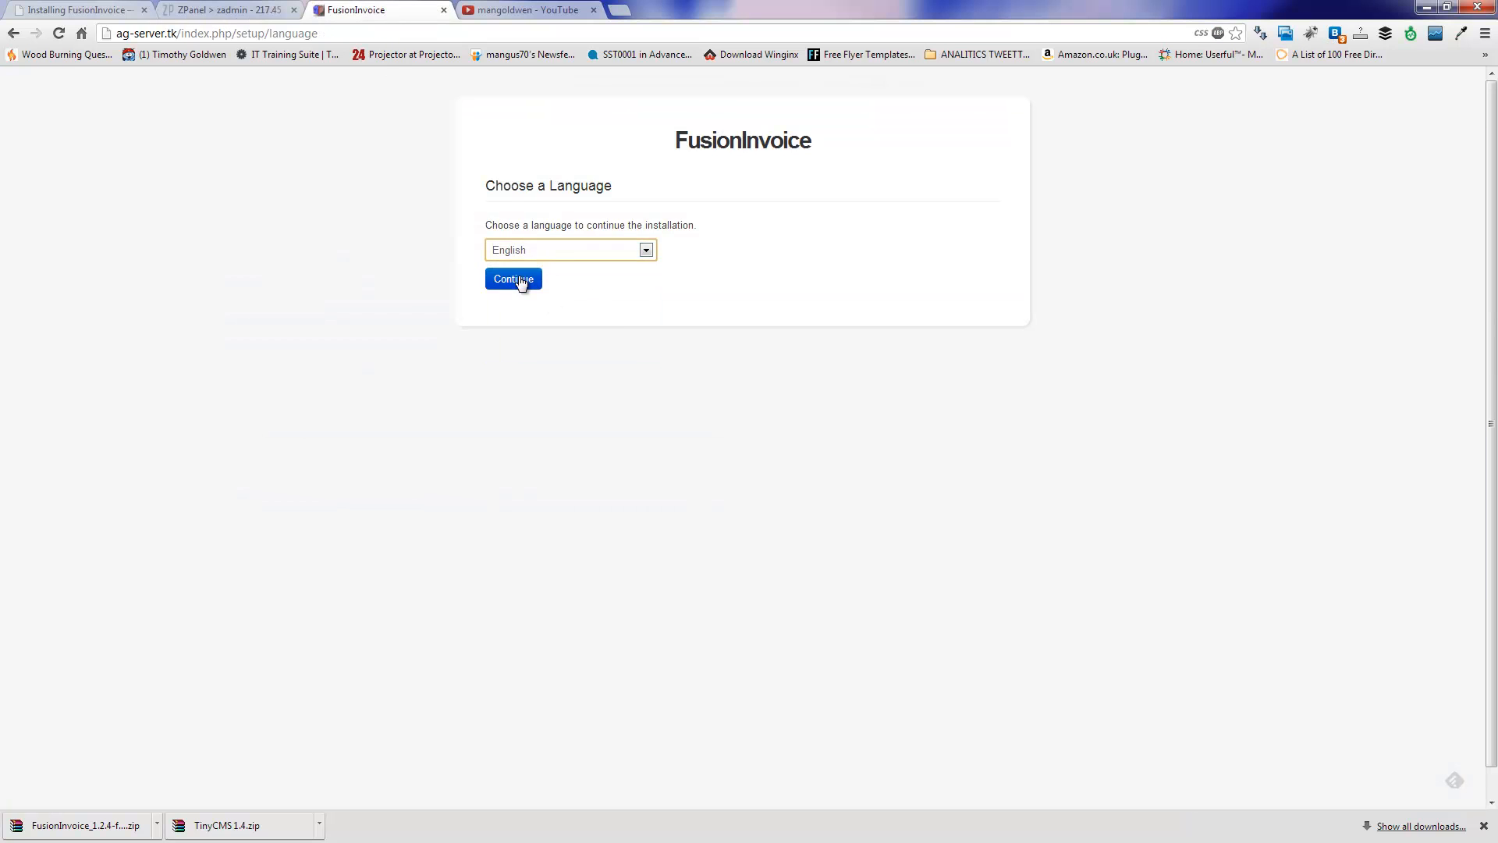
pyautogui.click(514, 280)
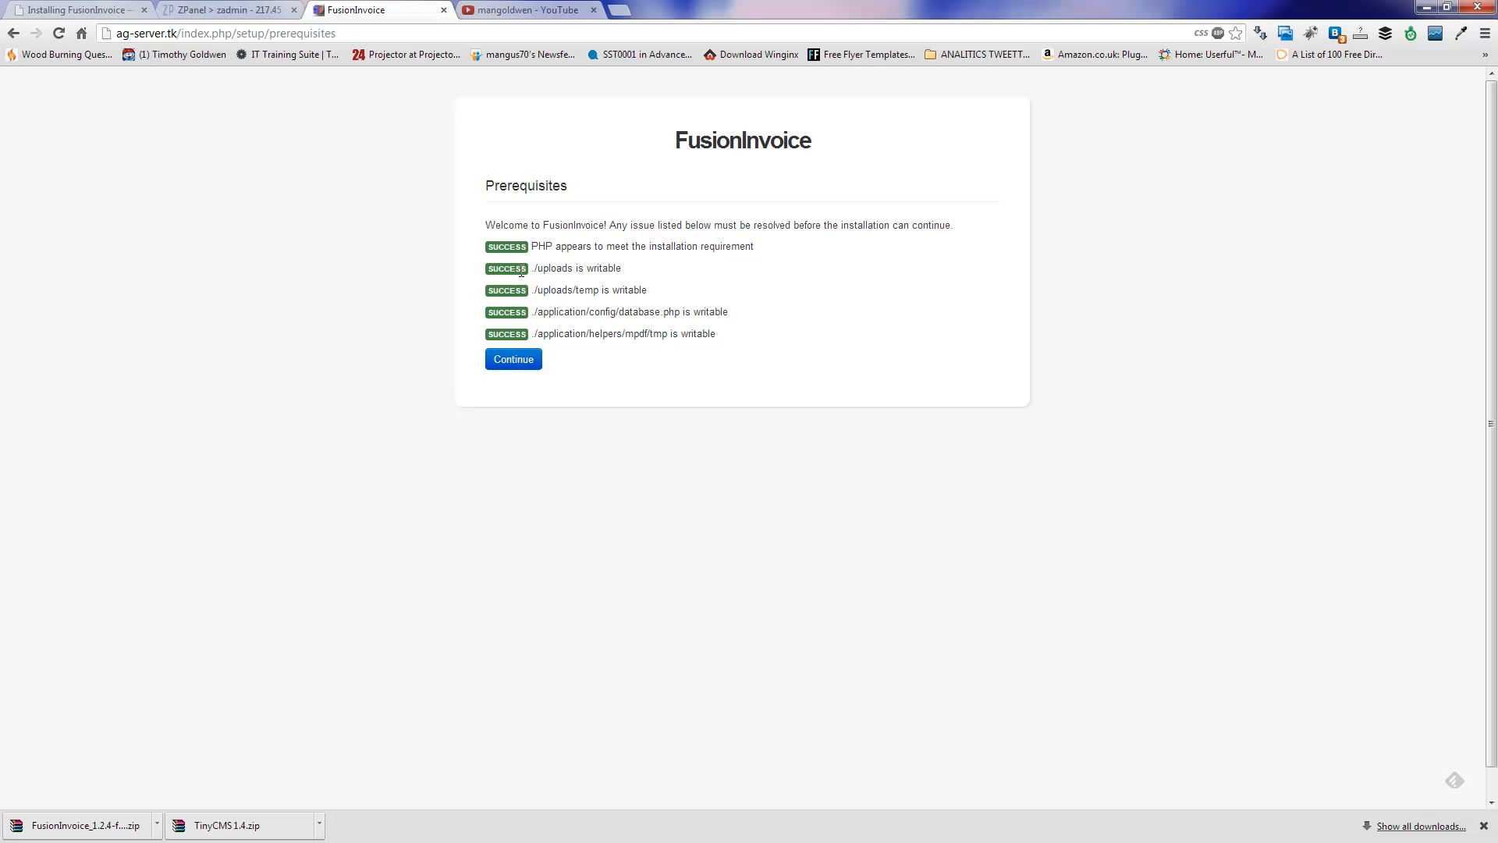
pyautogui.click(512, 359)
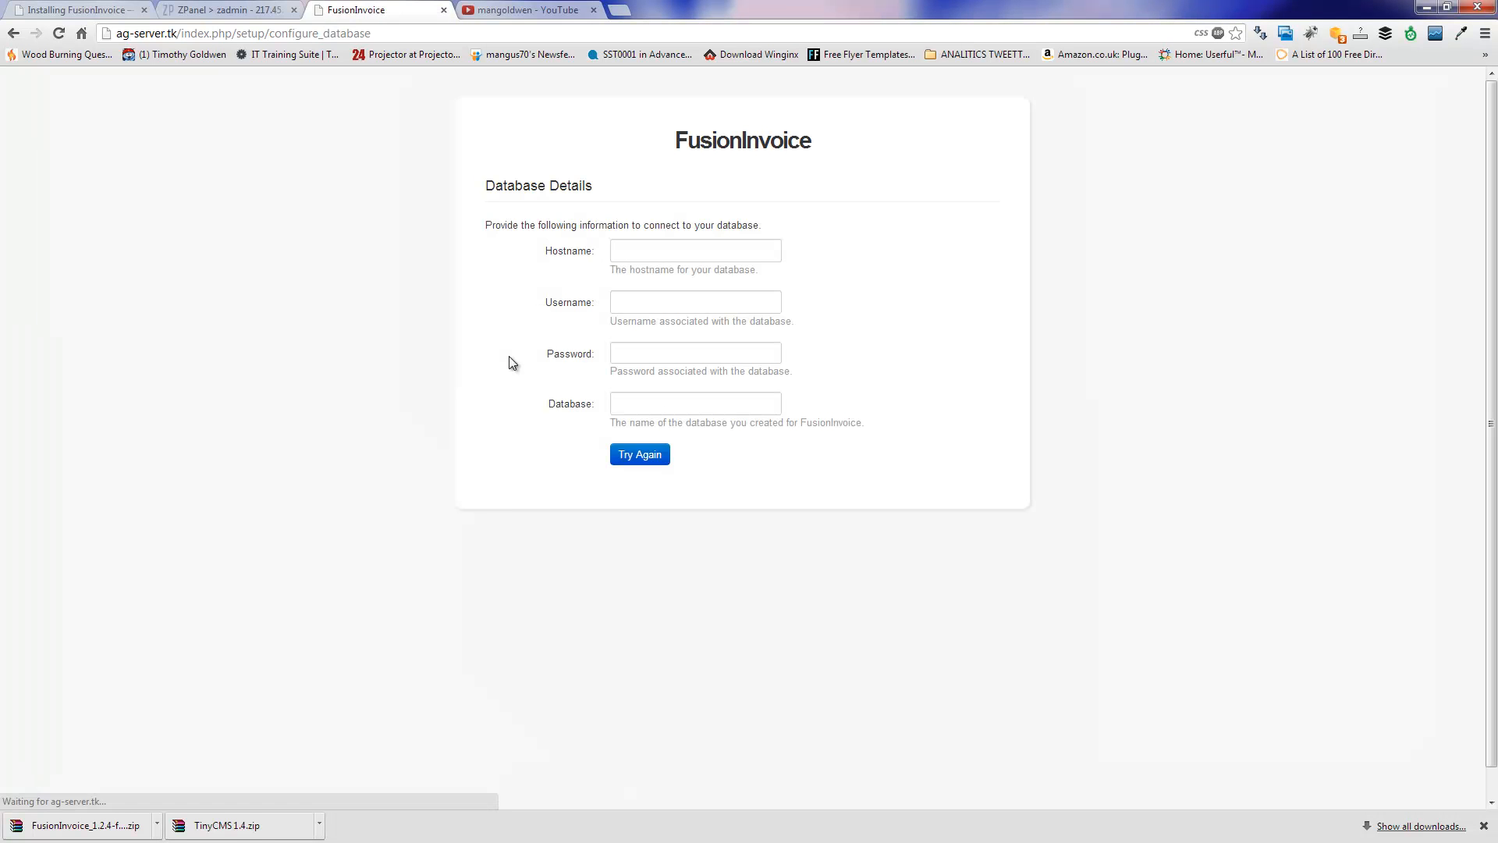
# - Enter hostname localhost and username fusion in the database details form
pyautogui.click(695, 250)
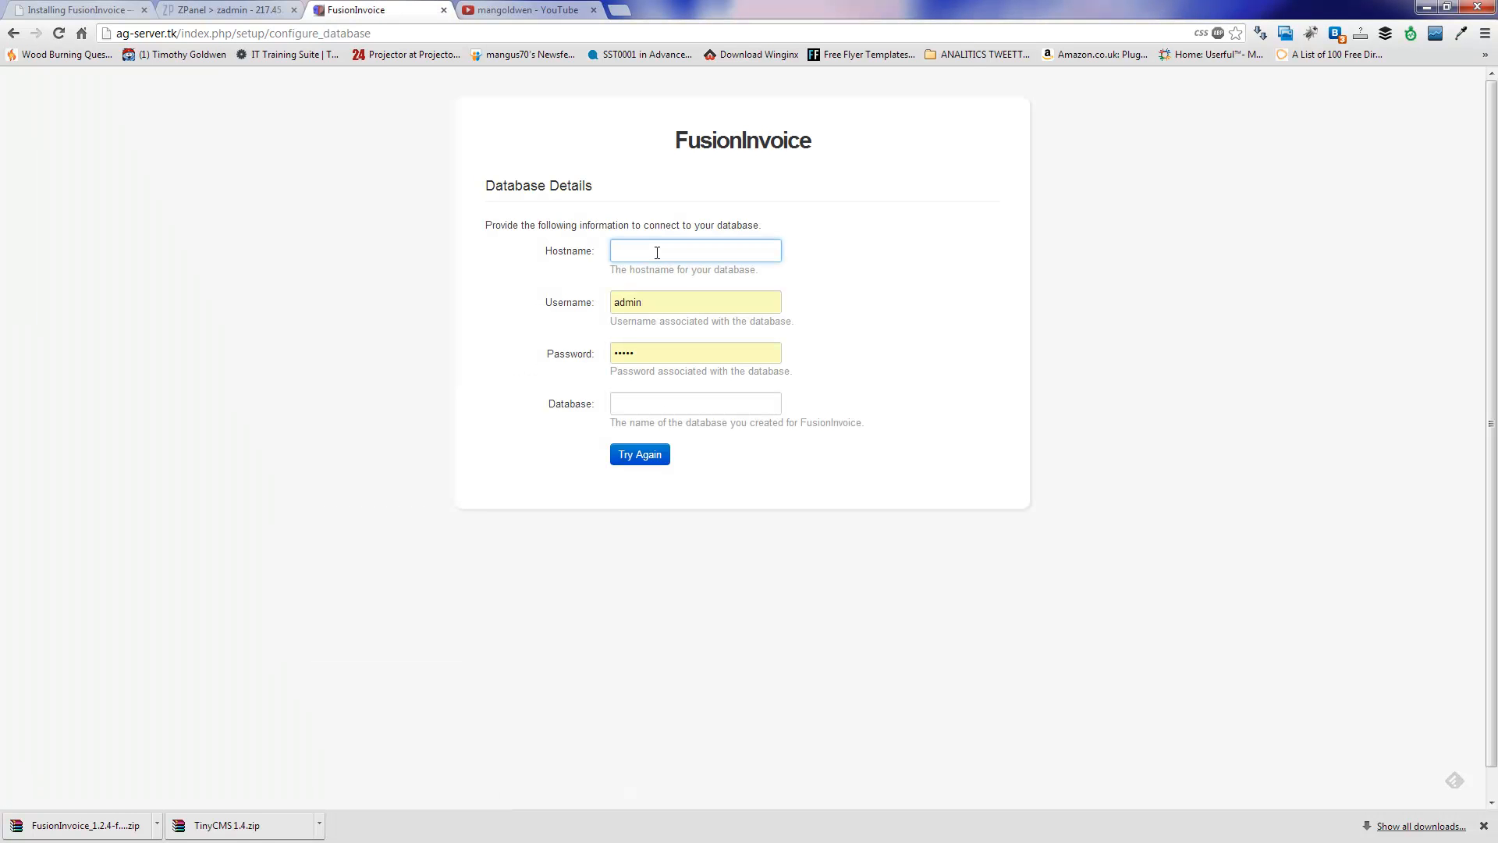
pyautogui.write('localhost')
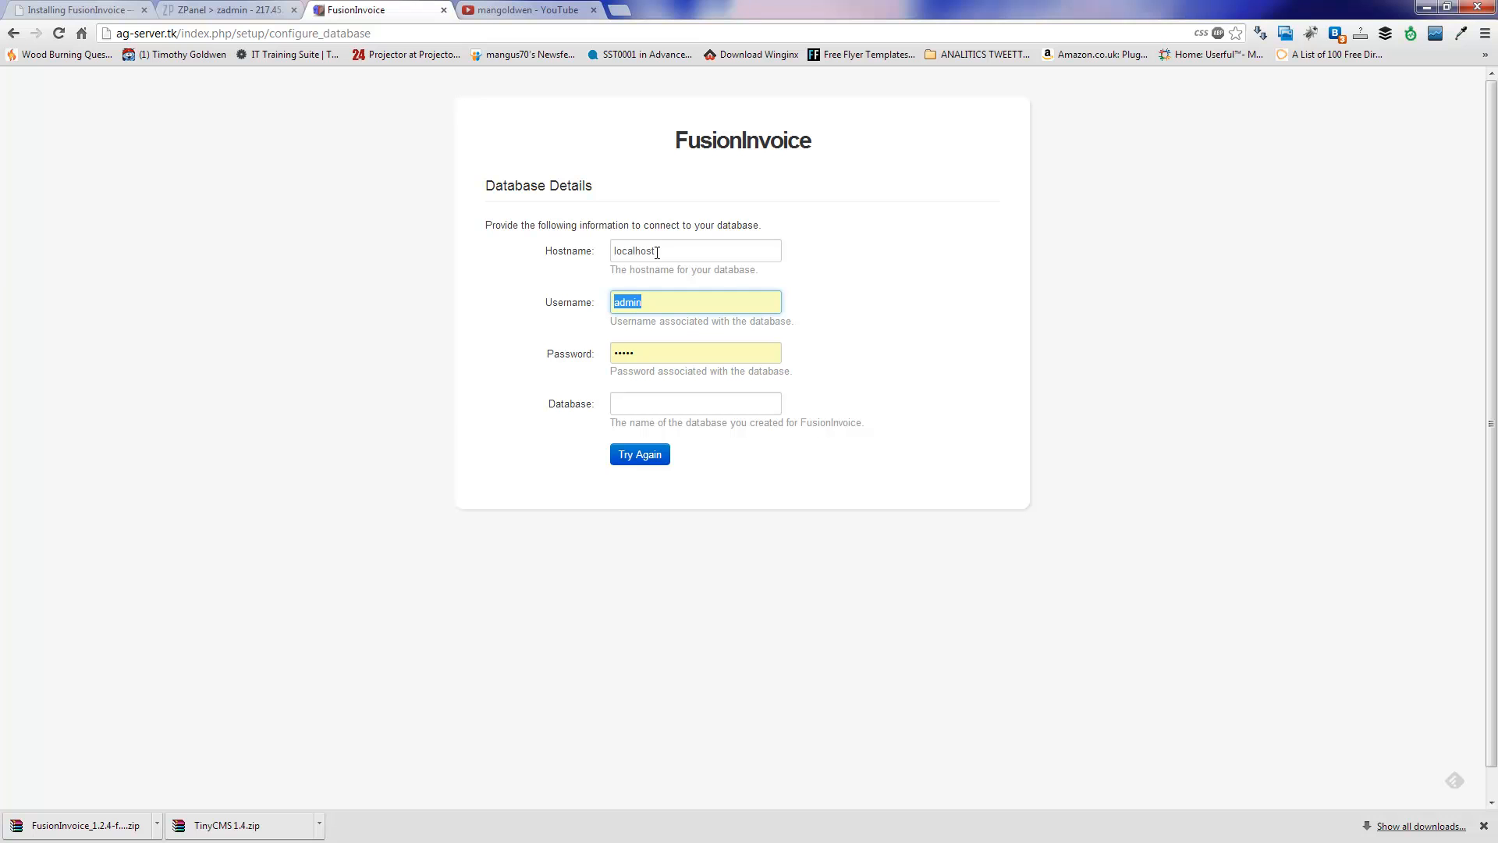
pyautogui.write('fusion')
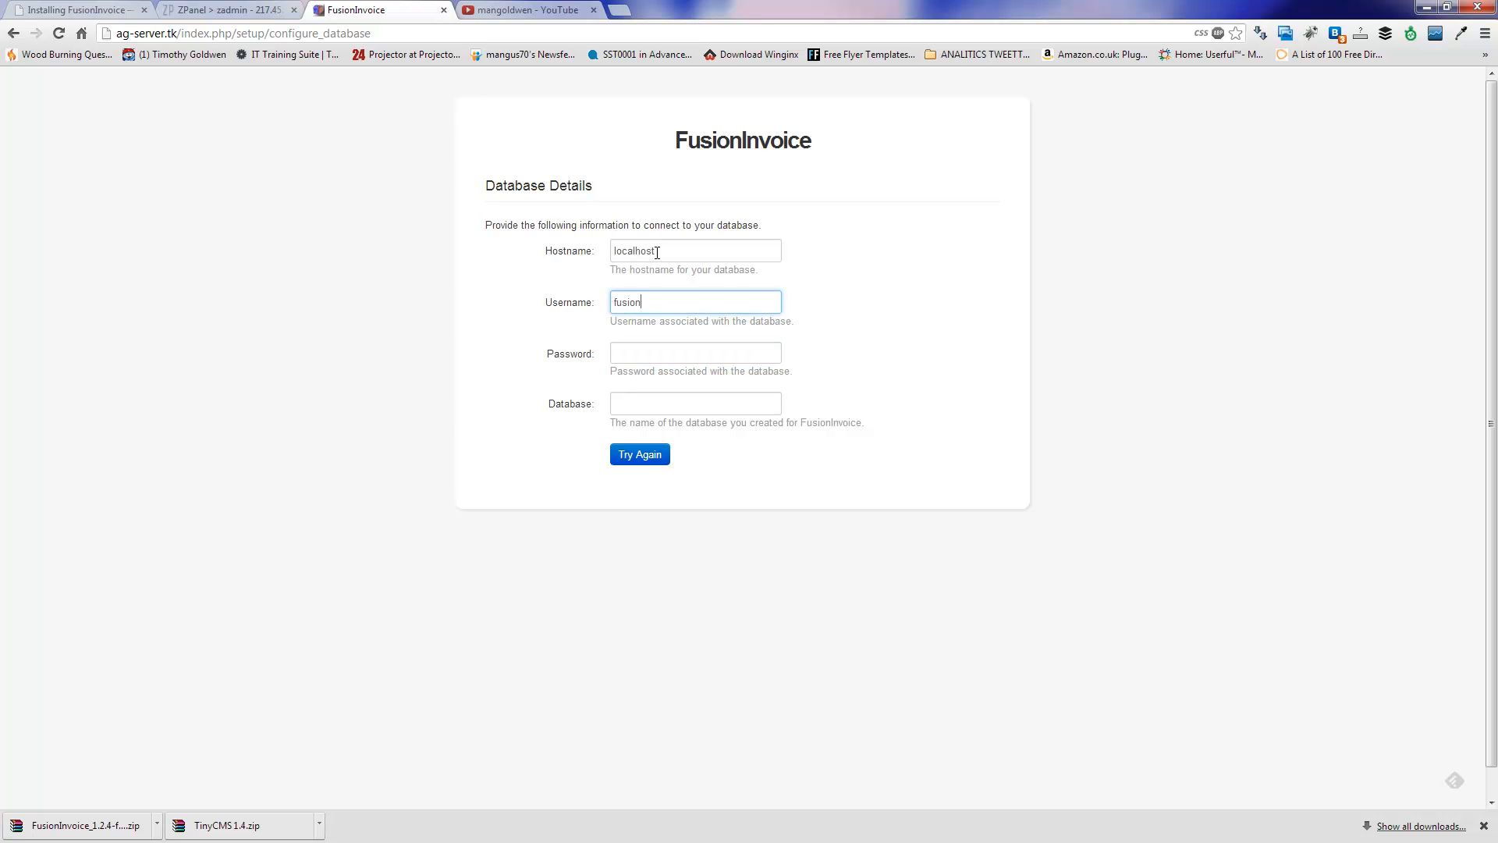
pyautogui.click(695, 353)
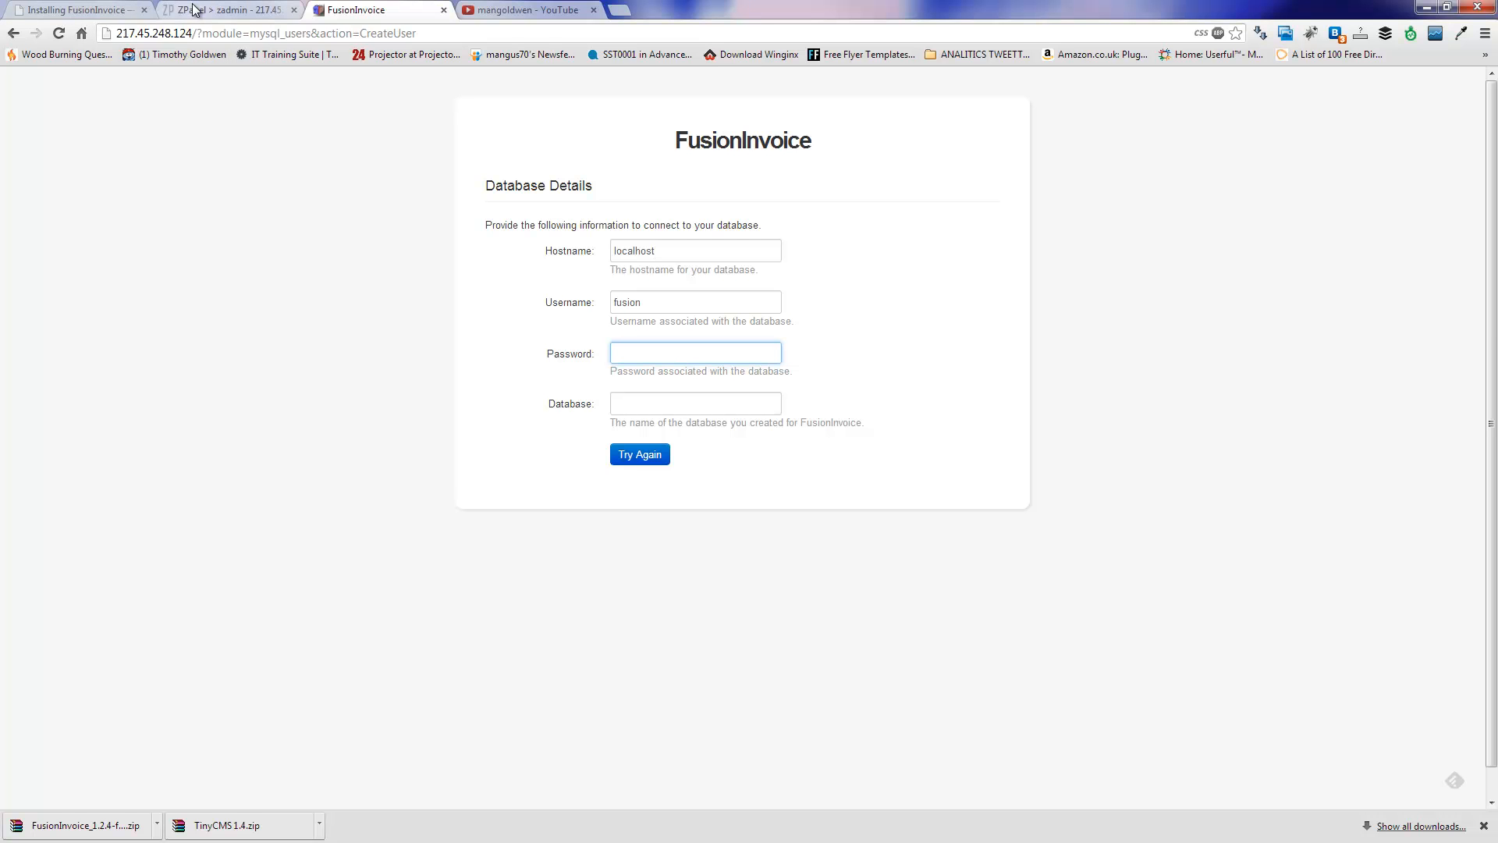
# - Copy the fusion user's password from ZPanel and enter it with database zadmin_fusion
pyautogui.click(229, 9)
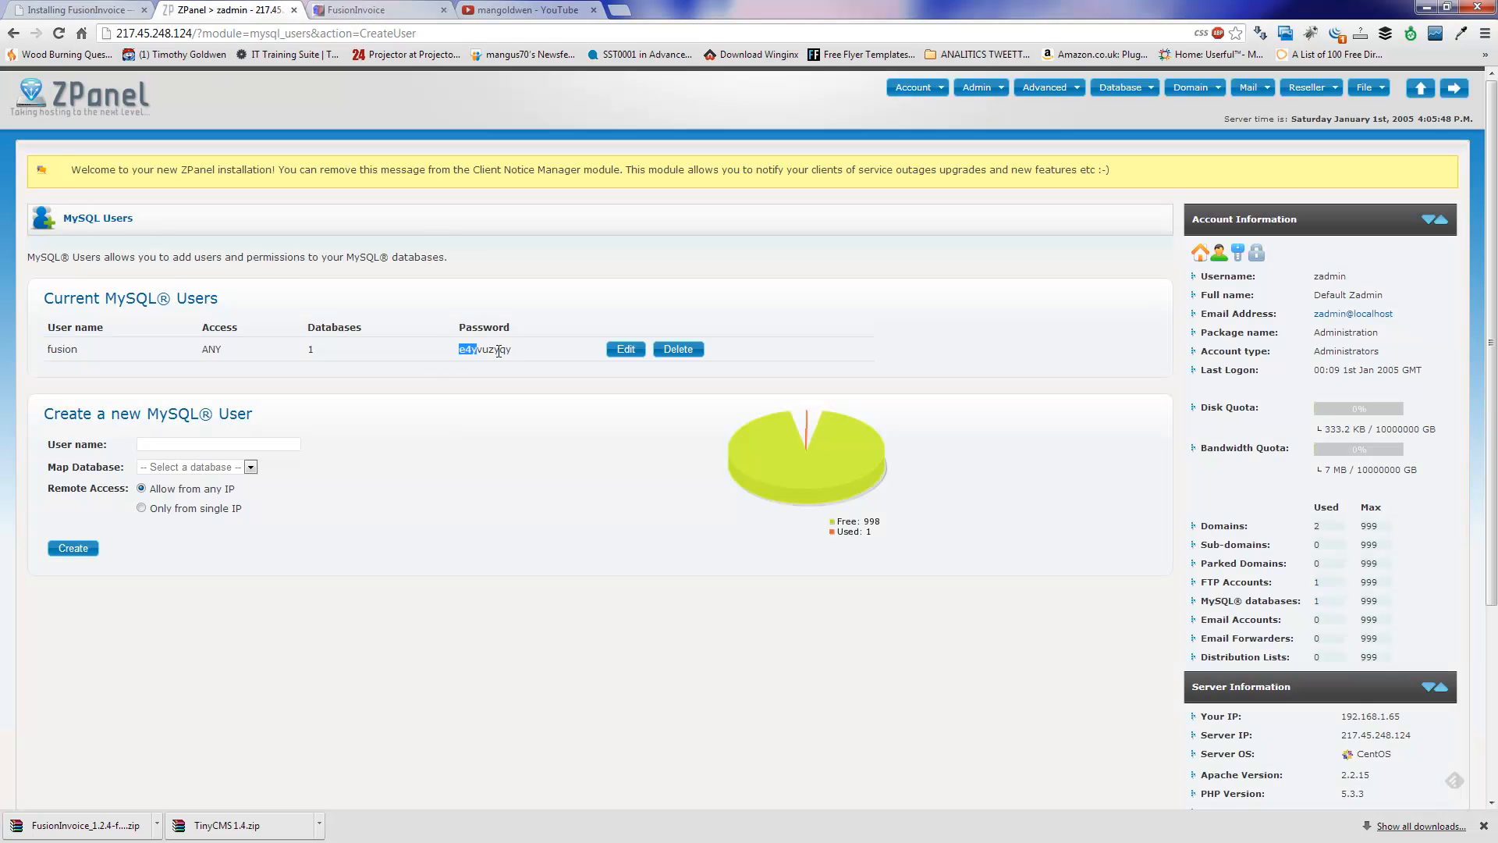
pyautogui.rightClick(483, 347)
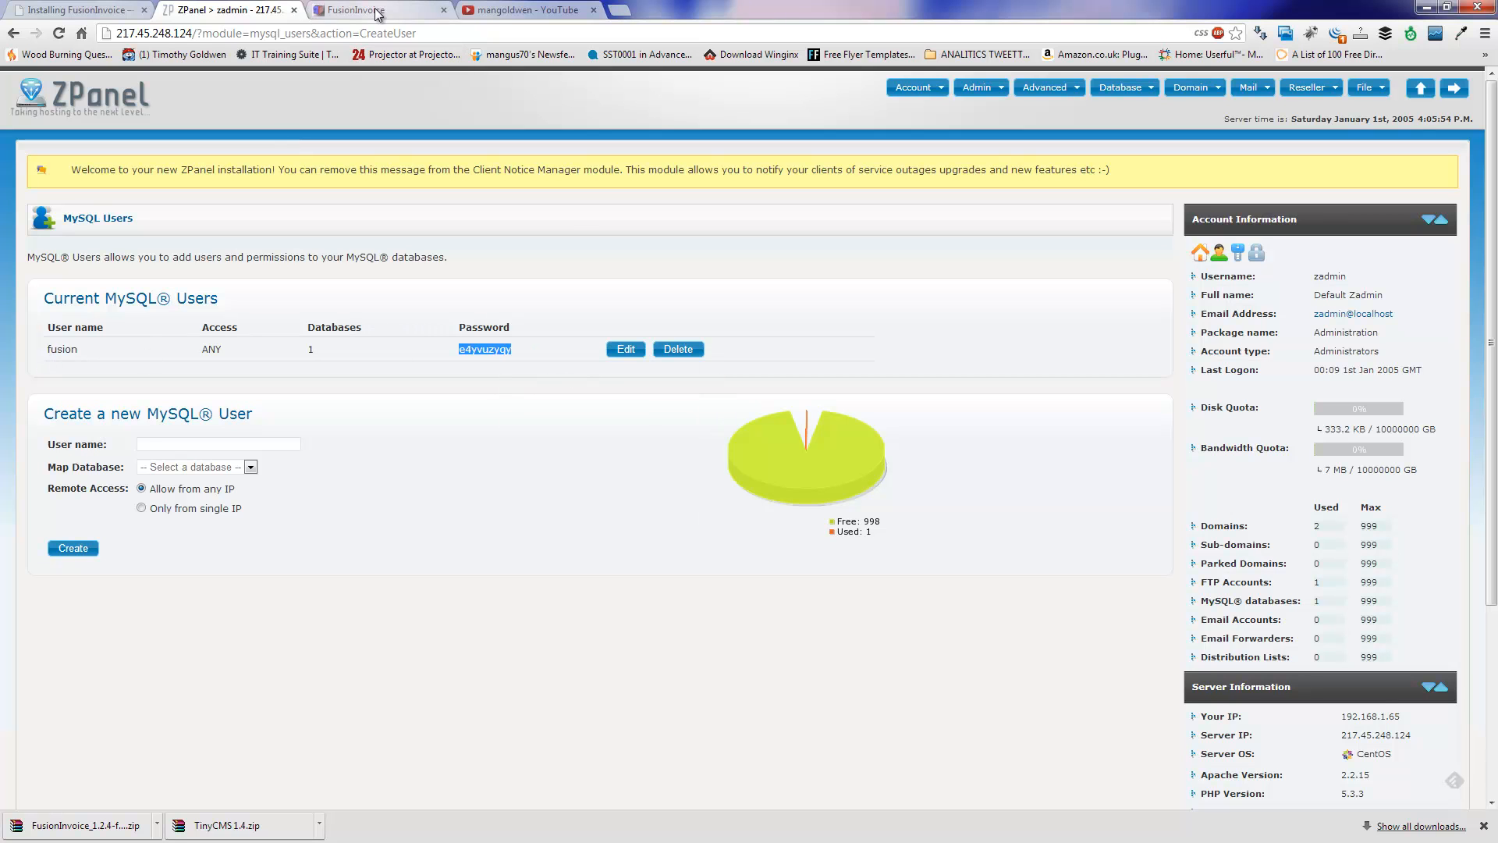
pyautogui.click(354, 9)
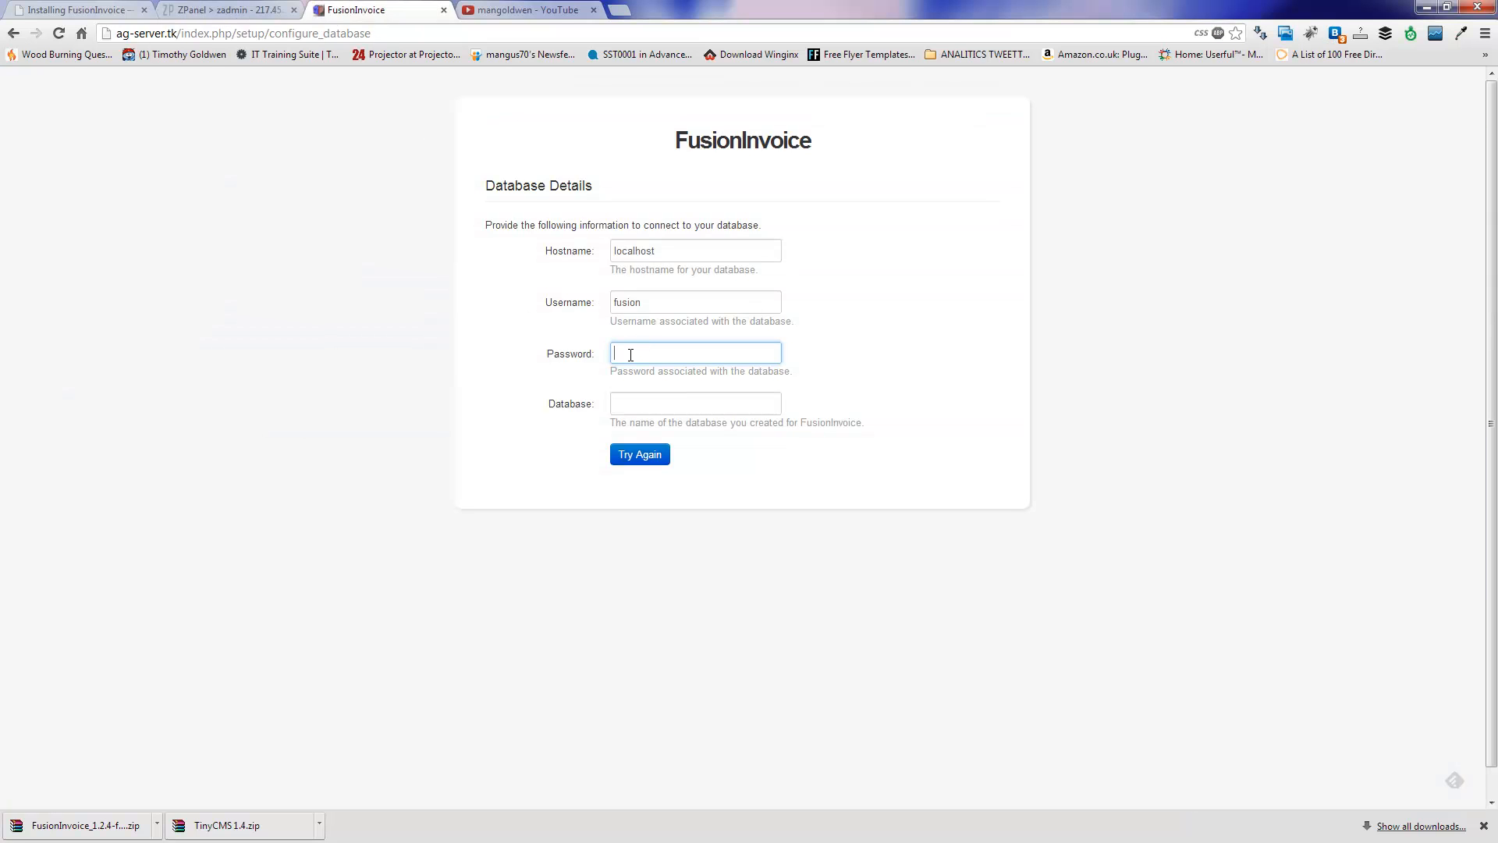
pyautogui.write('password')
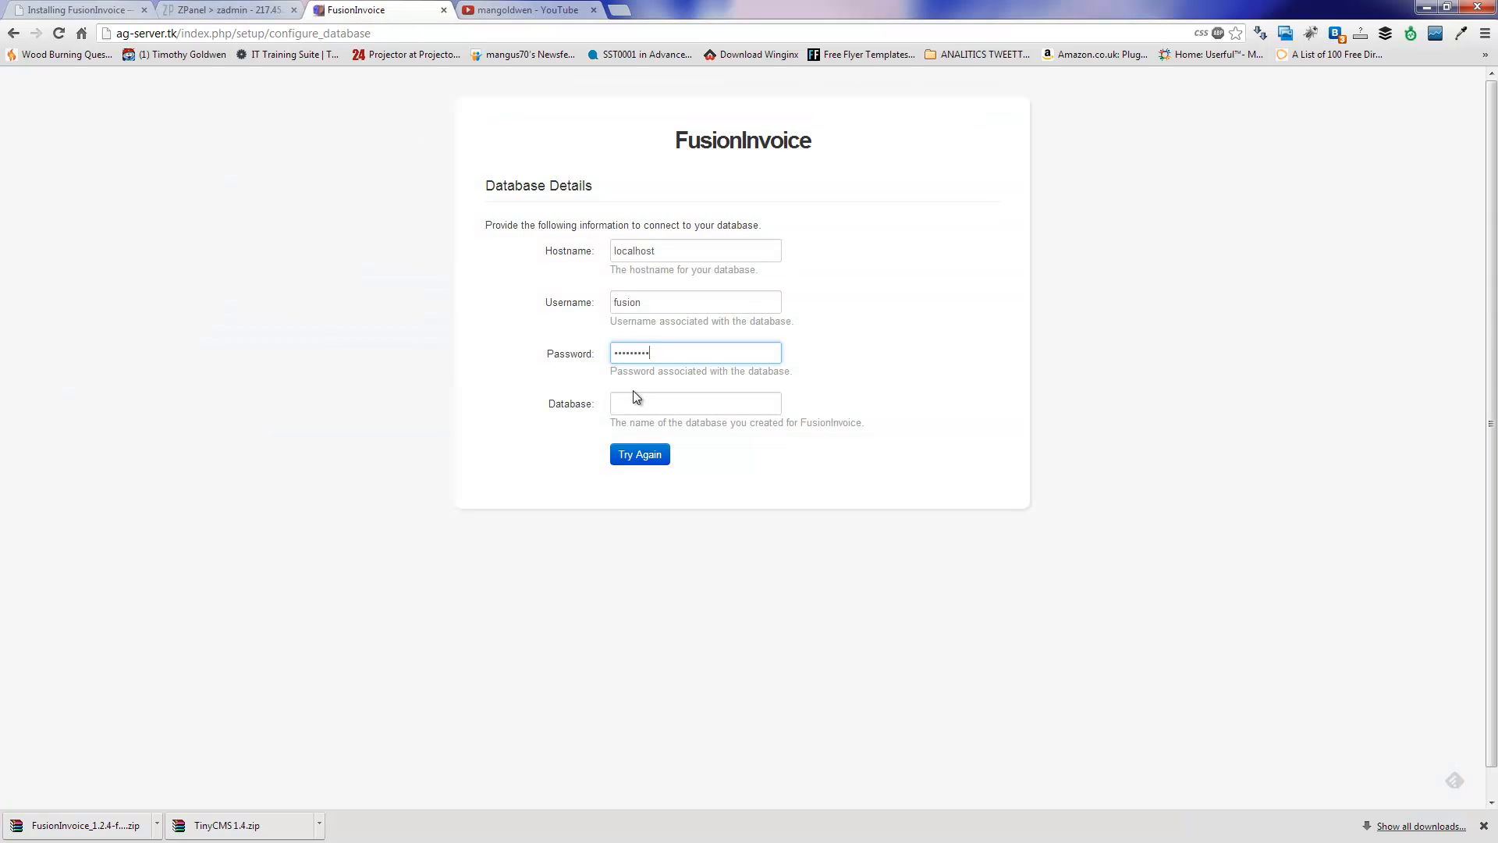
pyautogui.write('zad')
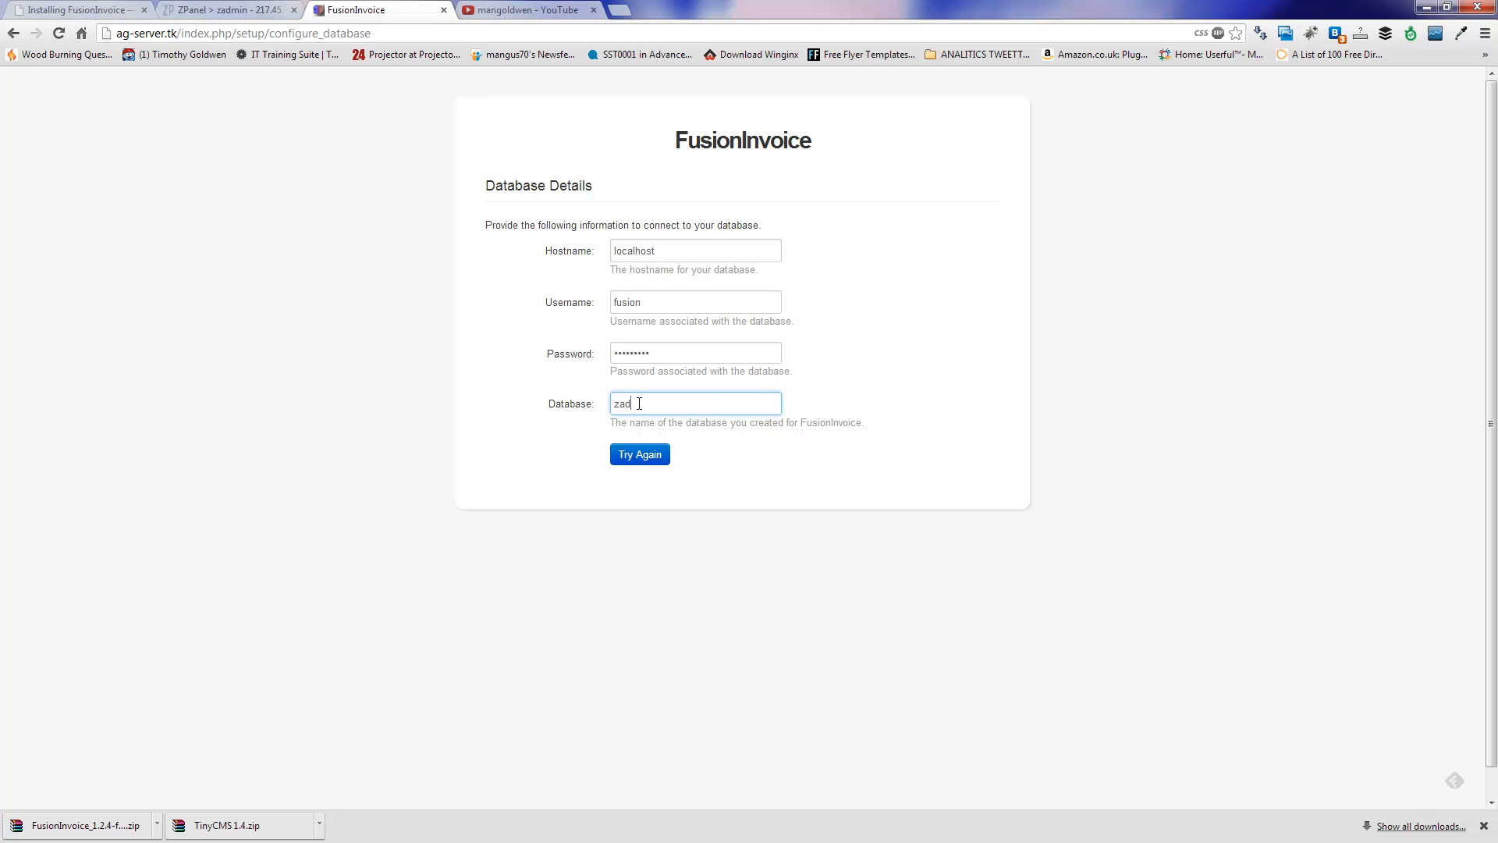
pyautogui.write('min_')
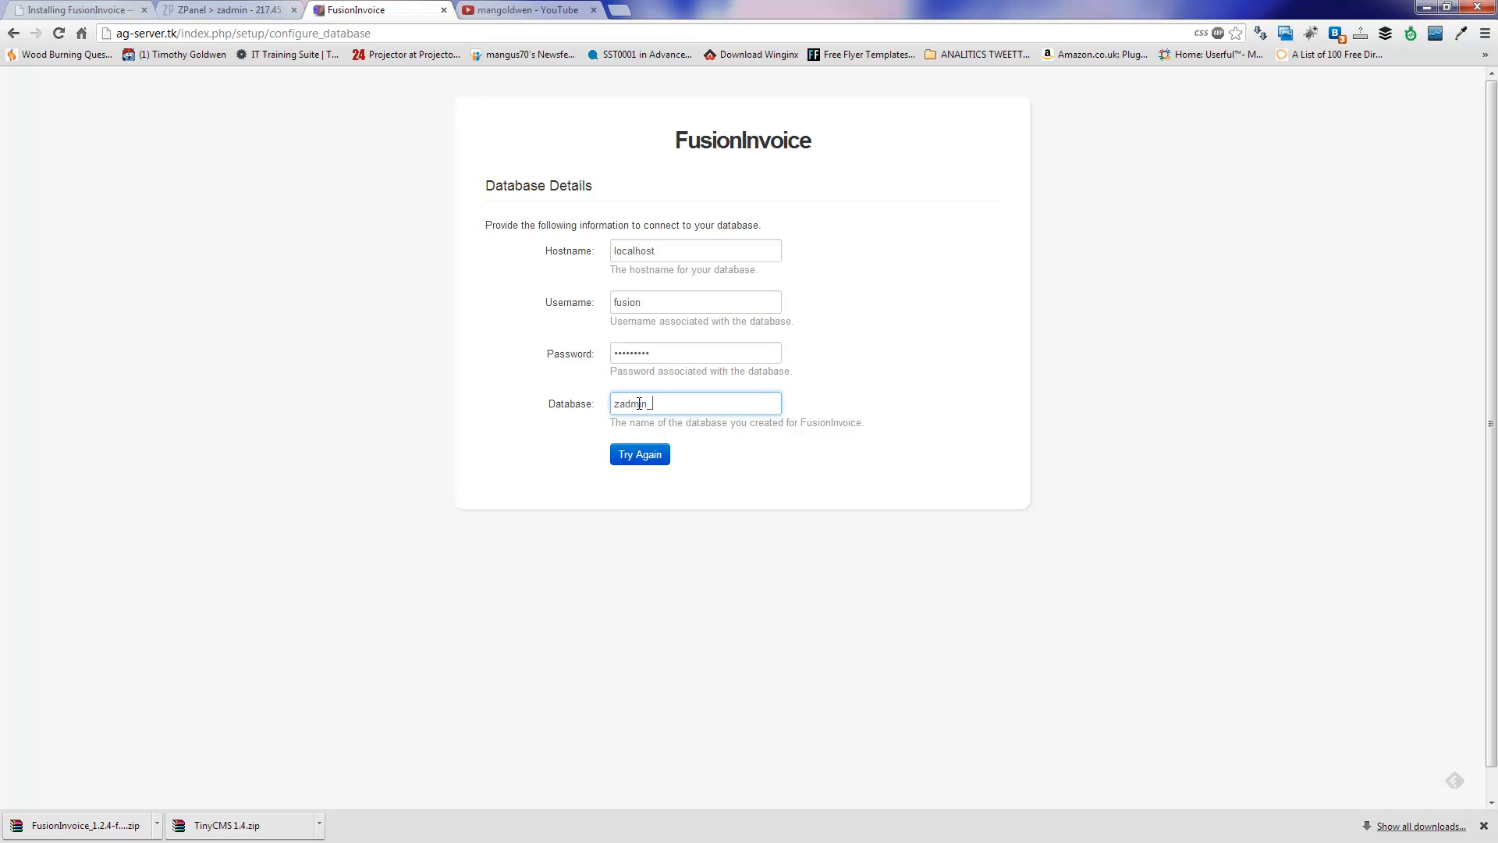
pyautogui.write('fusion')
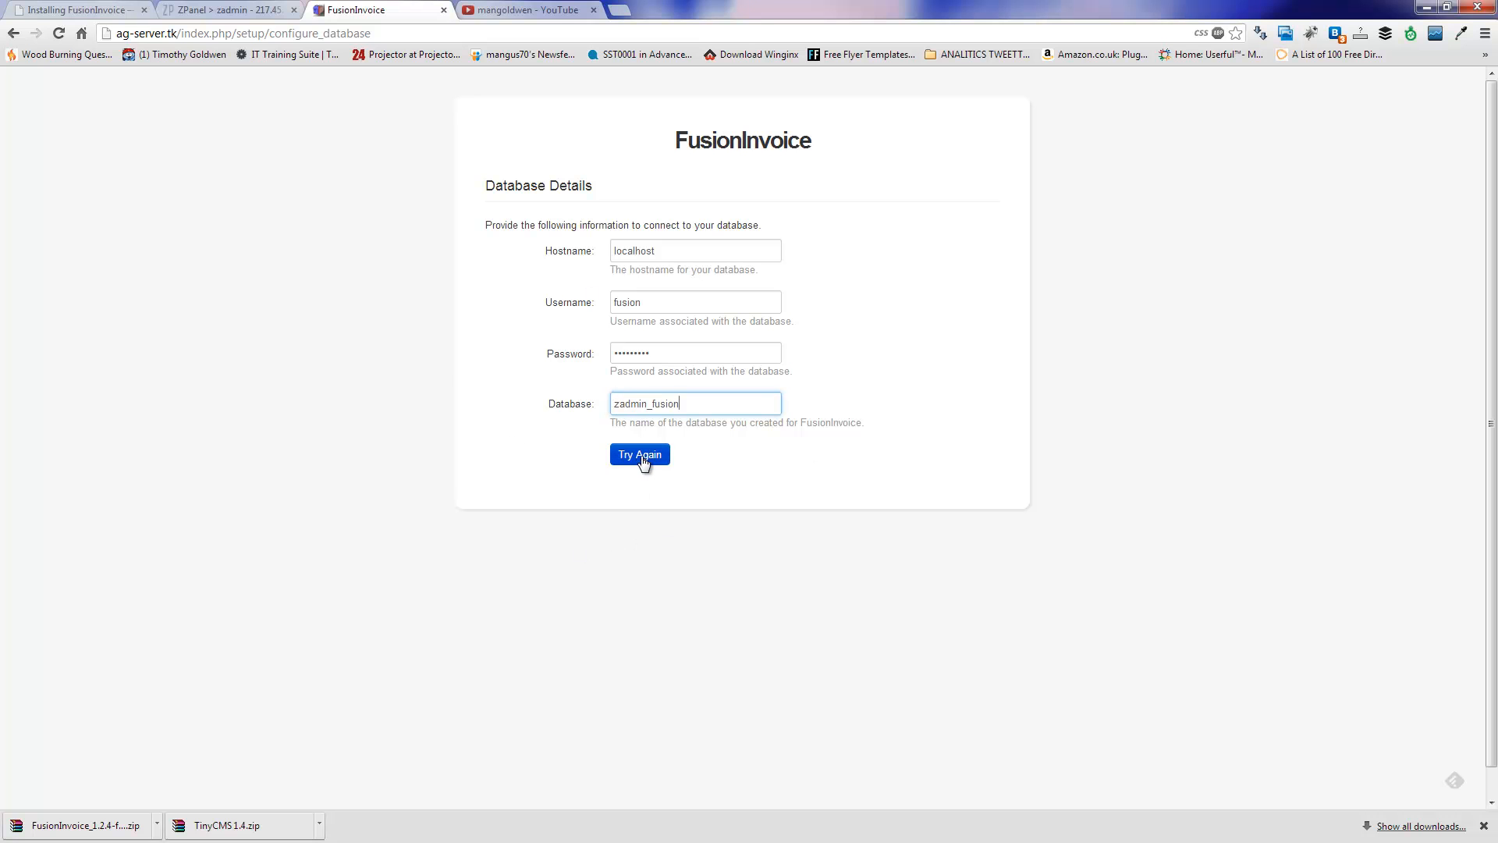
# - Retry the connection, then continue through database setup, table install and upgrade to account creation
pyautogui.click(640, 454)
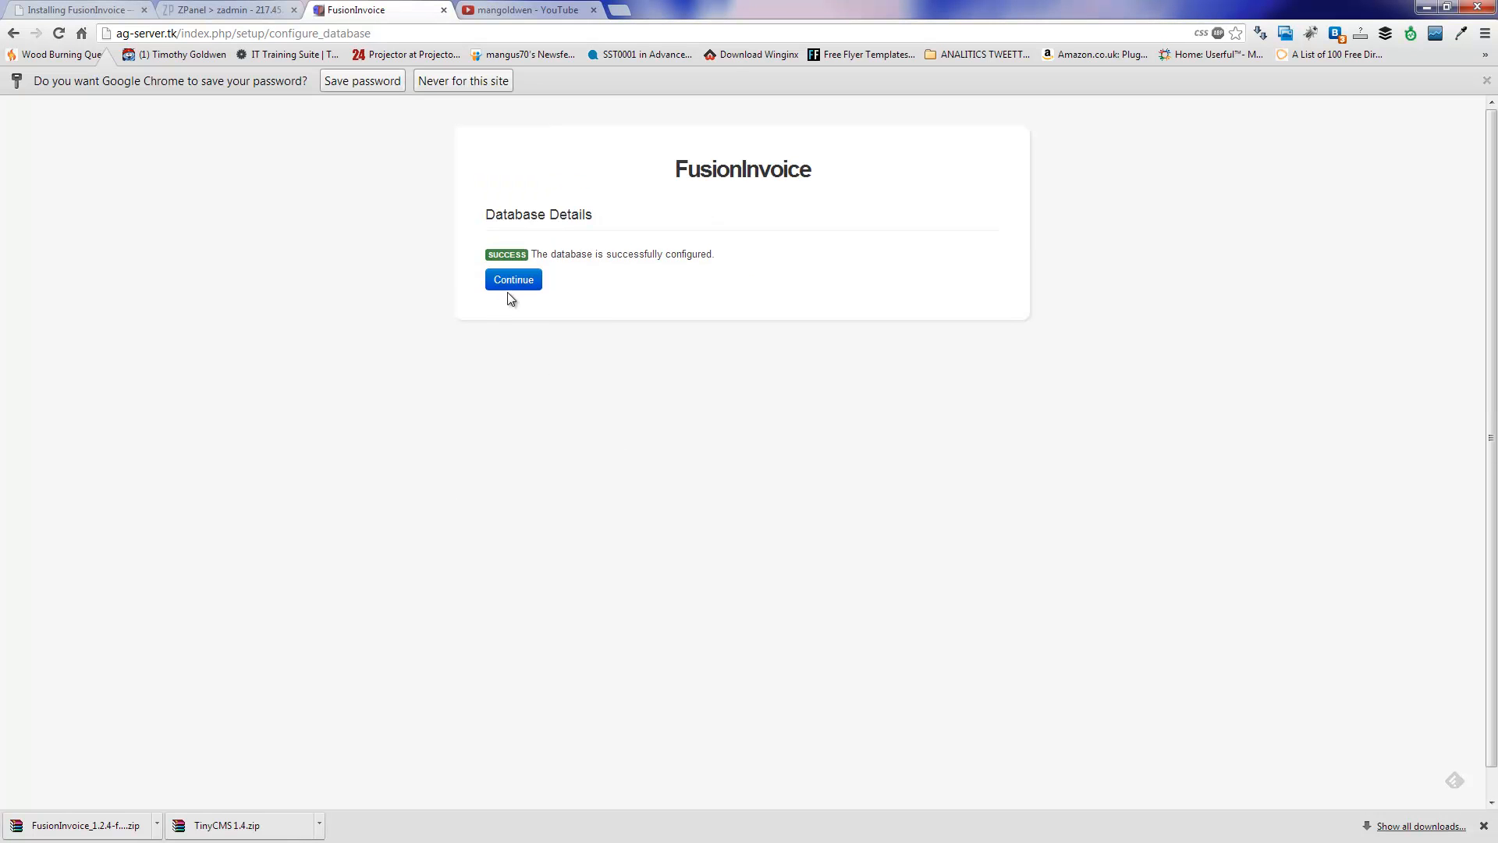
pyautogui.moveTo(514, 280)
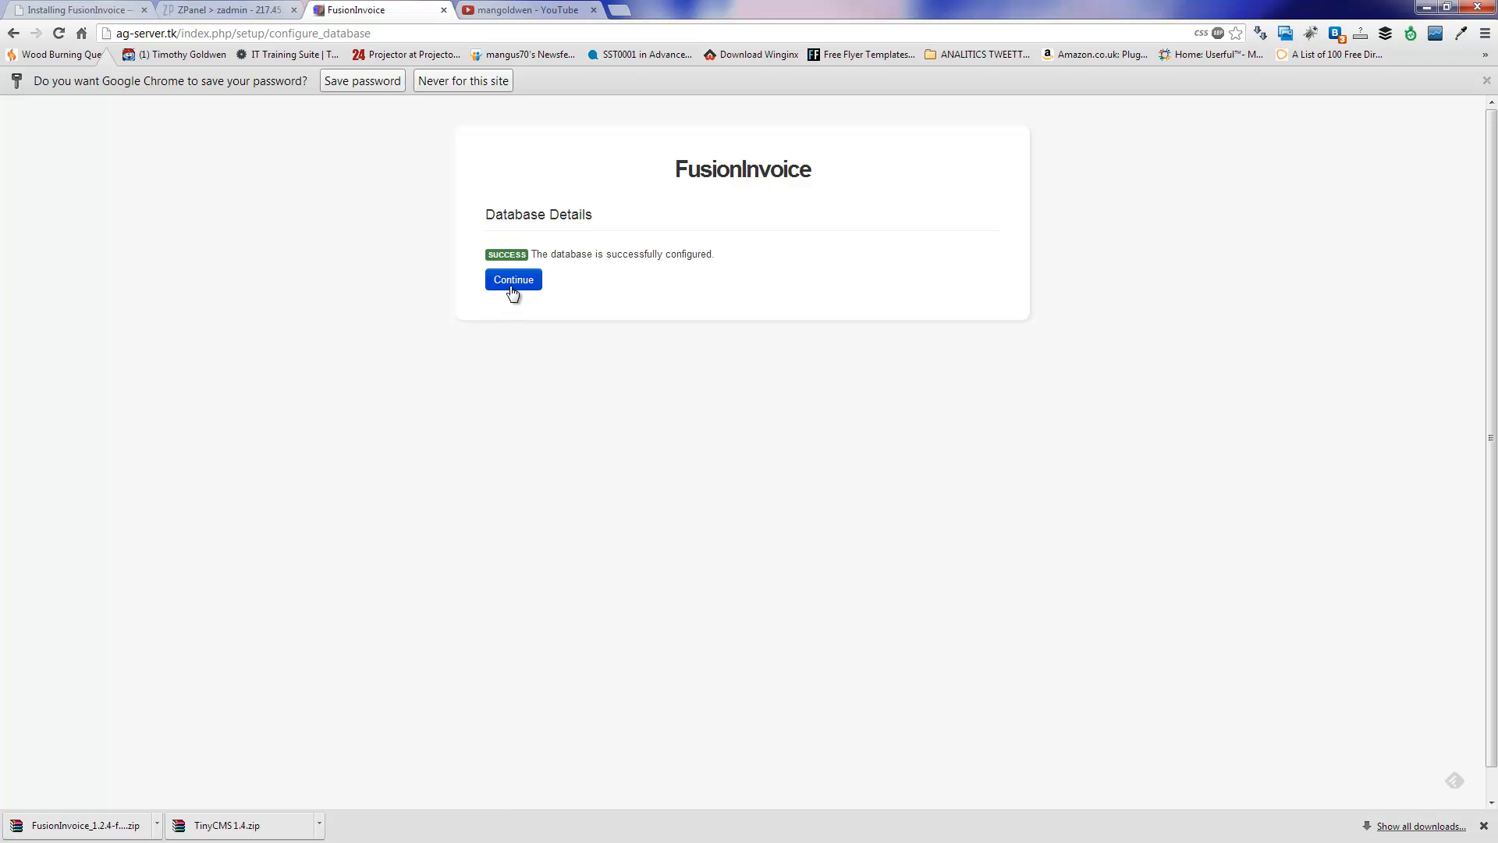
pyautogui.click(513, 279)
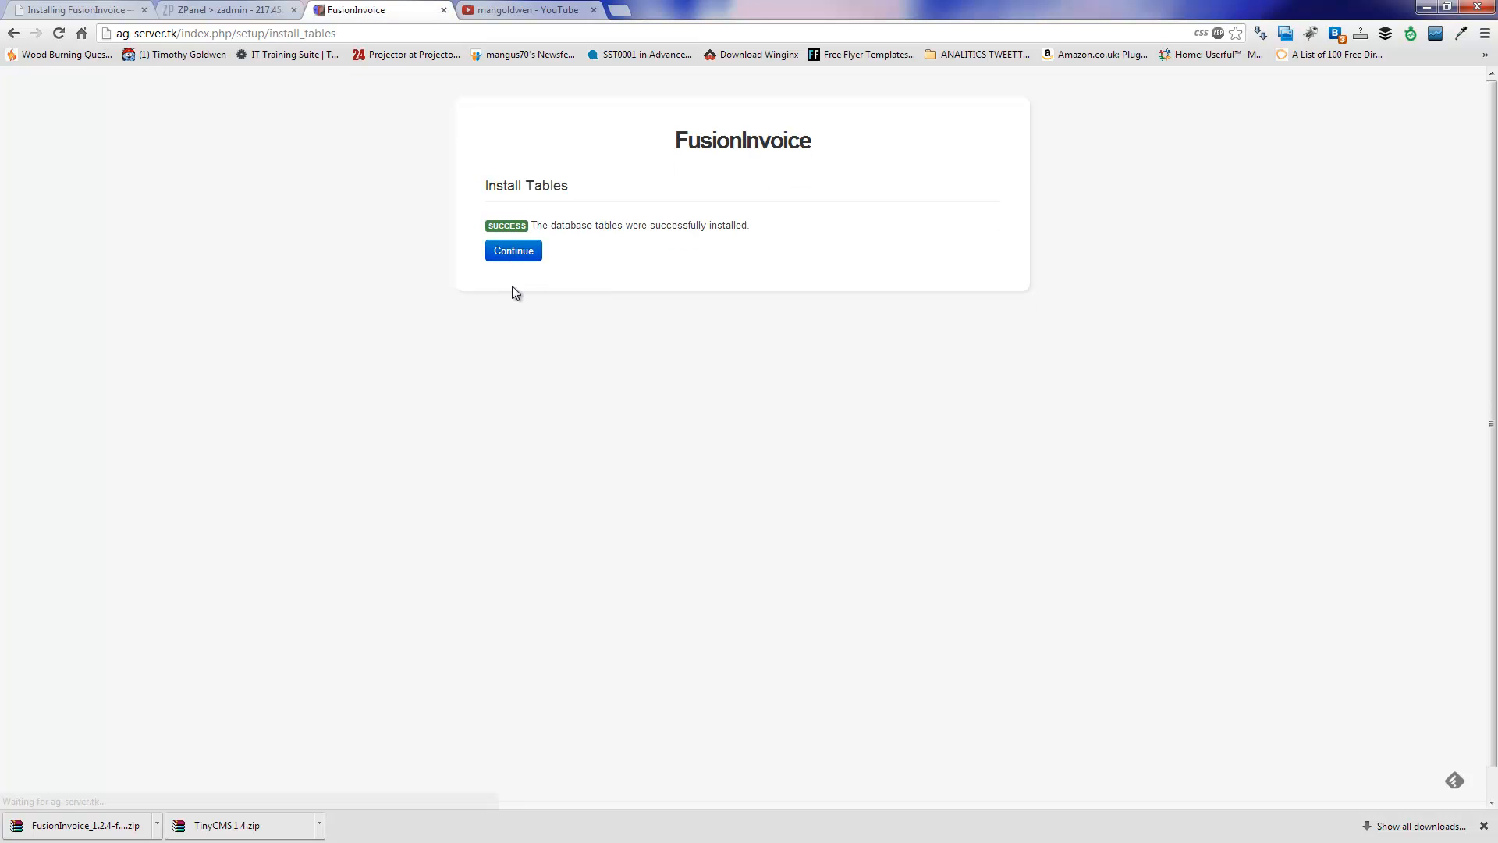
pyautogui.click(513, 254)
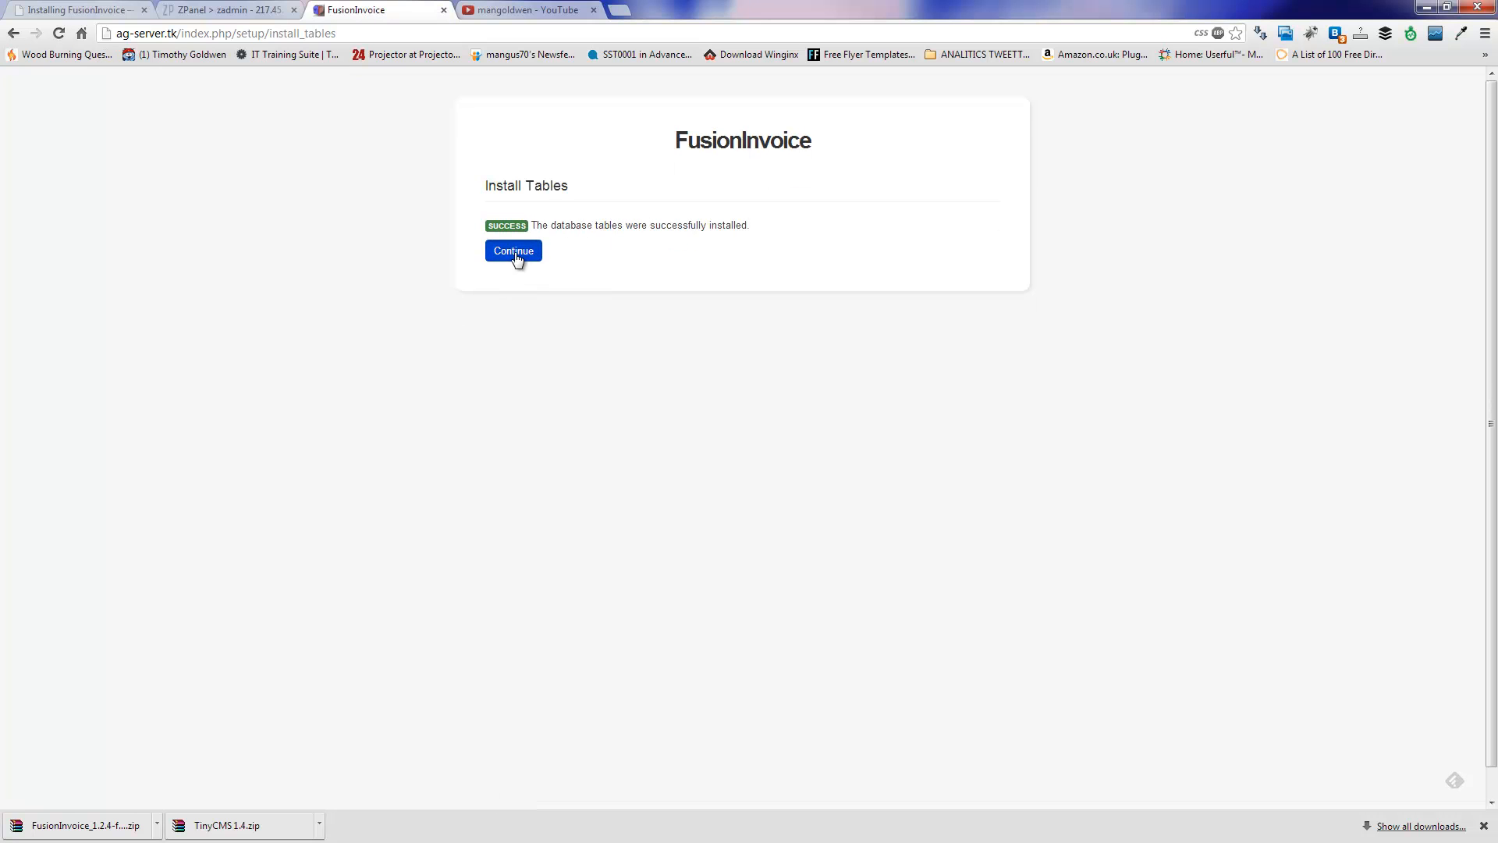
pyautogui.click(513, 249)
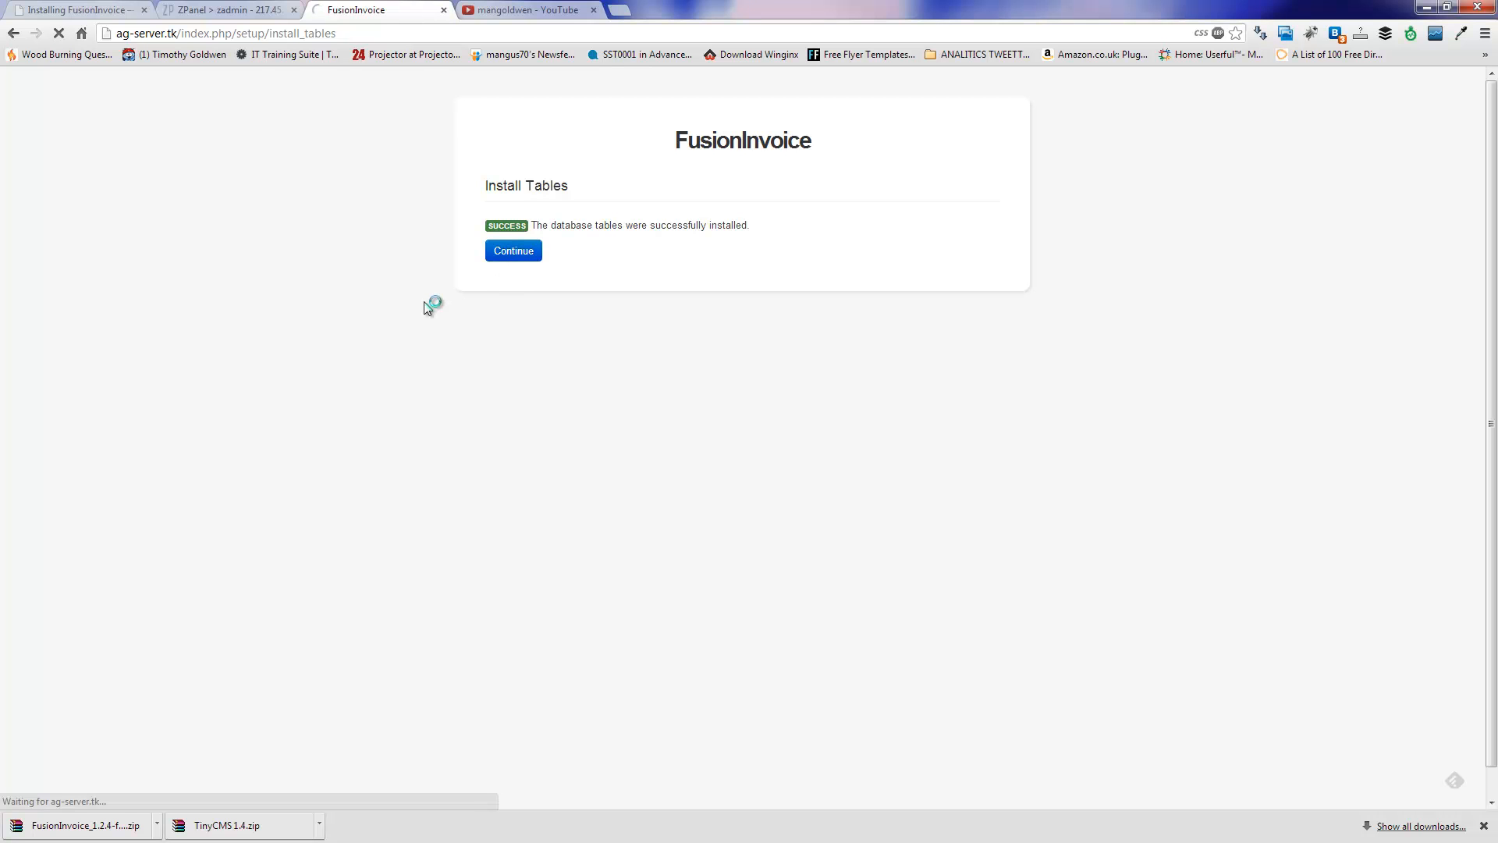
pyautogui.click(513, 249)
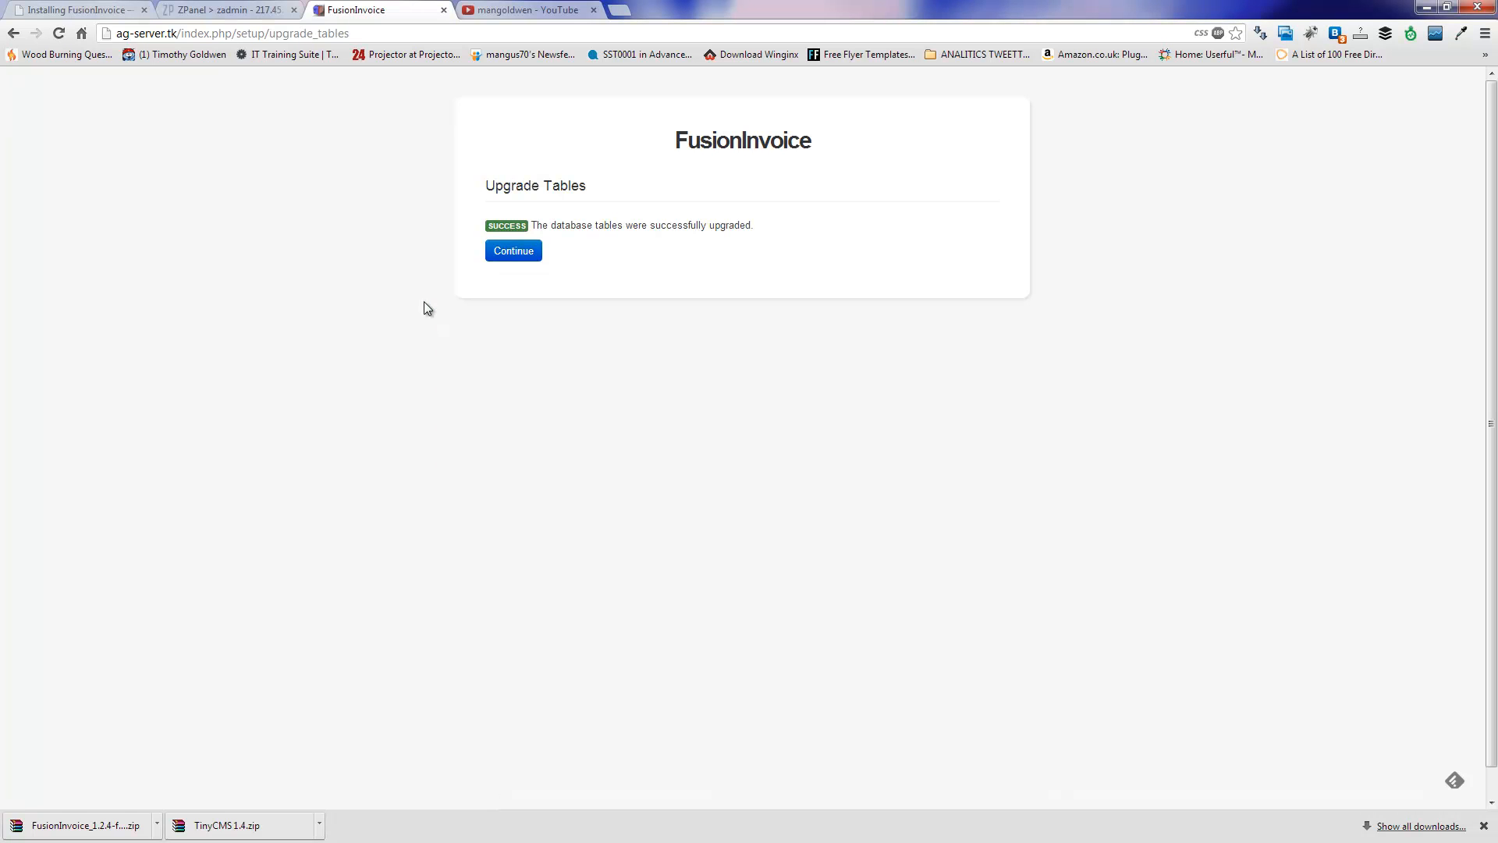
pyautogui.click(513, 250)
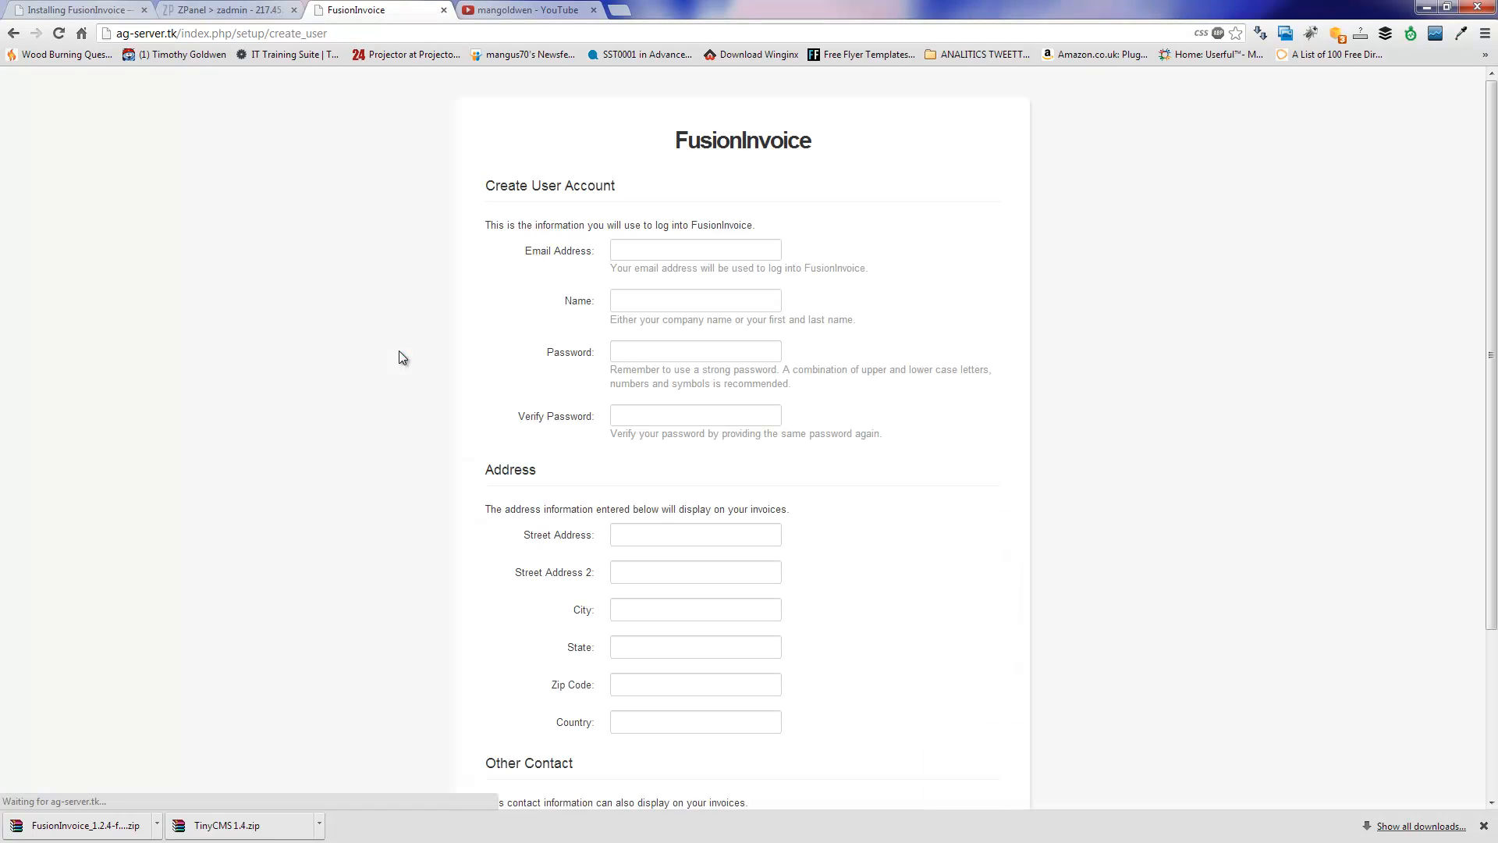
# - Create the admin account with an admin@...ver.tk email, name and password
pyautogui.click(694, 249)
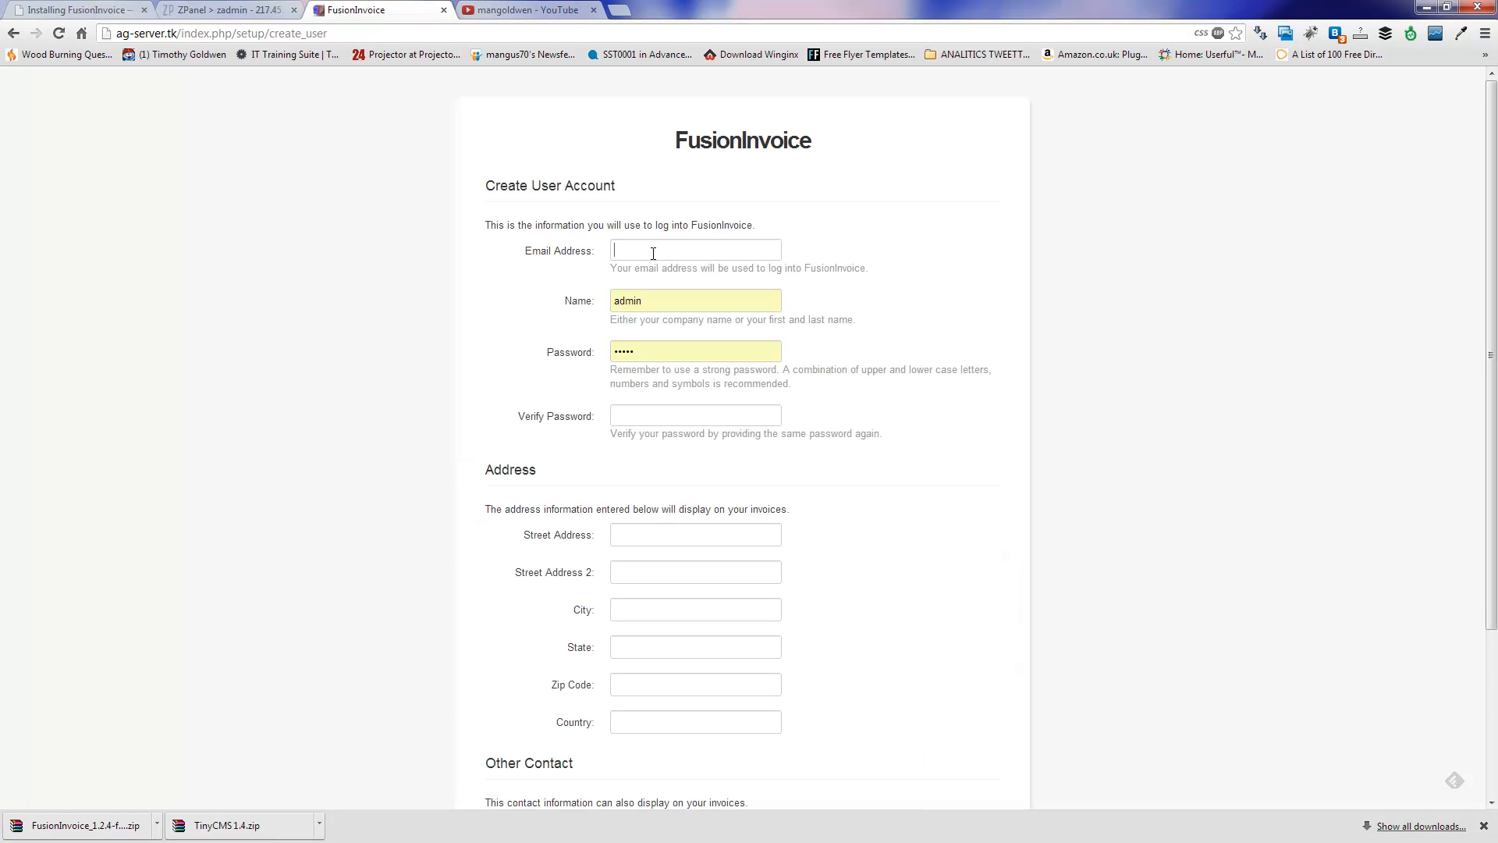
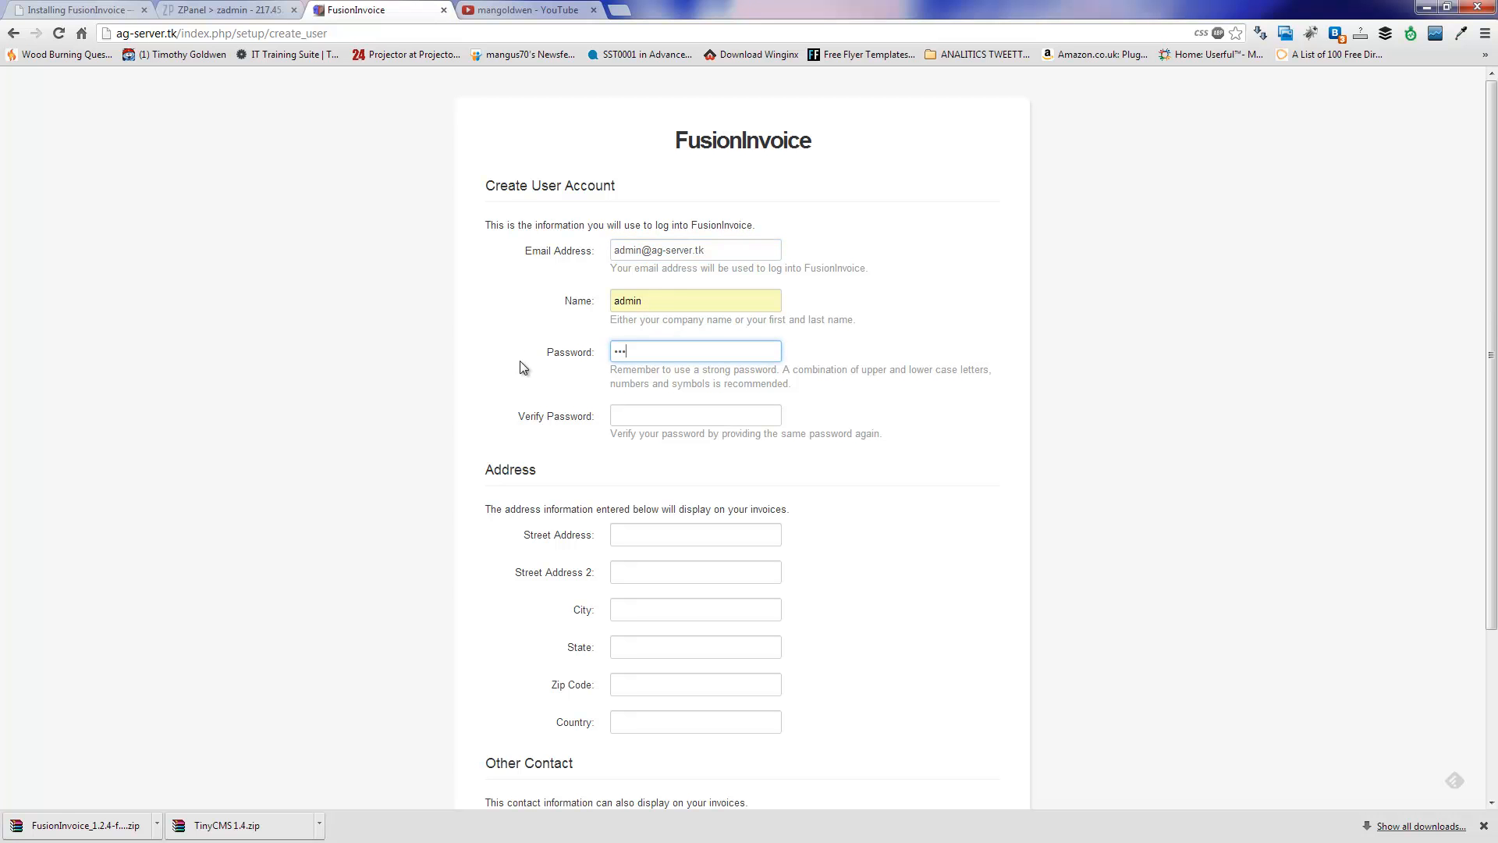
pyautogui.write('••')
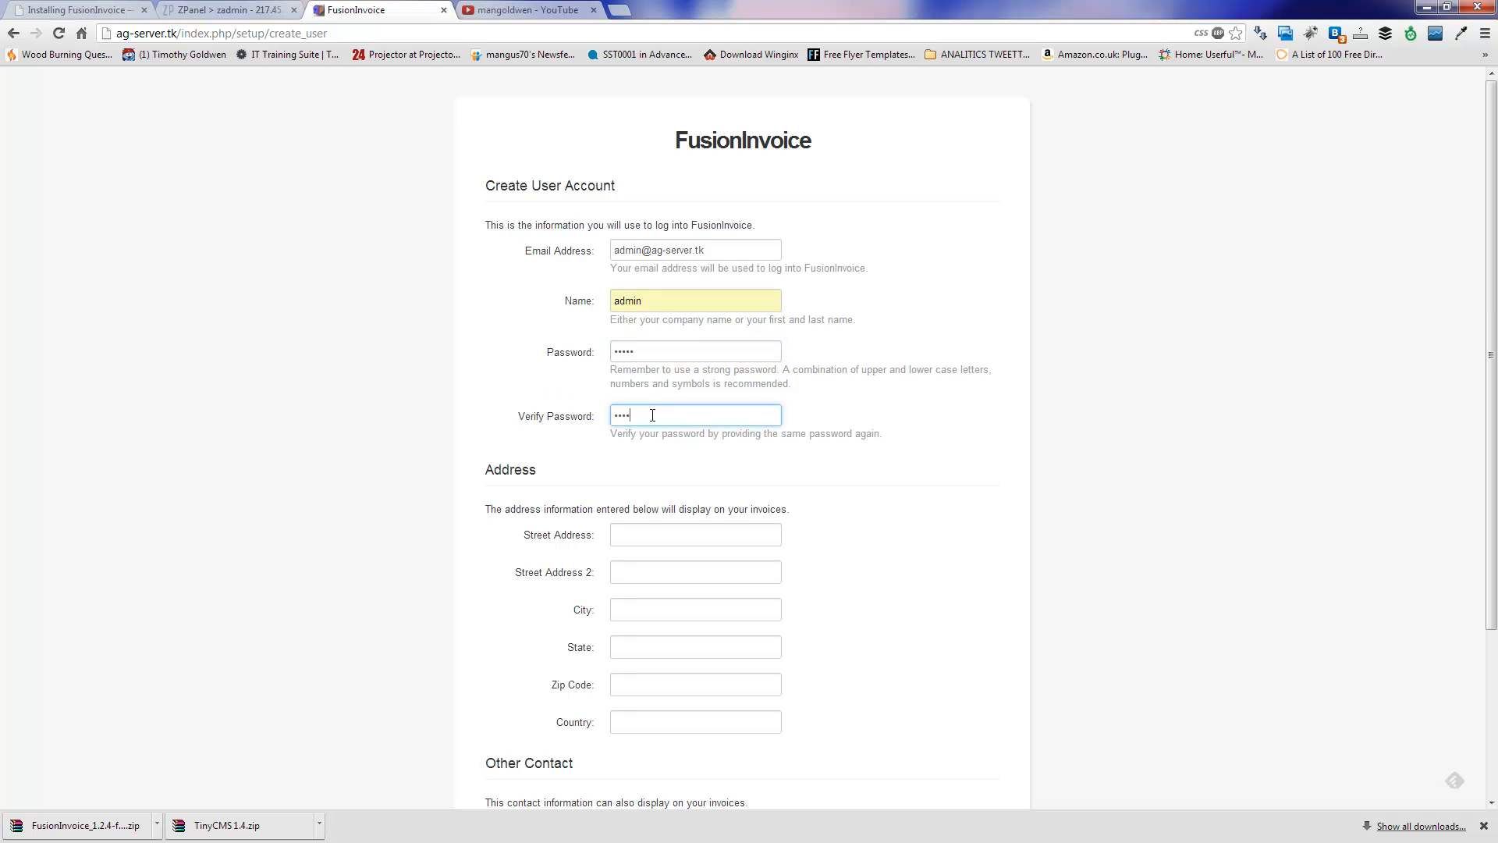
pyautogui.write('•')
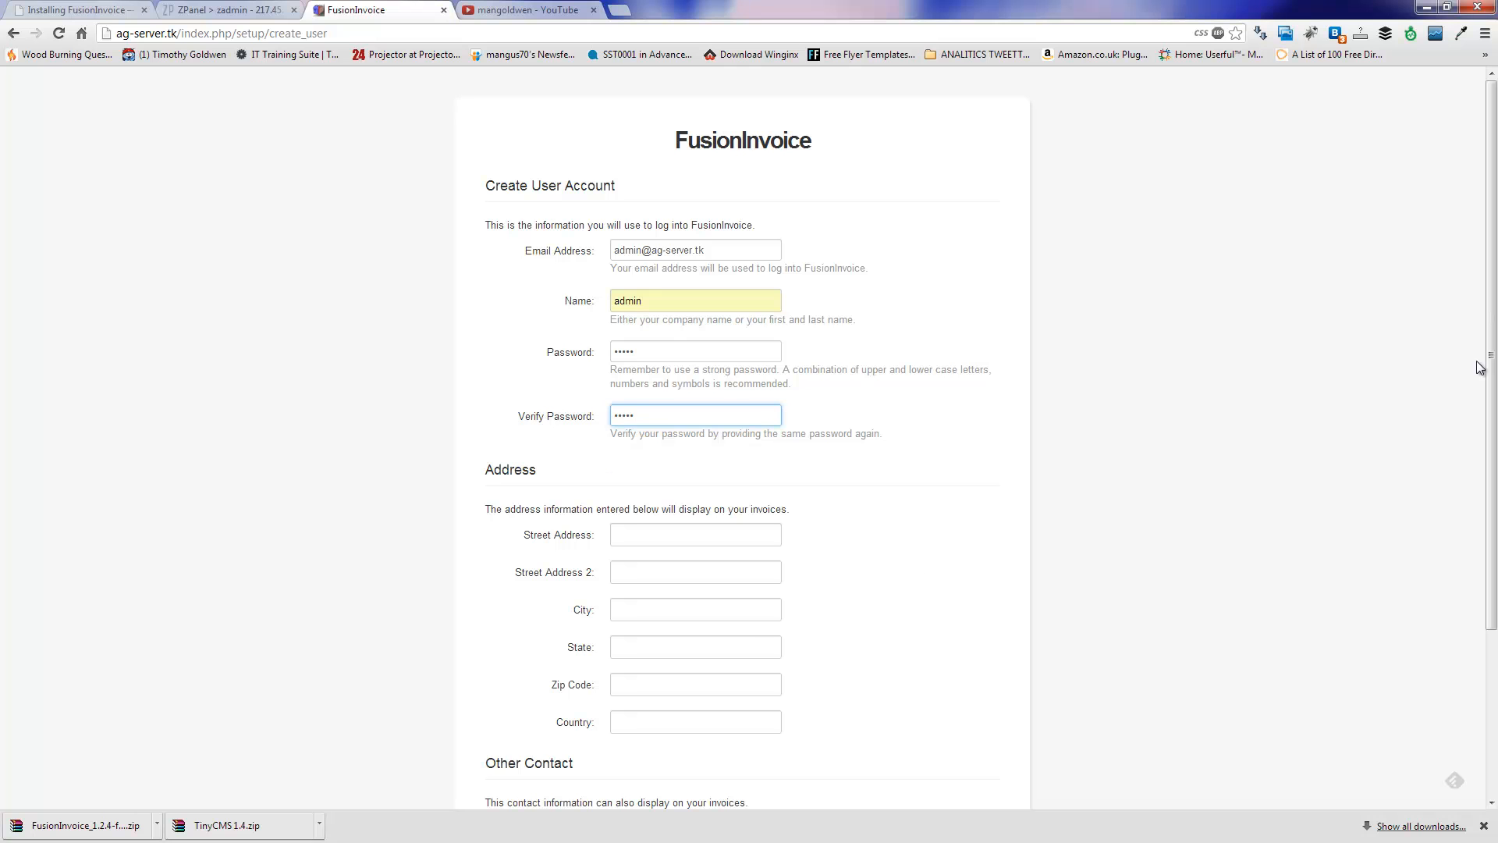
pyautogui.scroll(-3)
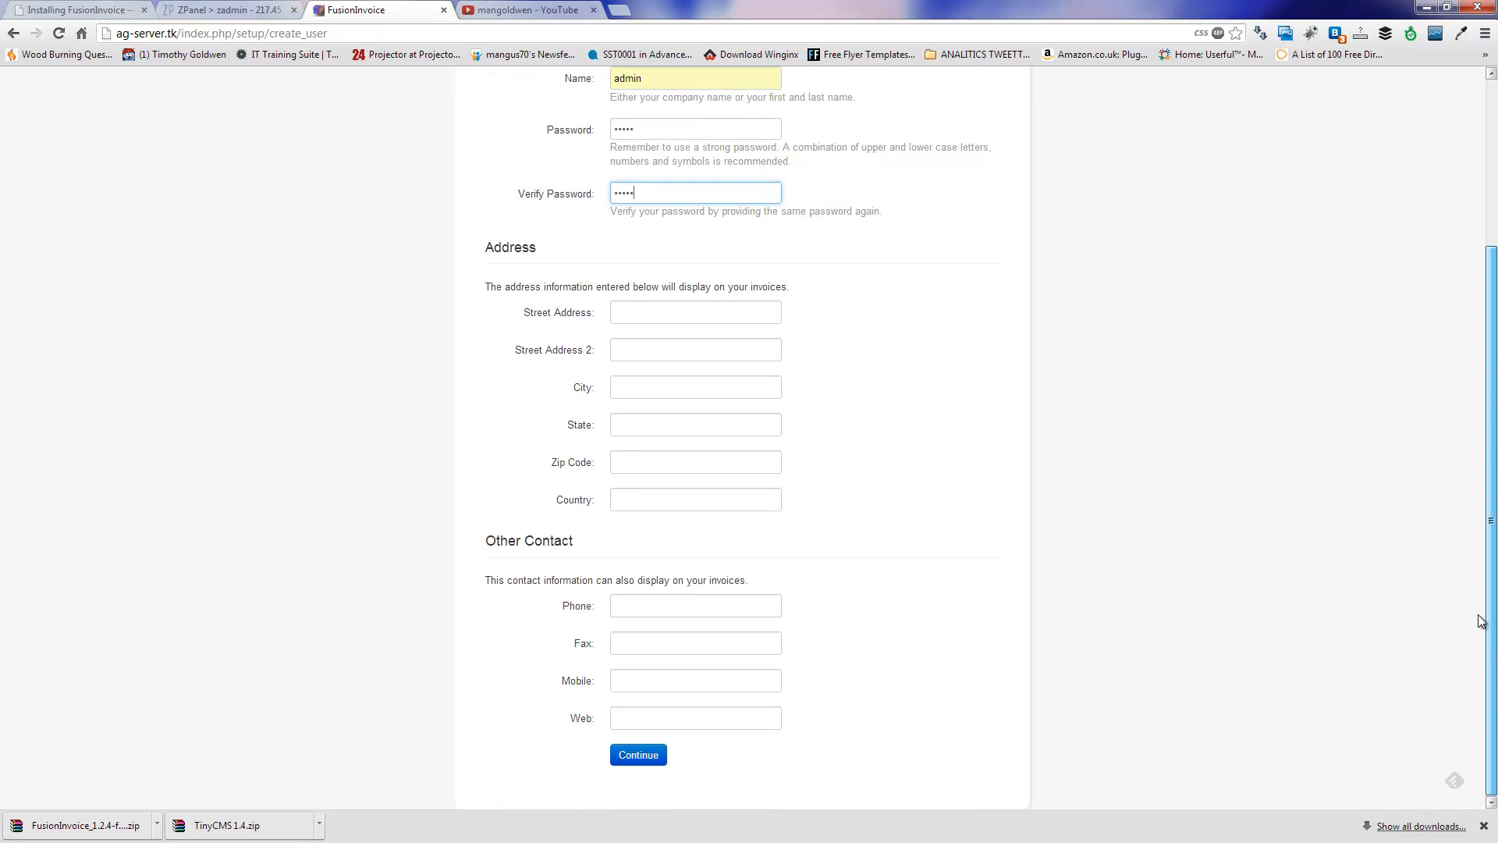
pyautogui.click(637, 755)
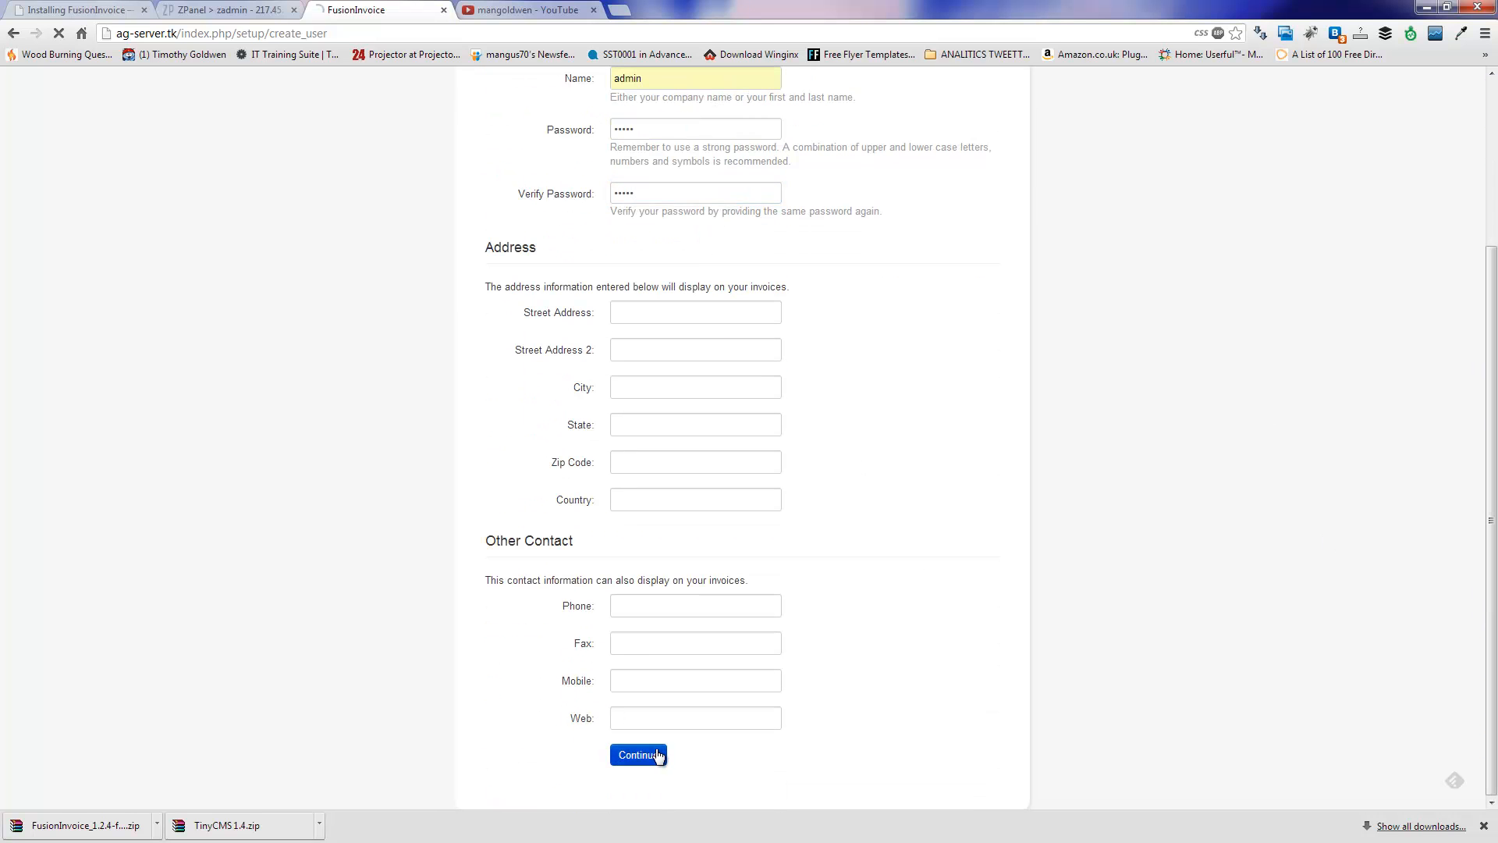
# - Log in as the admin user to reach the empty FusionInvoice dashboard
pyautogui.click(638, 755)
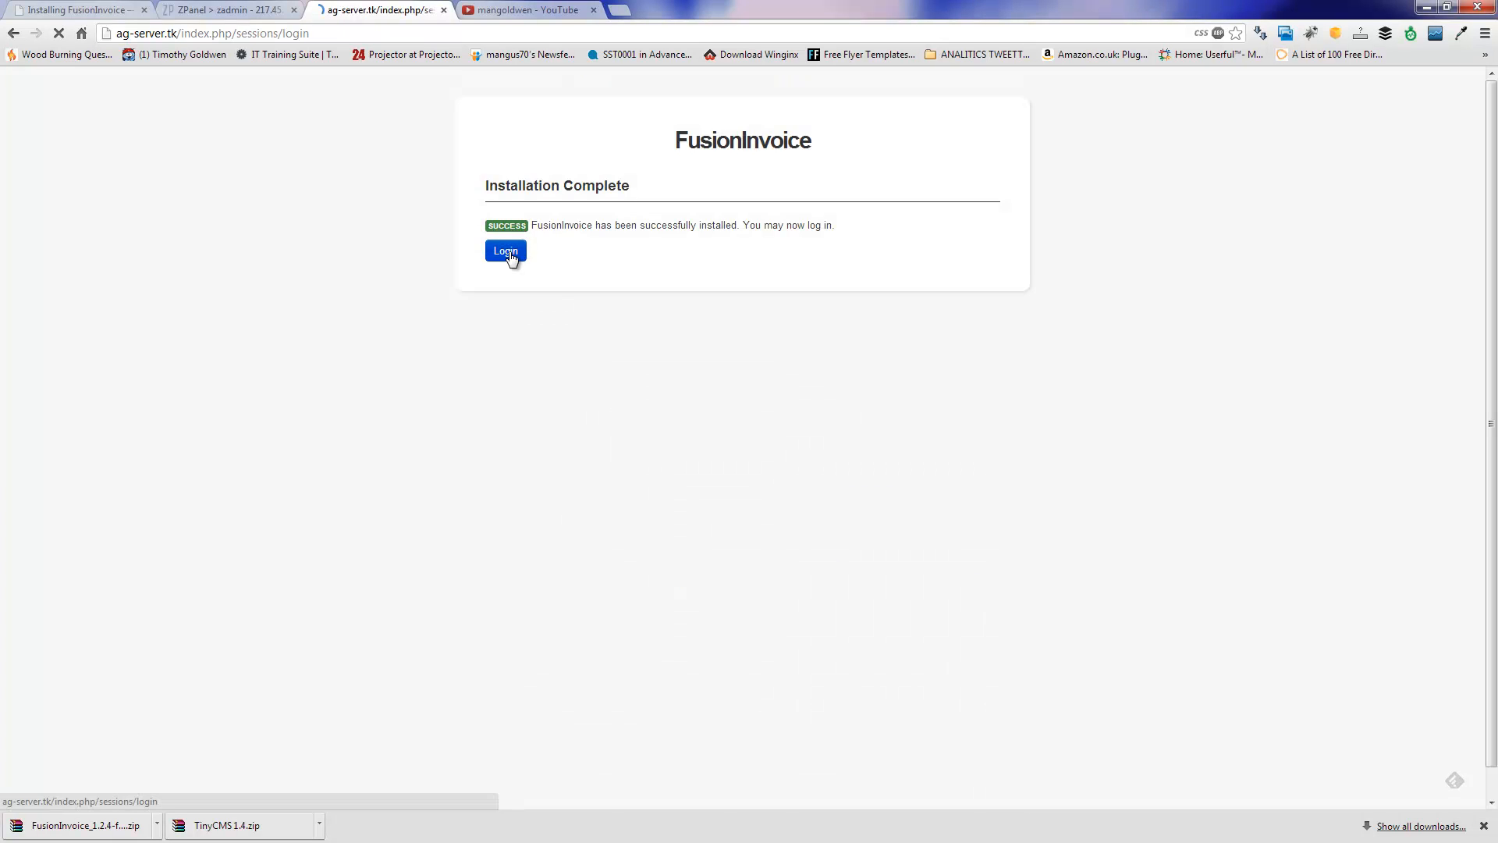
pyautogui.click(505, 252)
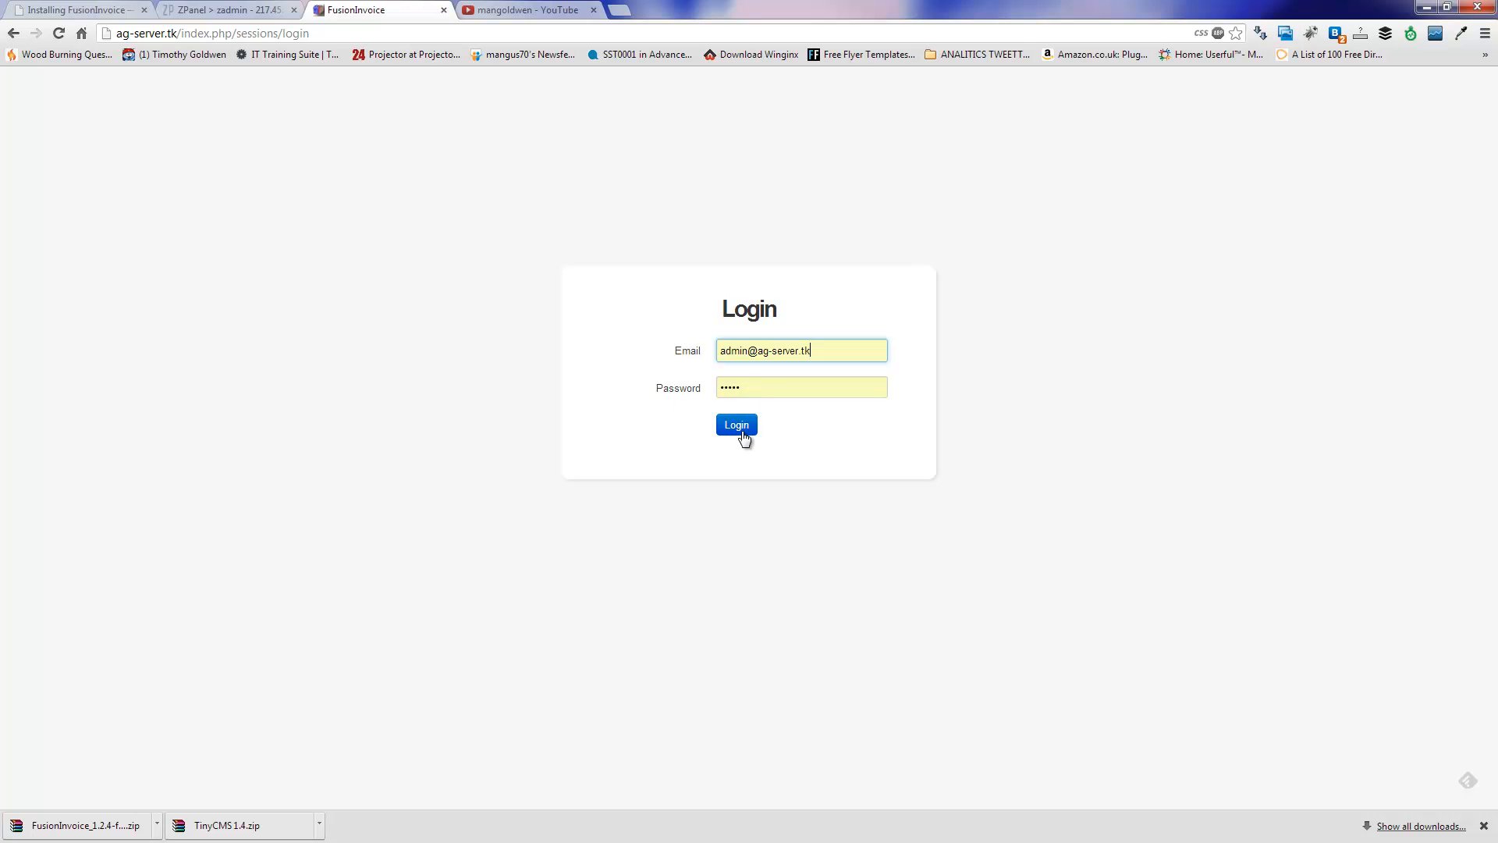
pyautogui.click(734, 424)
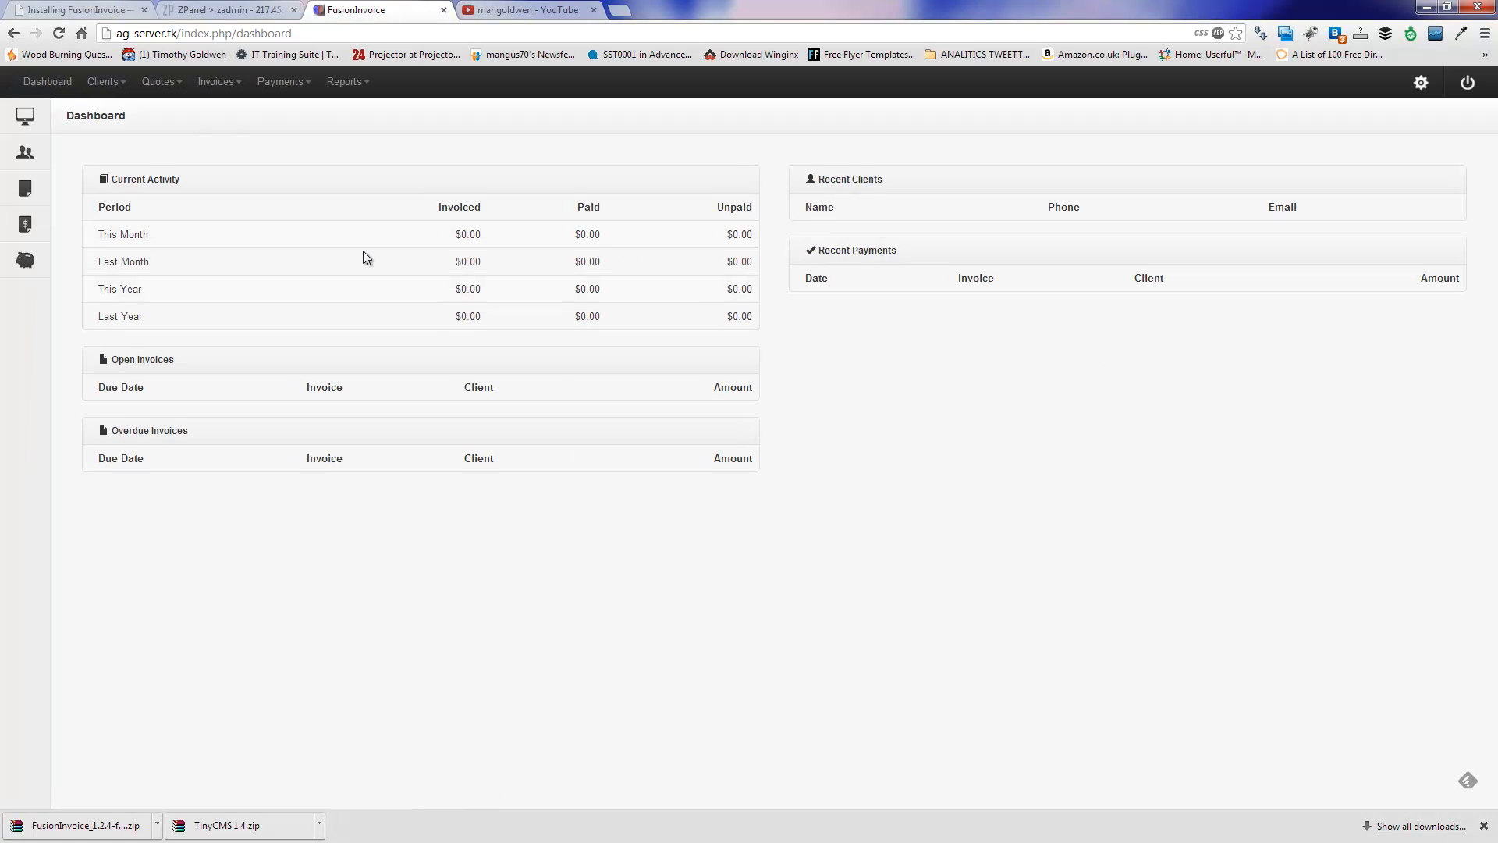
pyautogui.moveTo(262, 270)
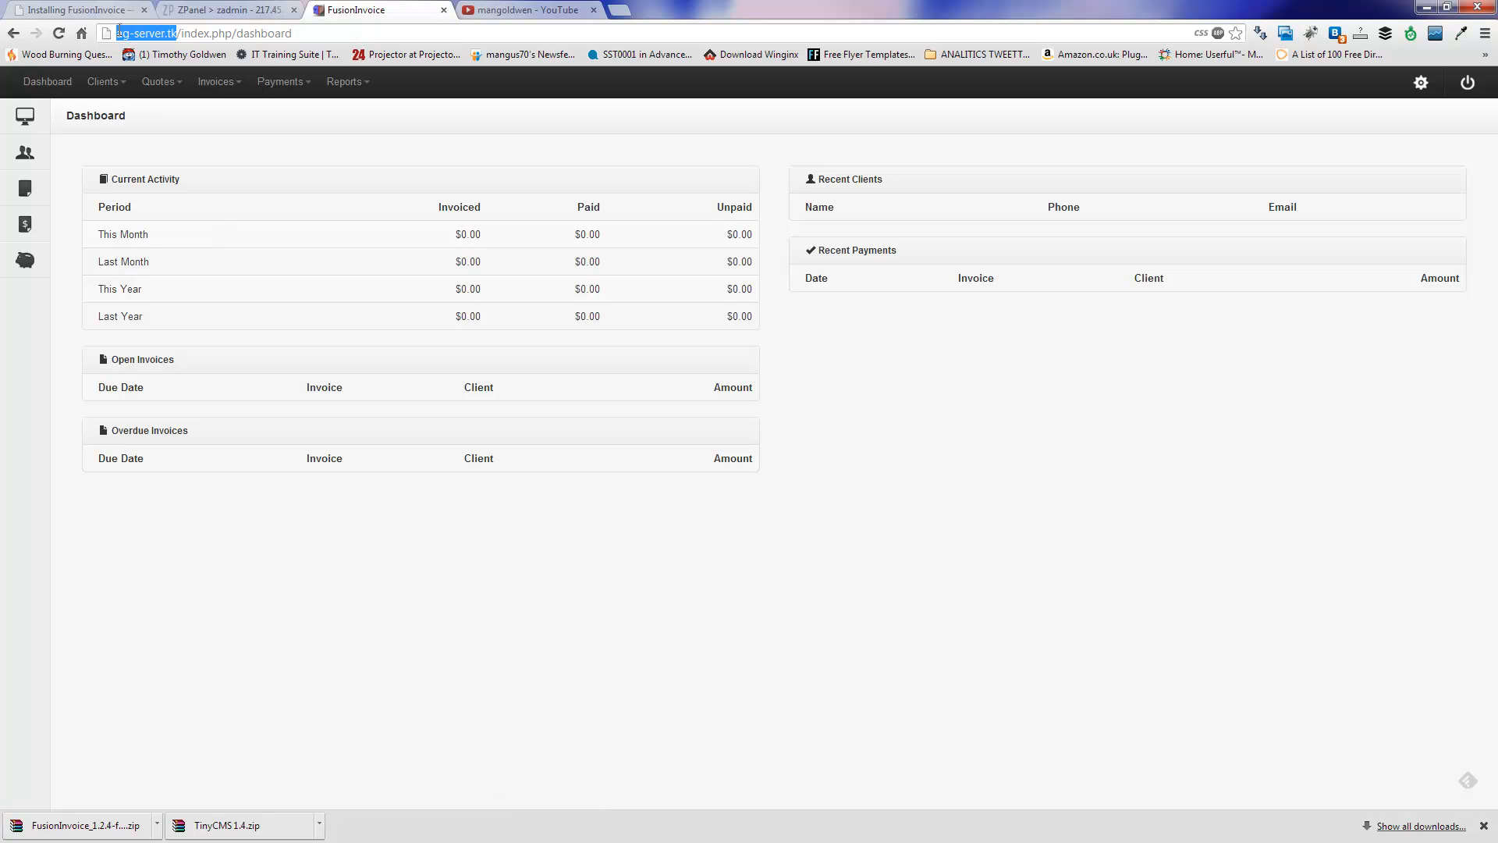
# - Browse the Payments and Clients menus, then bring up the gear settings list
pyautogui.rightClick(267, 258)
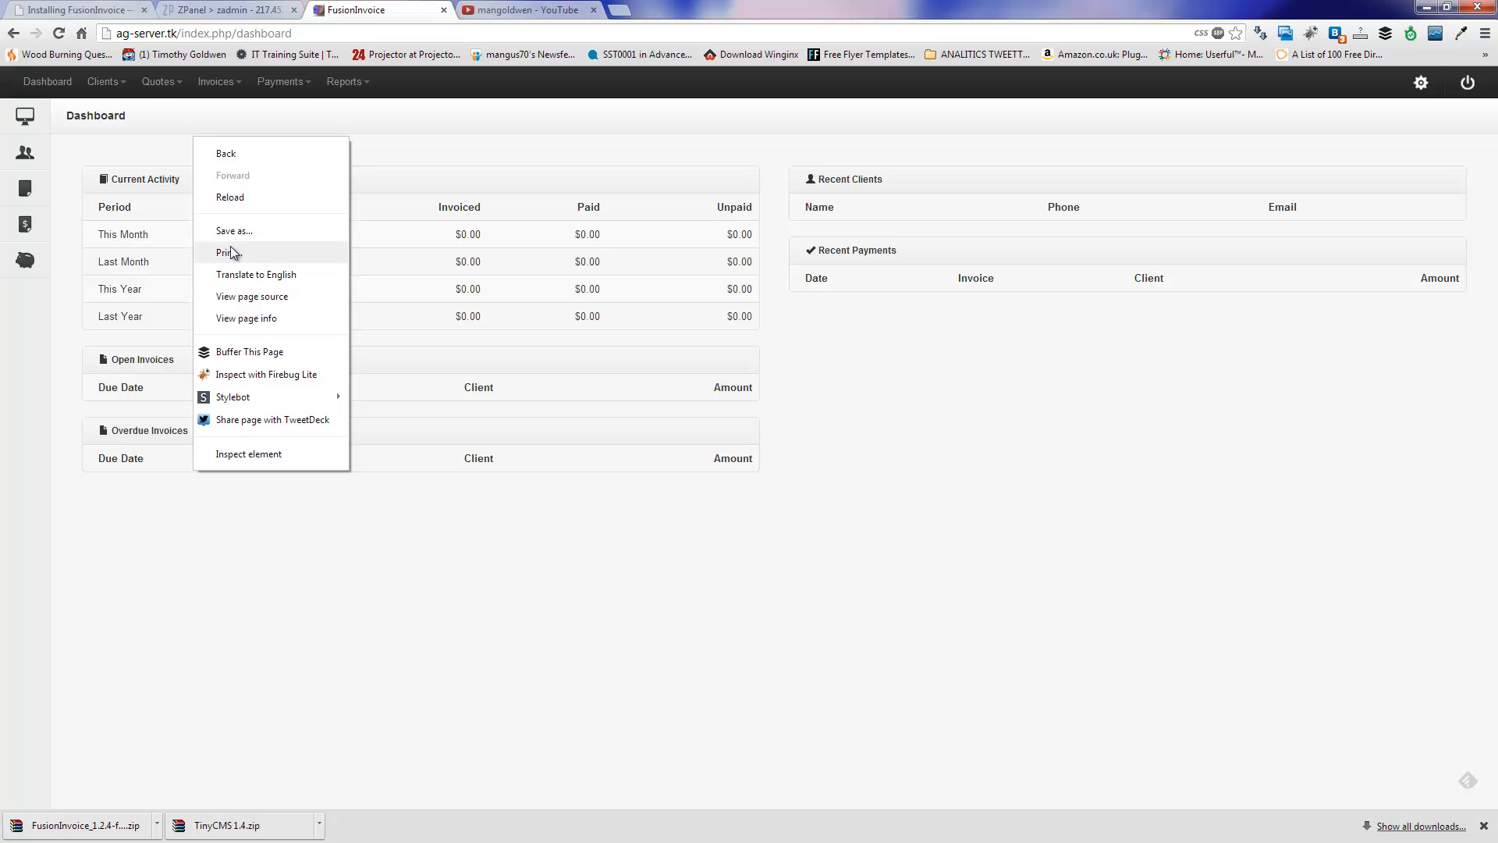
pyautogui.moveTo(129, 23)
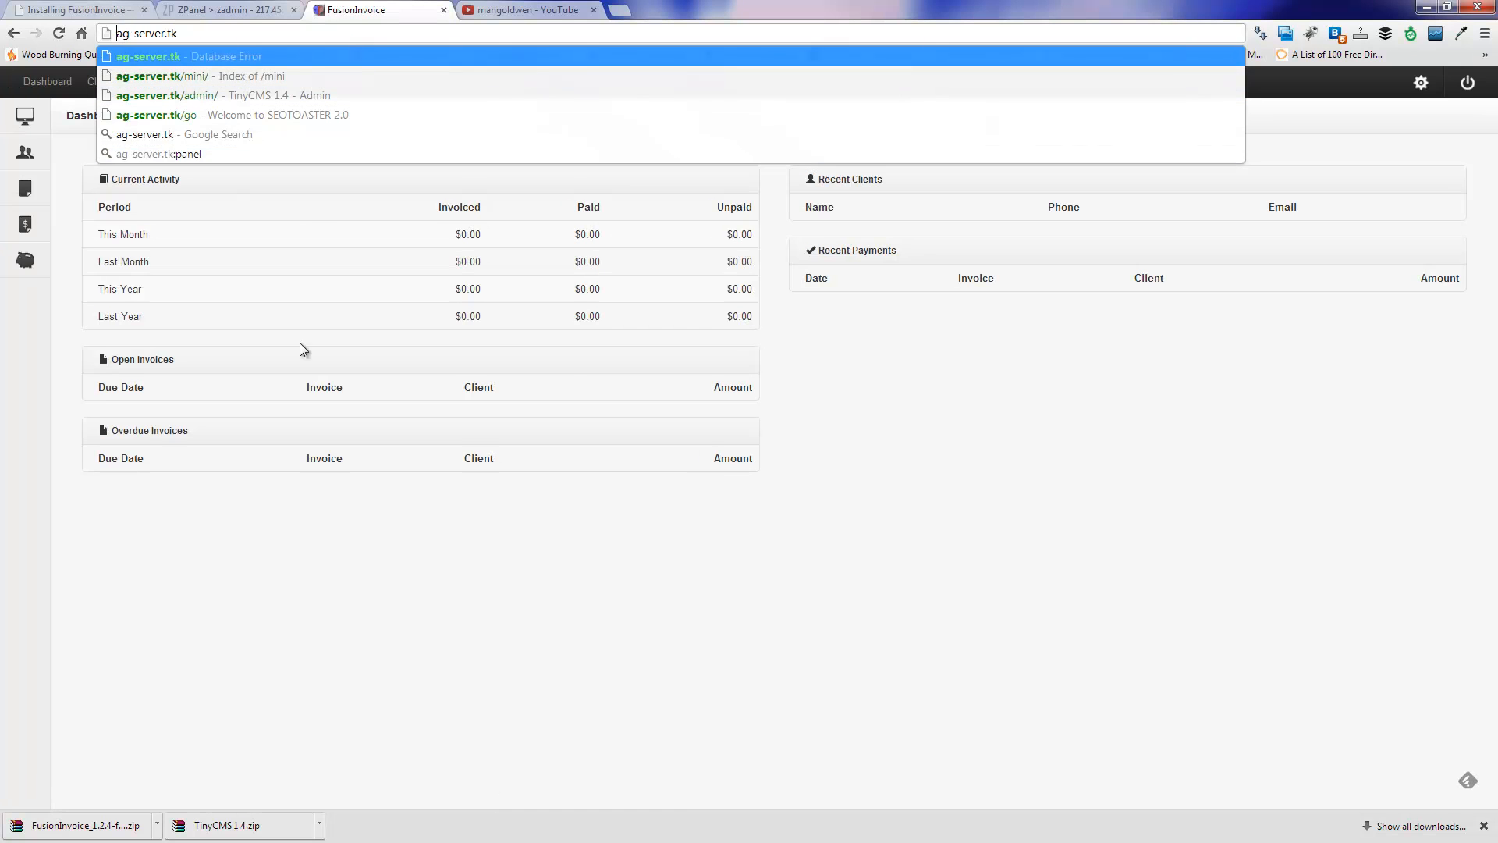
pyautogui.moveTo(977, 276)
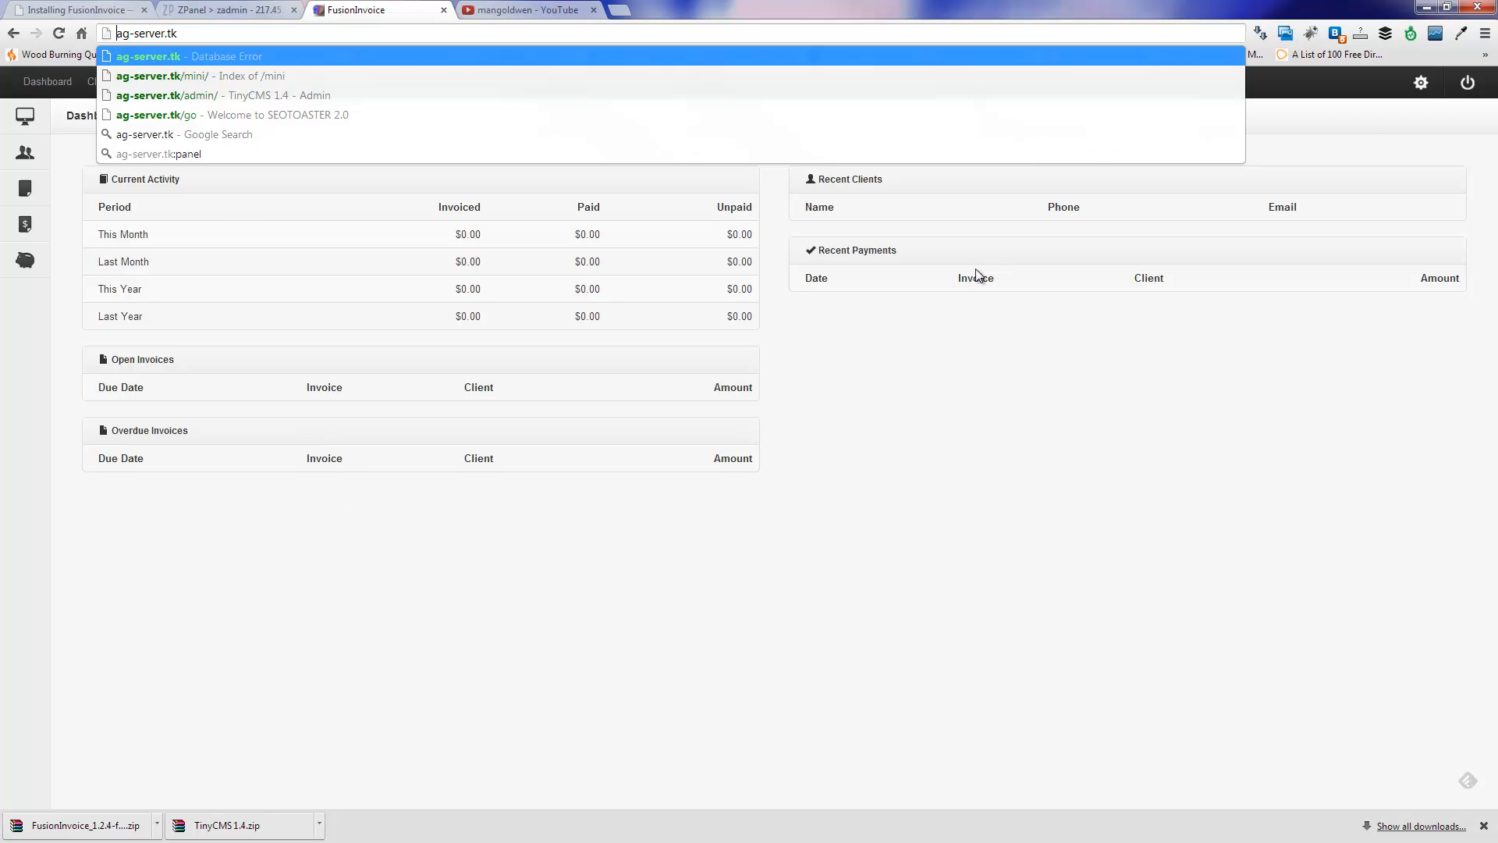
pyautogui.moveTo(1159, 41)
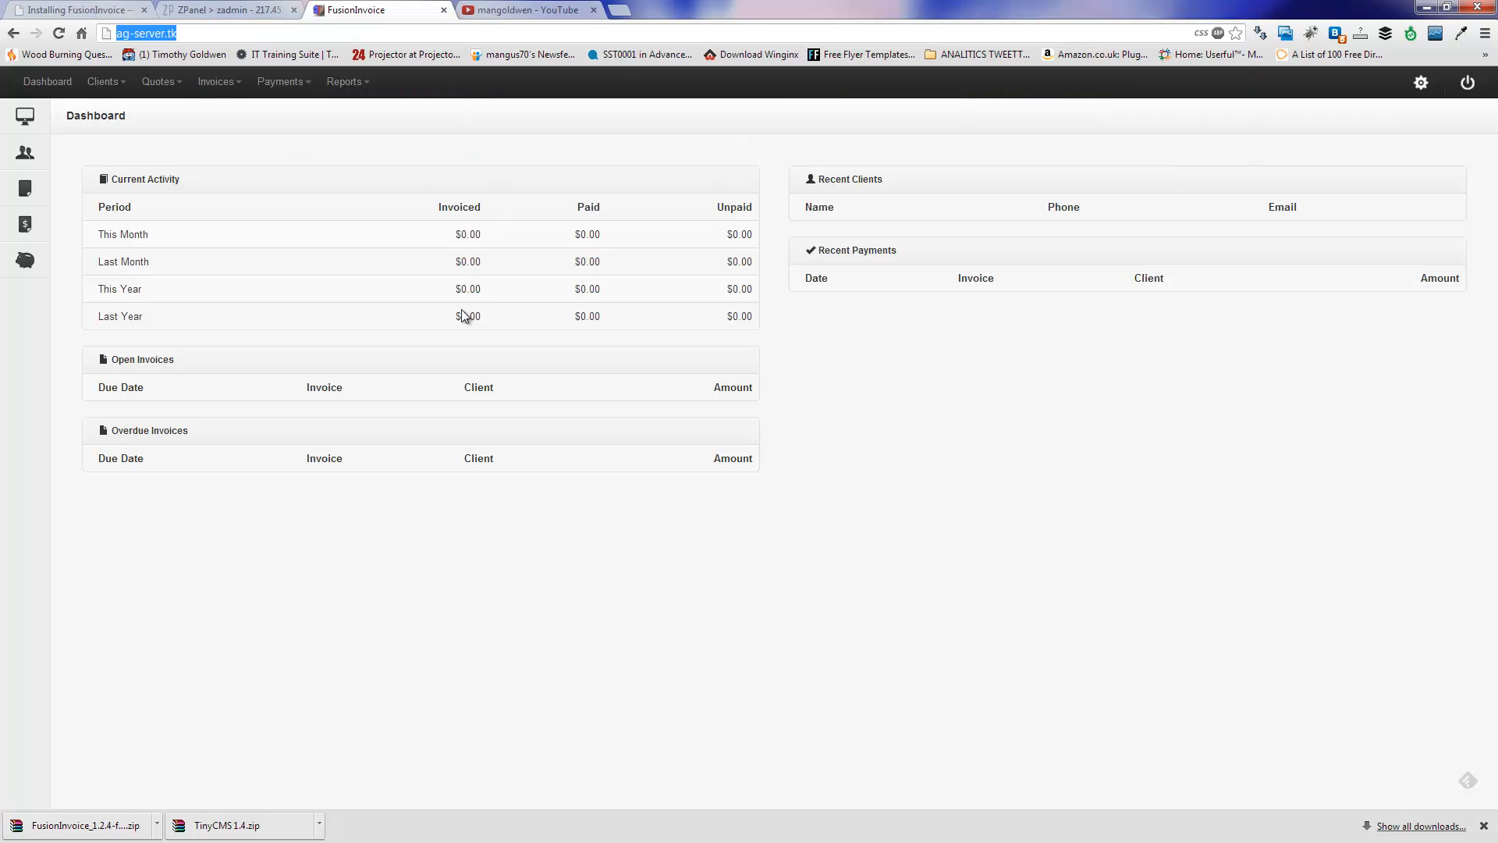
pyautogui.moveTo(196, 173)
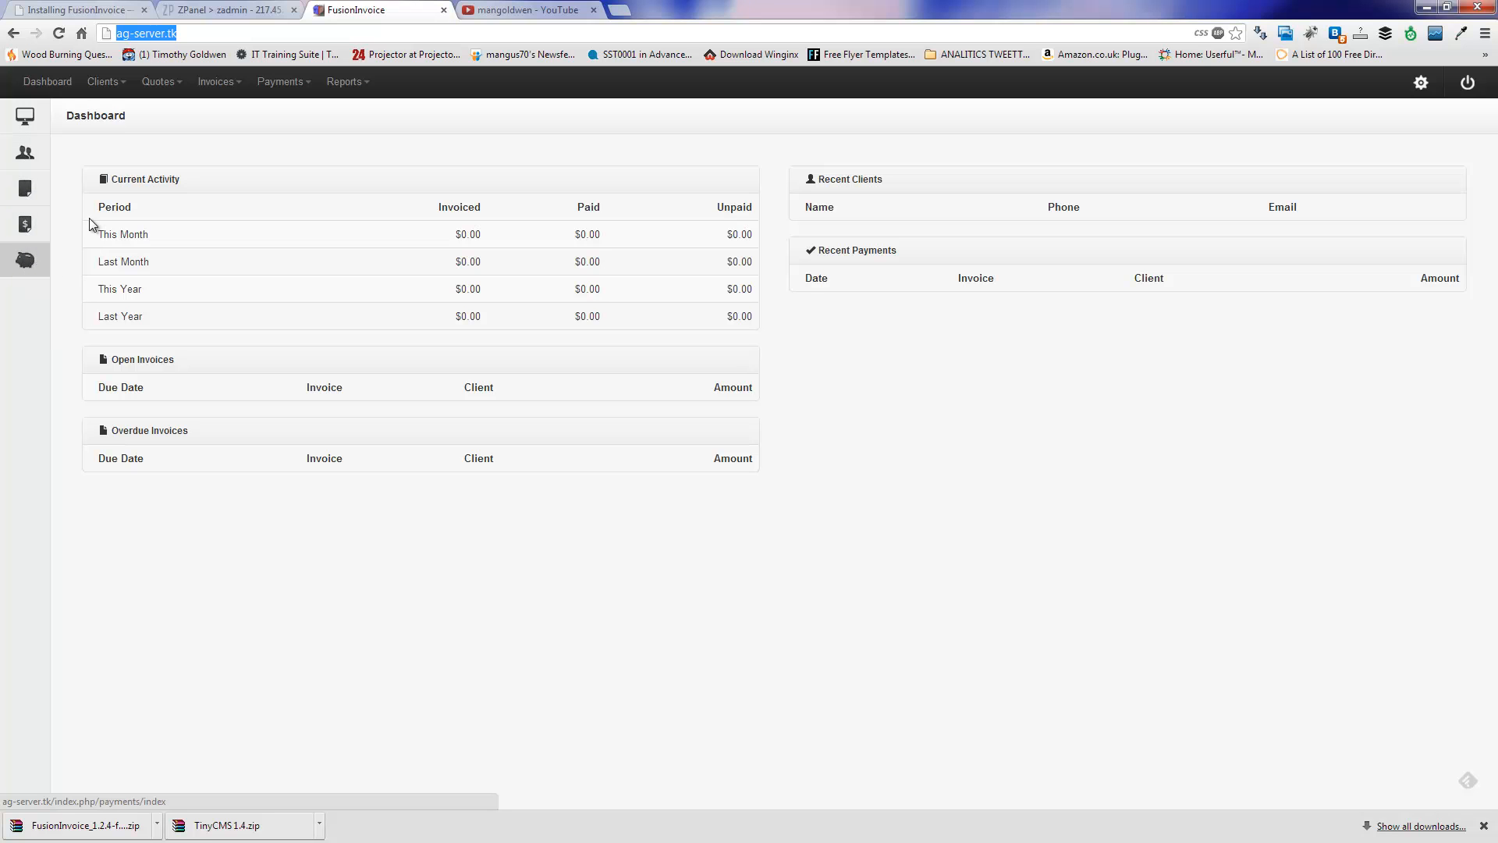
pyautogui.moveTo(297, 92)
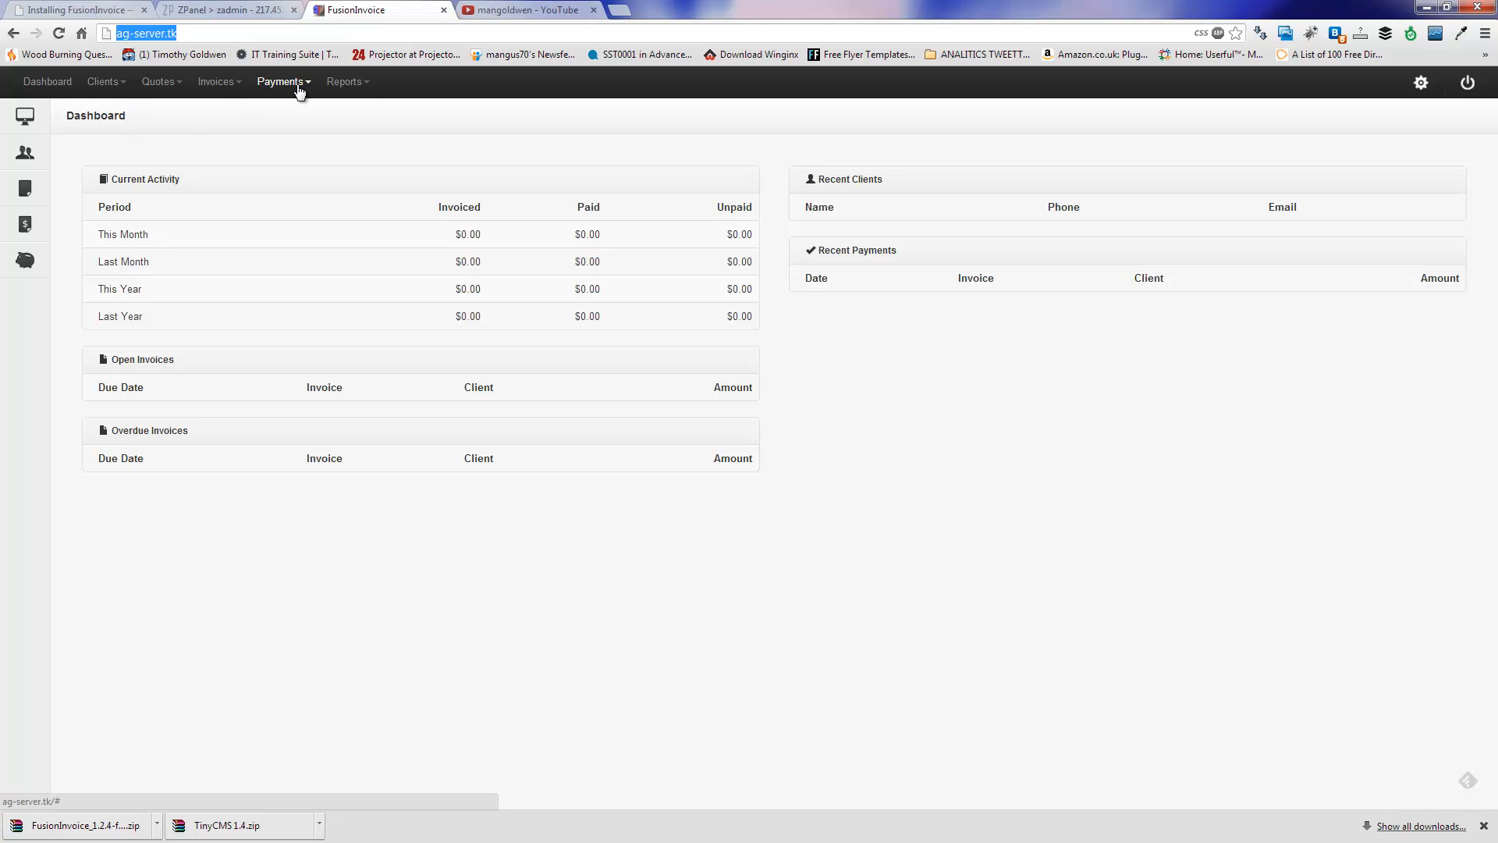
pyautogui.click(282, 81)
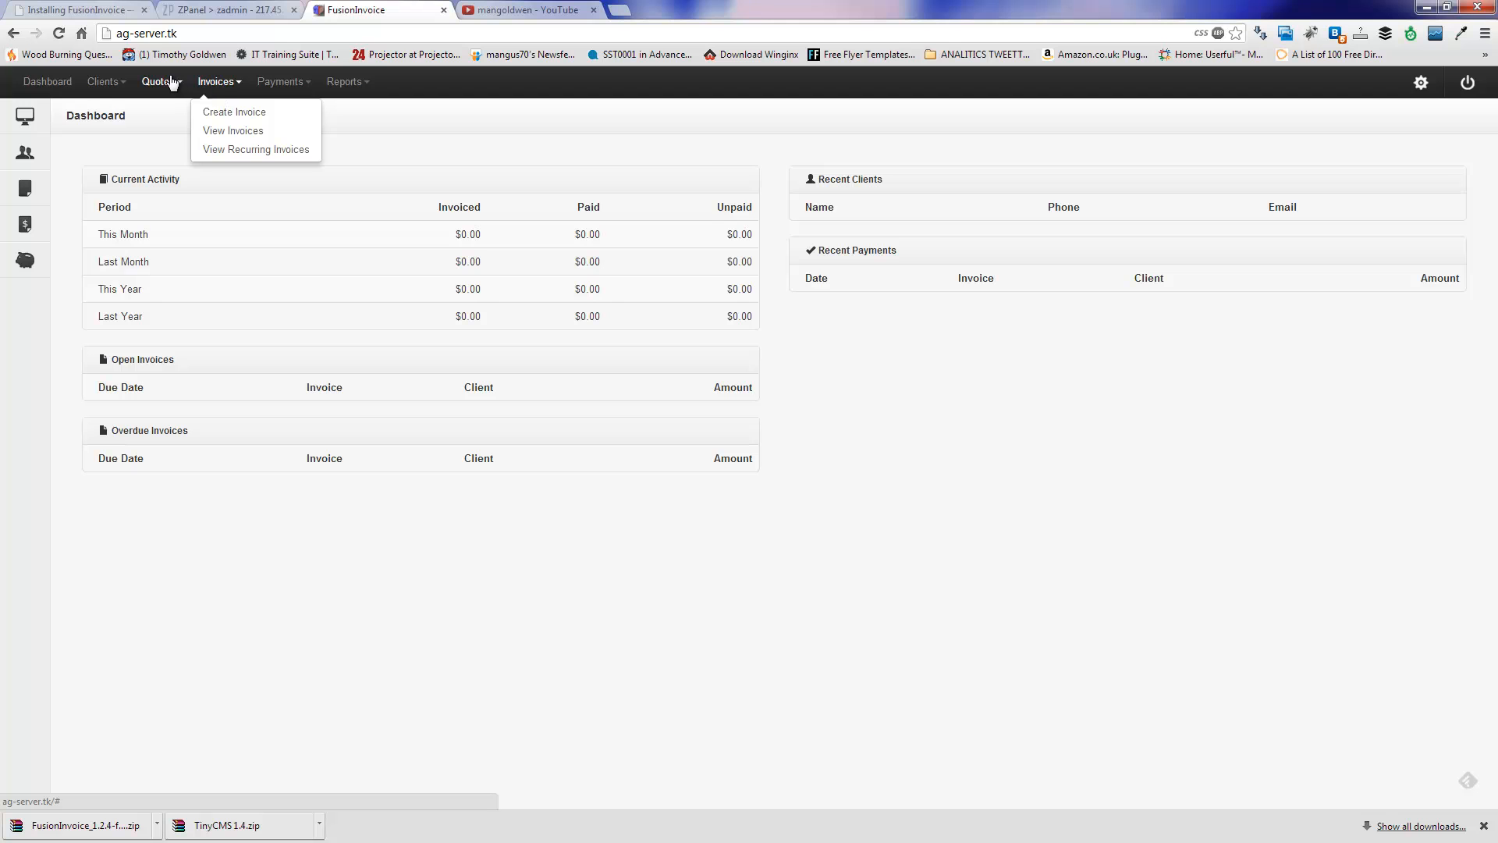
pyautogui.click(103, 81)
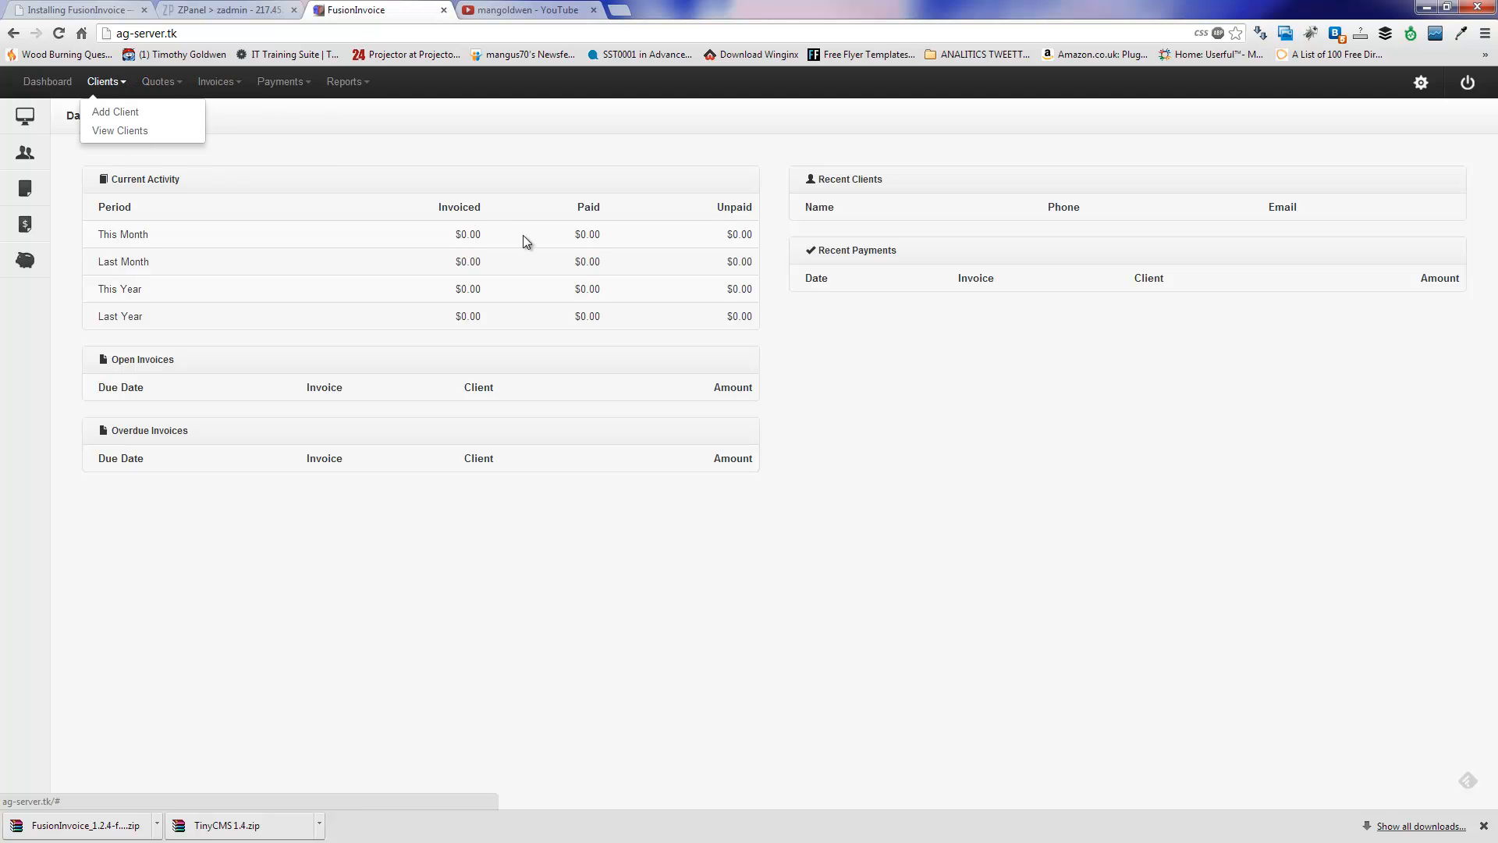
pyautogui.click(1420, 83)
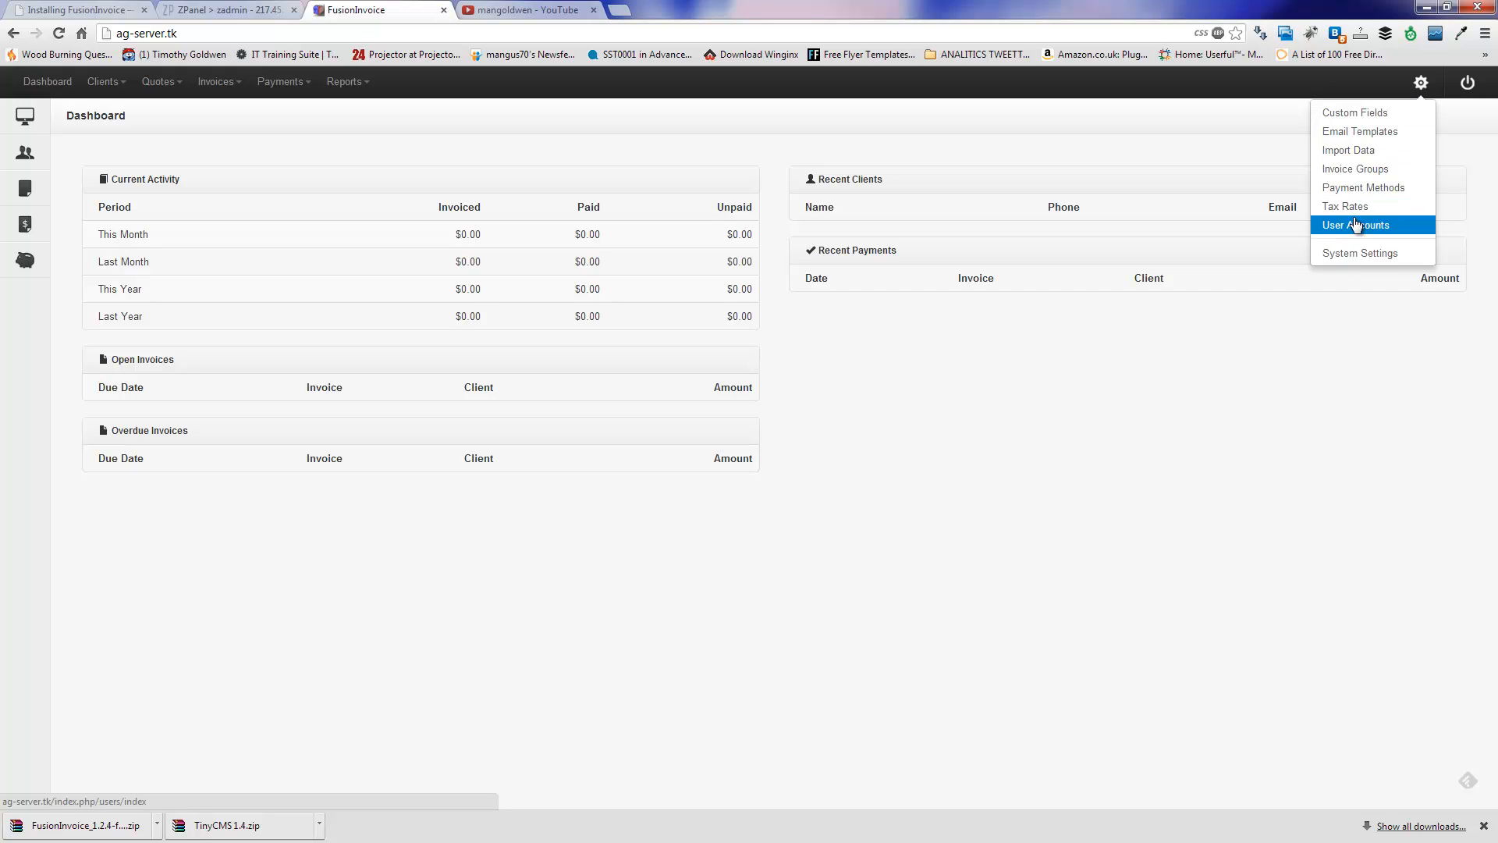
# - Create and save a new payment method named 'cash' from the Payment Methods list
pyautogui.click(1364, 187)
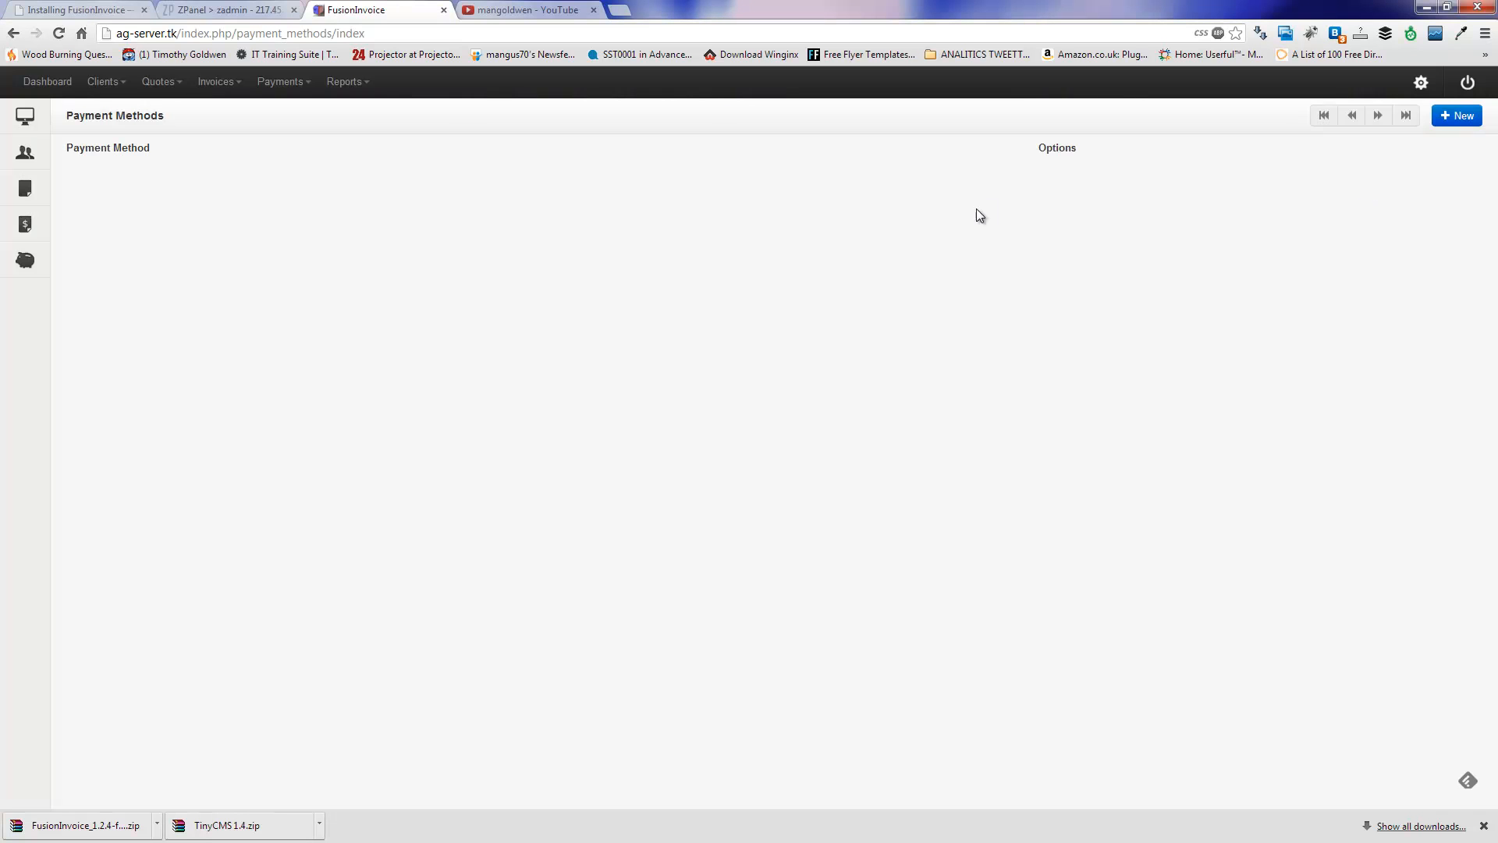
pyautogui.moveTo(134, 137)
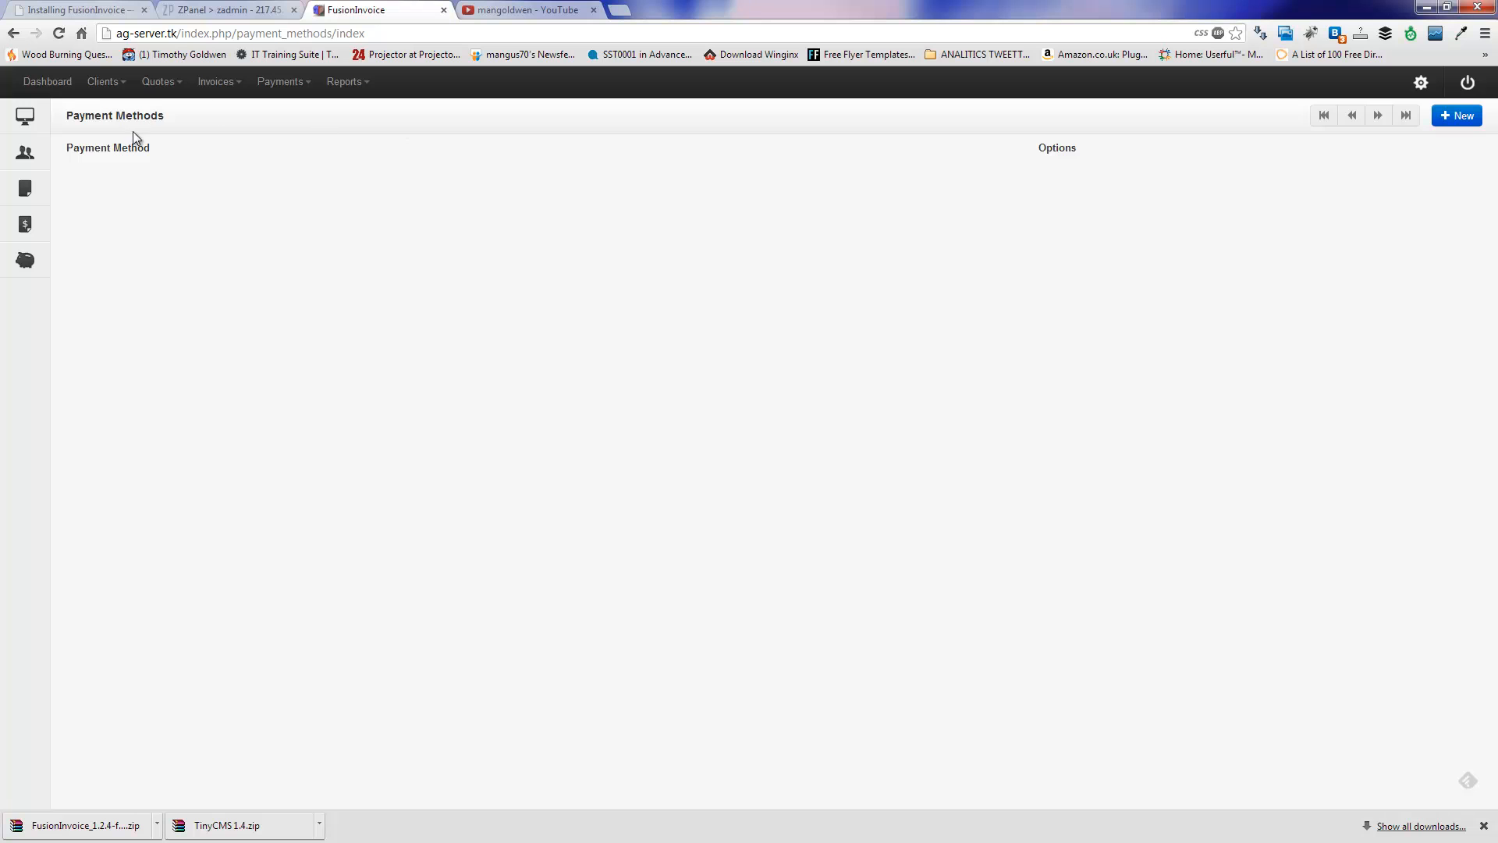
pyautogui.moveTo(275, 125)
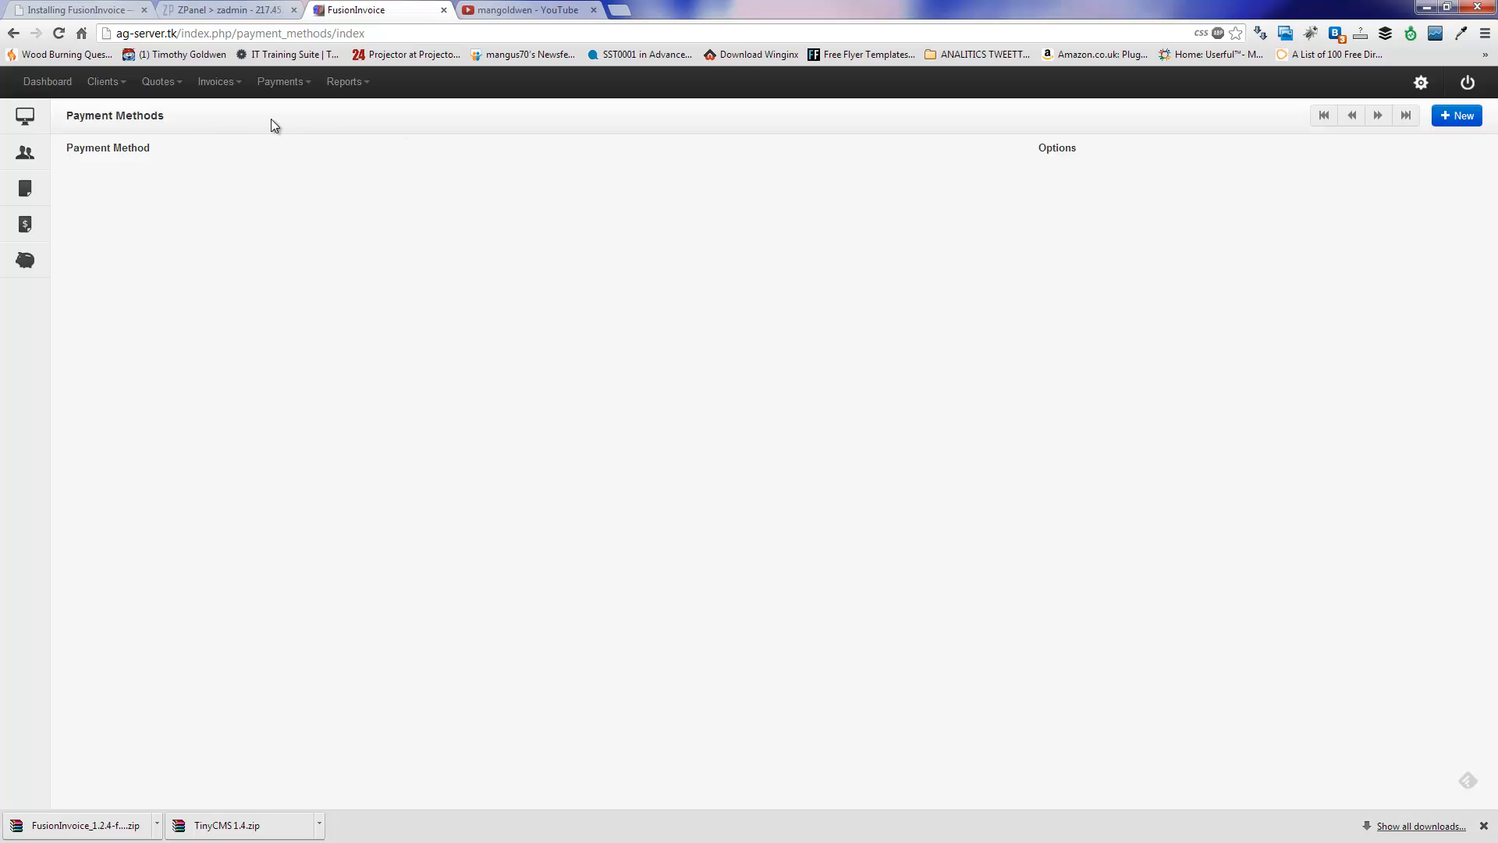
pyautogui.click(281, 81)
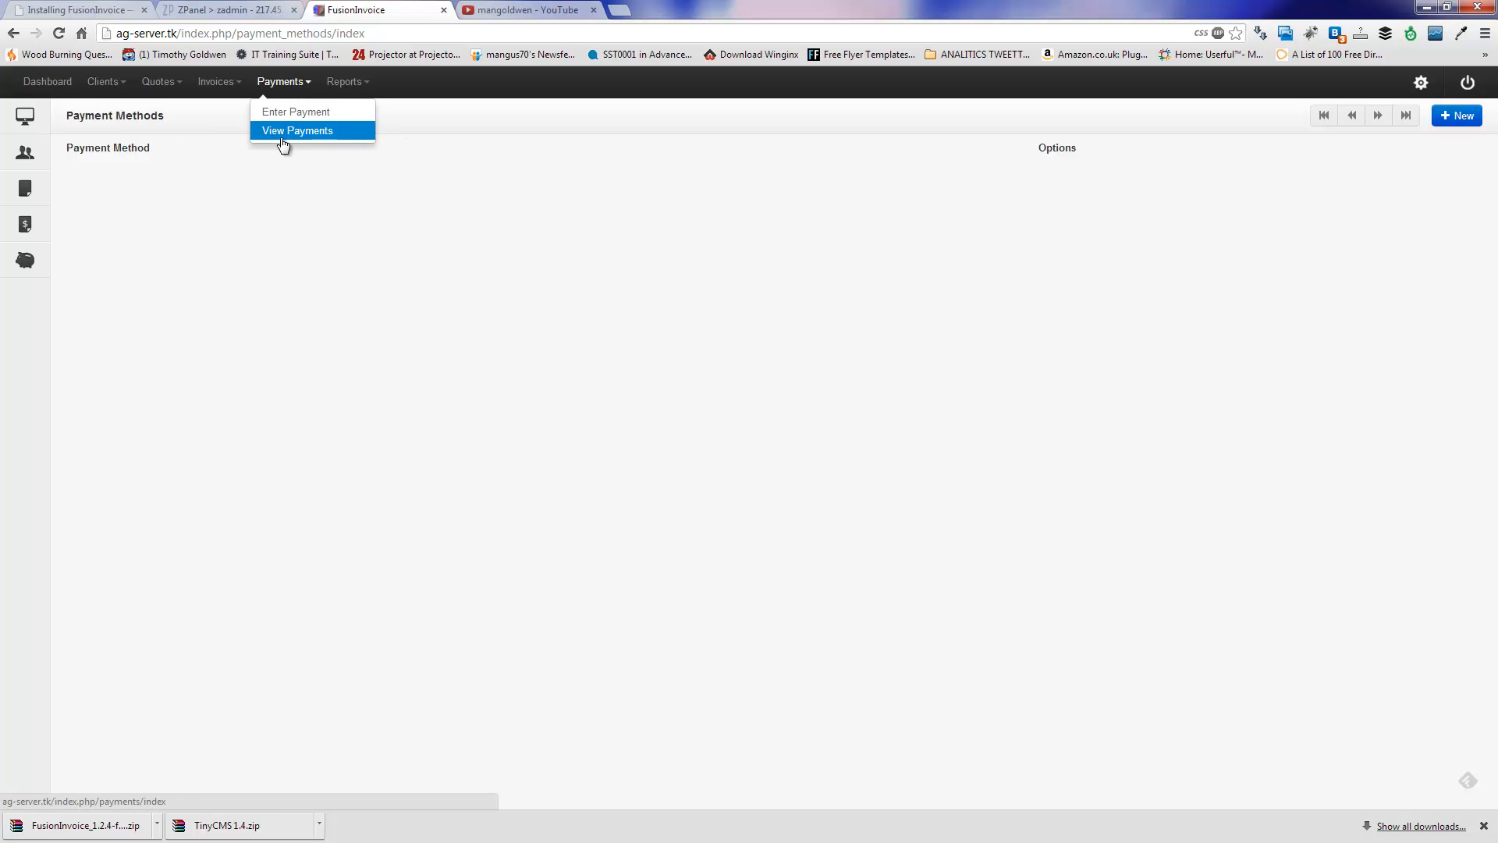
pyautogui.moveTo(239, 62)
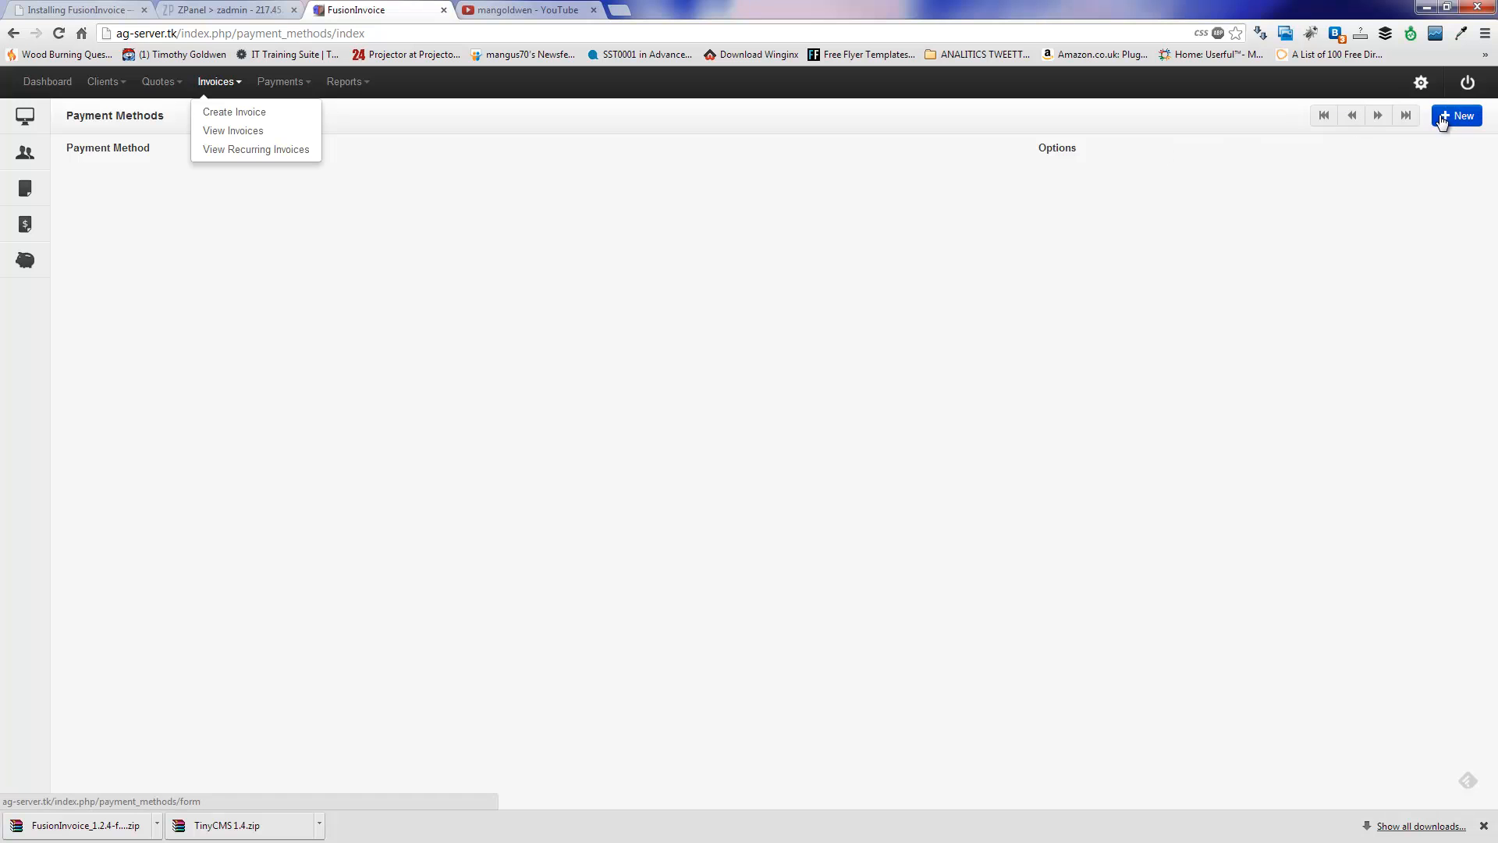
pyautogui.click(1459, 114)
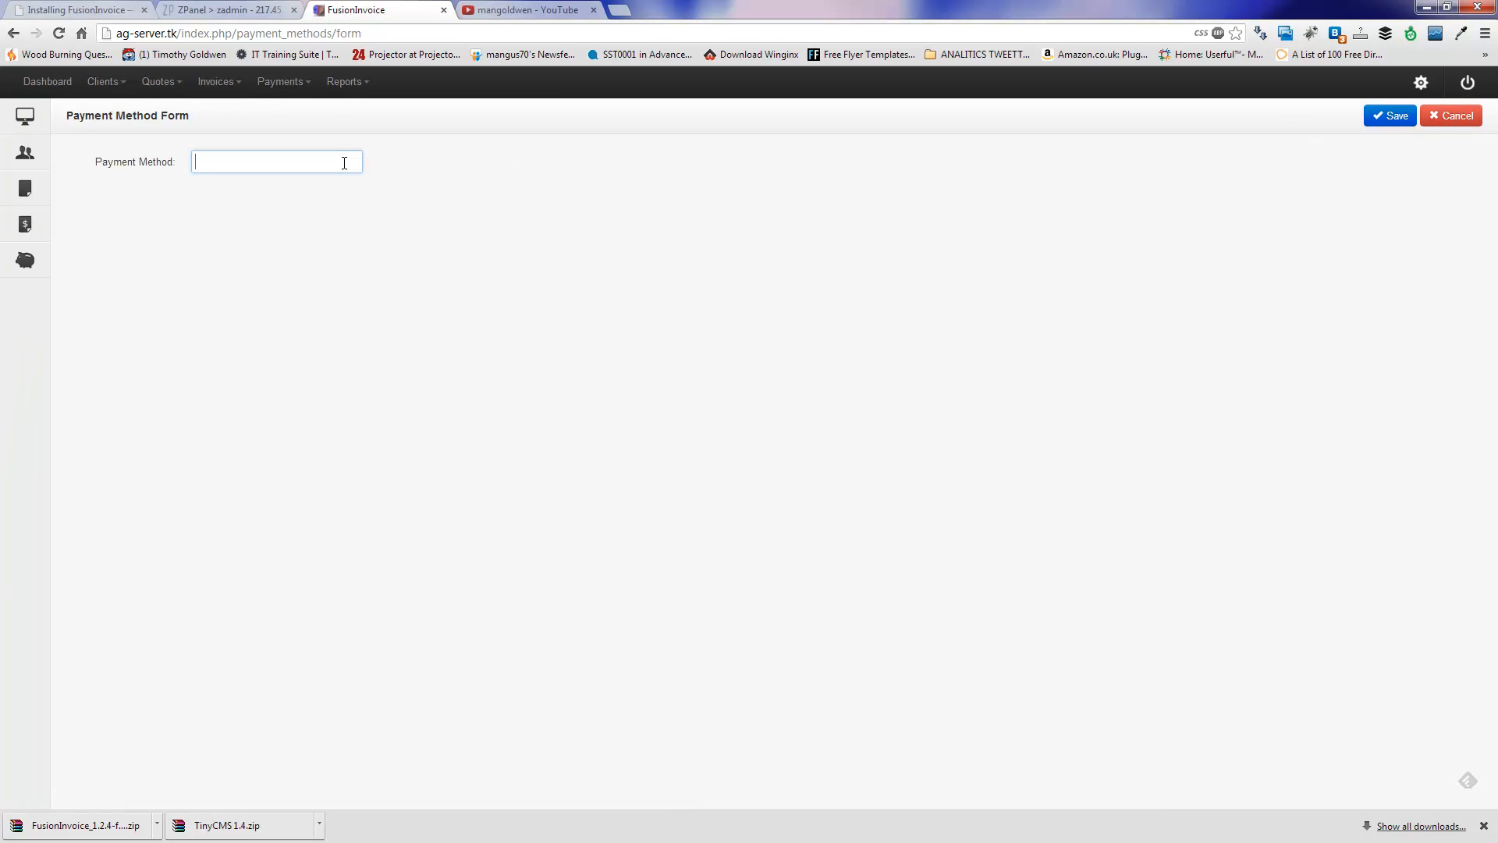
pyautogui.write('ca')
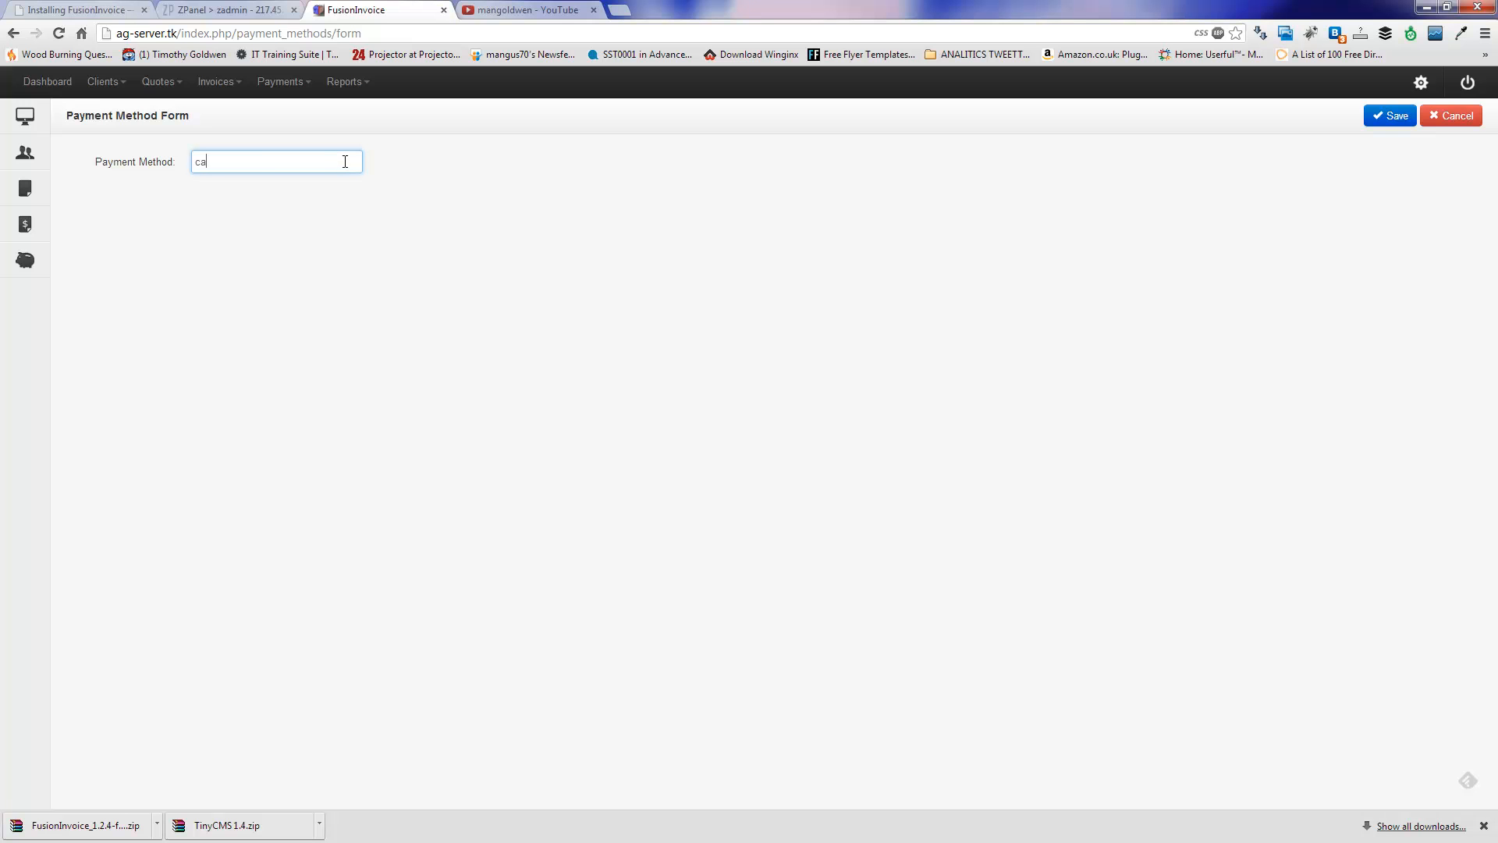
pyautogui.click(1389, 113)
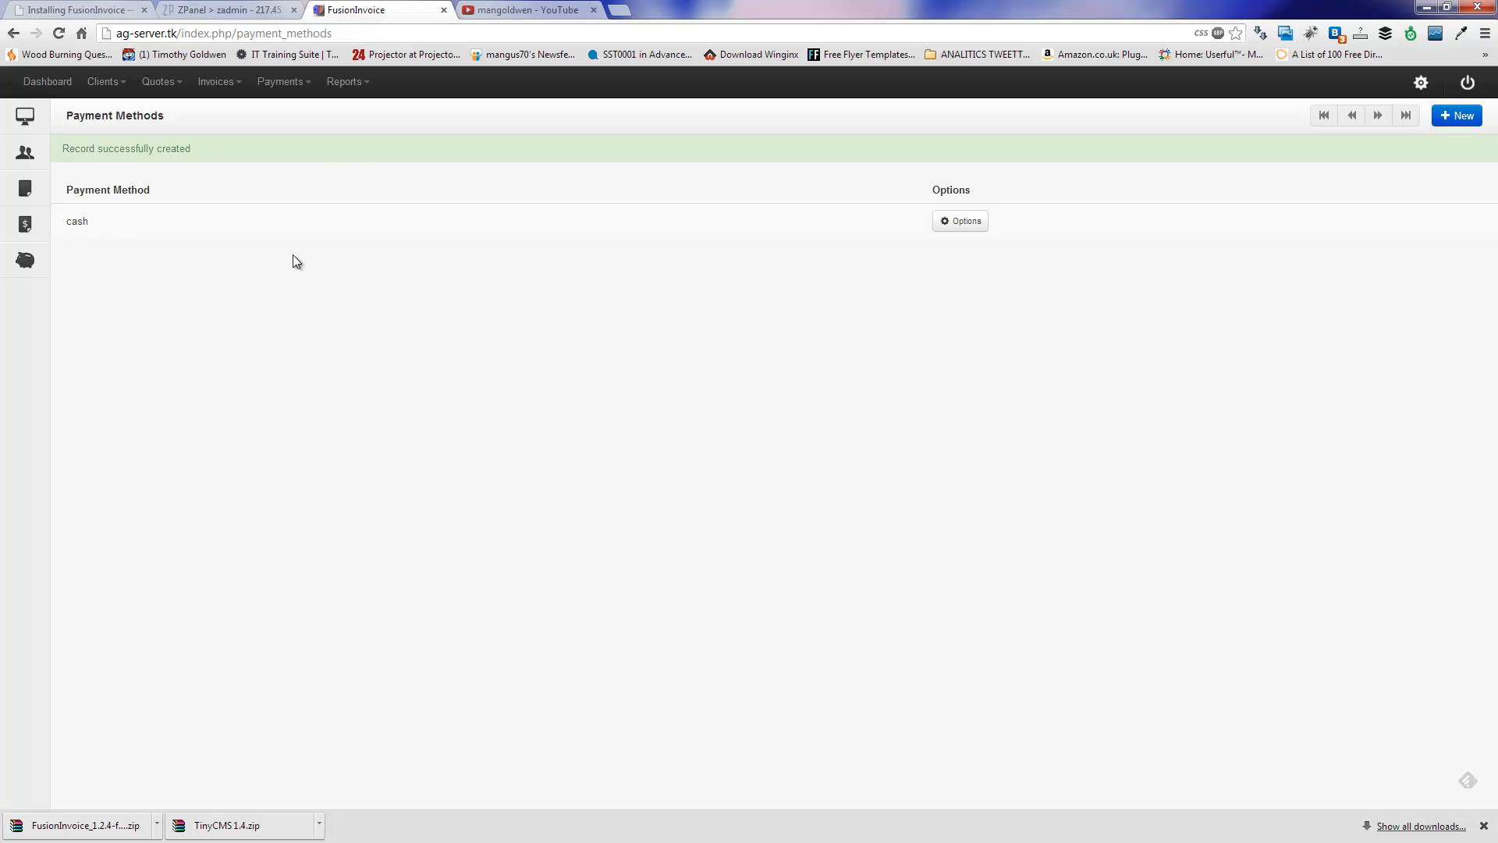
# - Show and hide the Options choices (edit/delete) for the cash method
pyautogui.click(959, 219)
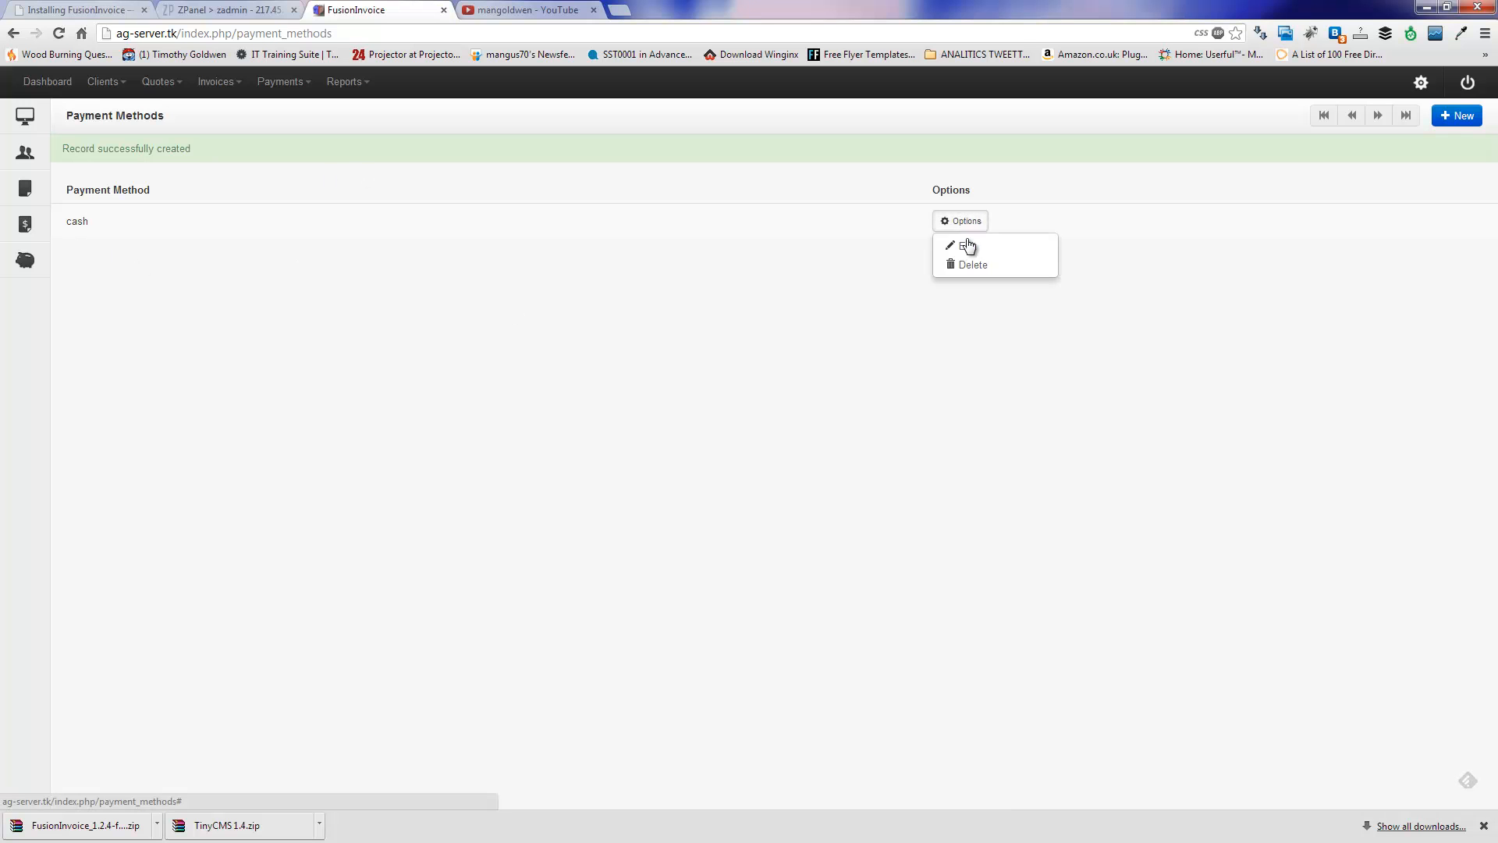
pyautogui.click(960, 245)
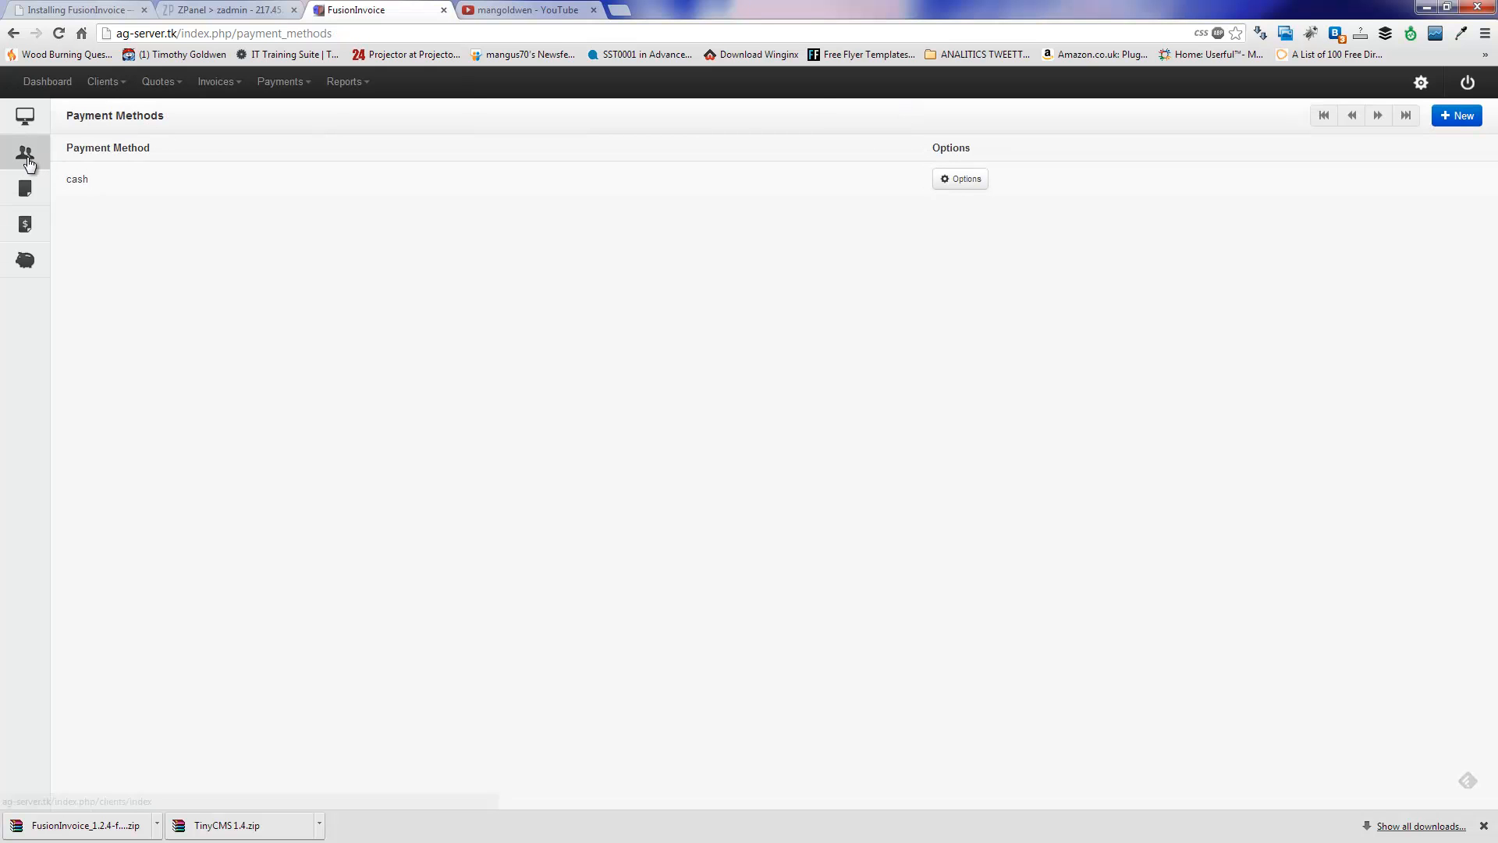
# - Glance at Clients and Dashboard, then move to the documentation and YouTube channel tabs
pyautogui.click(25, 154)
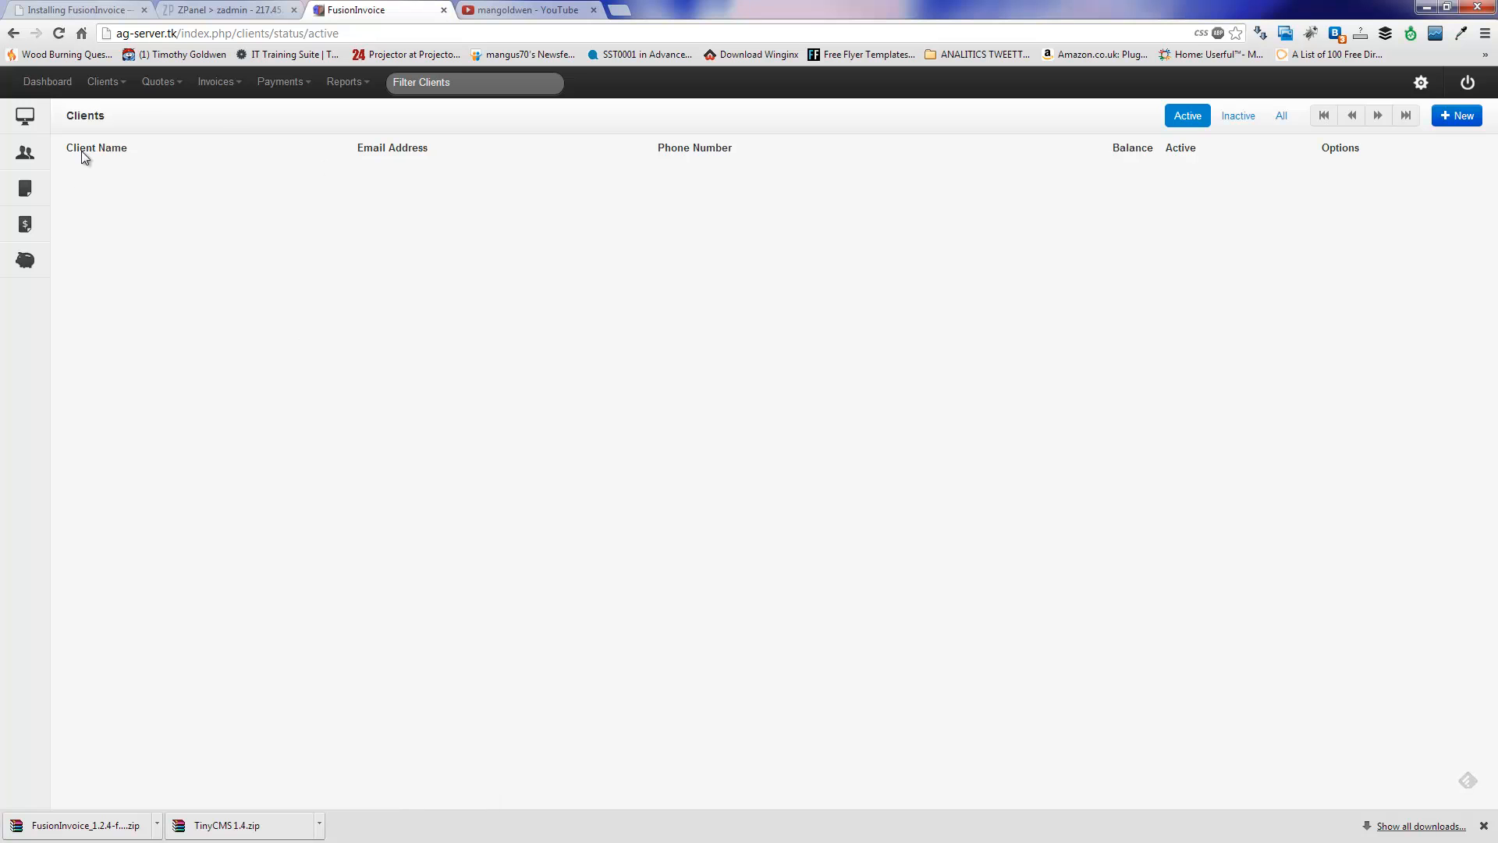
pyautogui.click(47, 82)
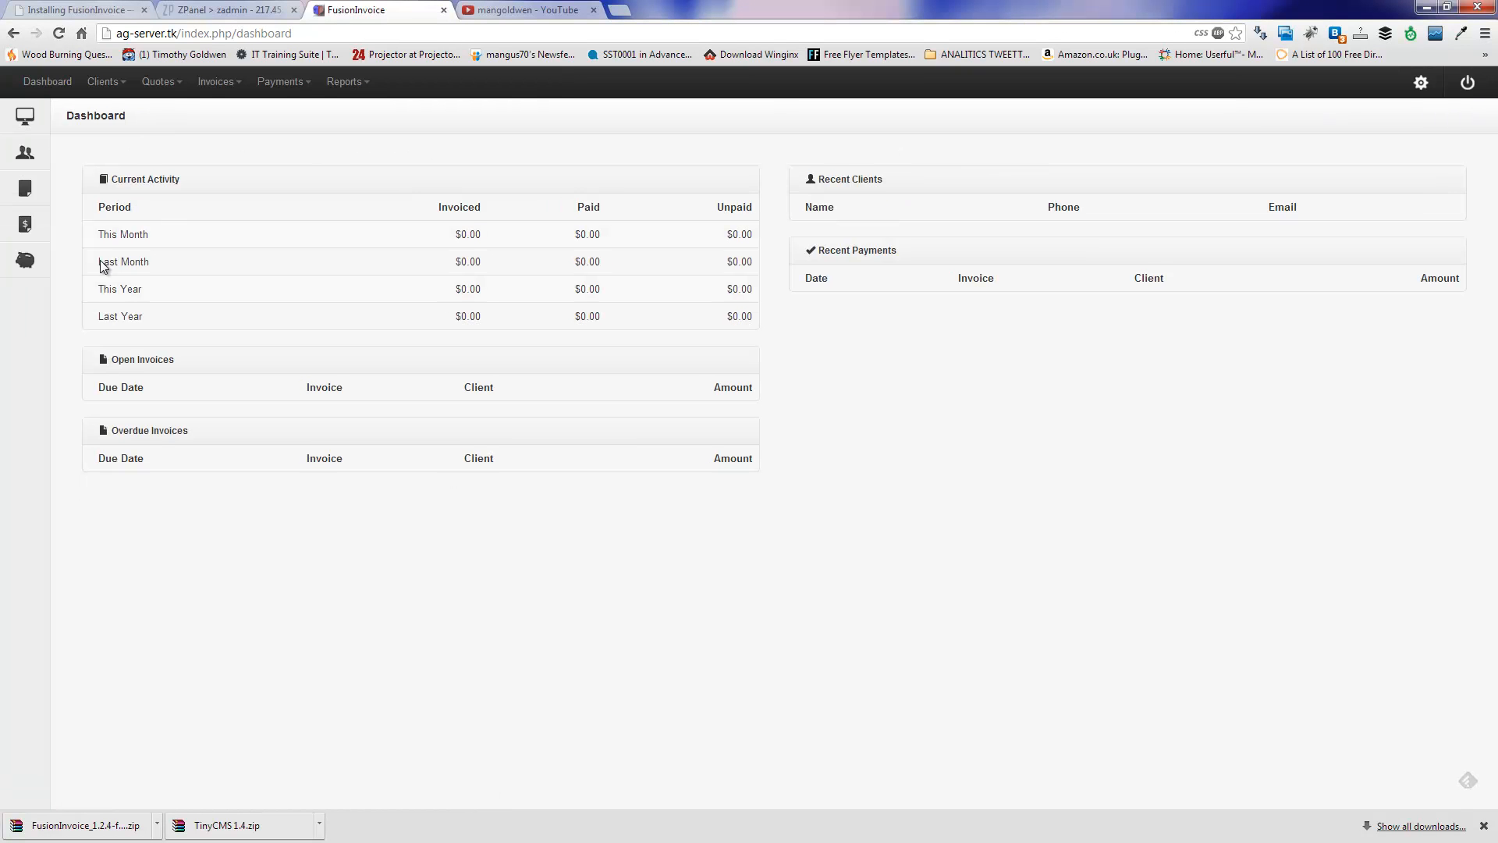
pyautogui.click(76, 10)
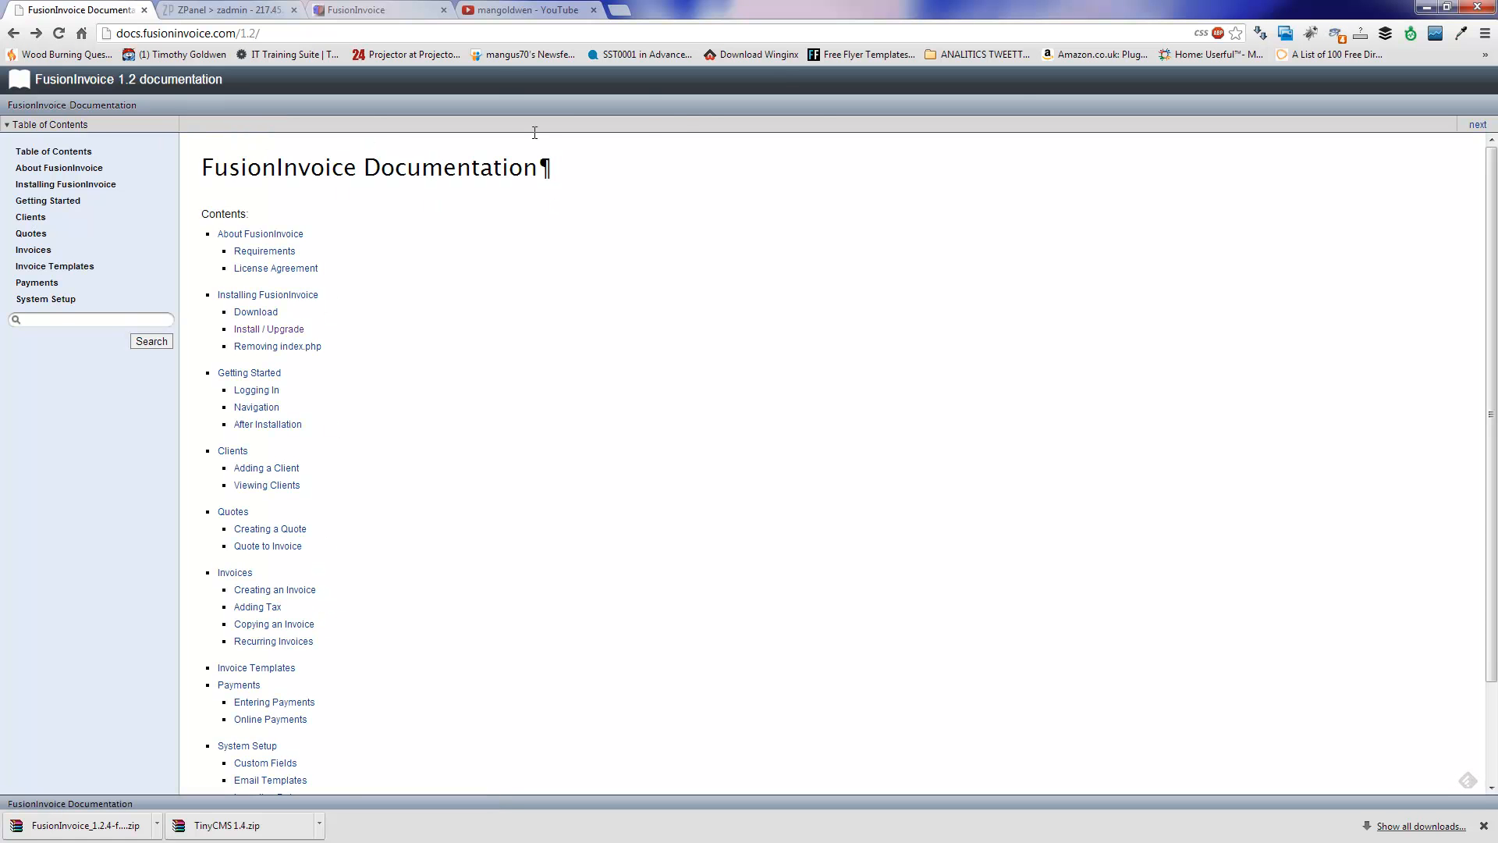
pyautogui.click(524, 10)
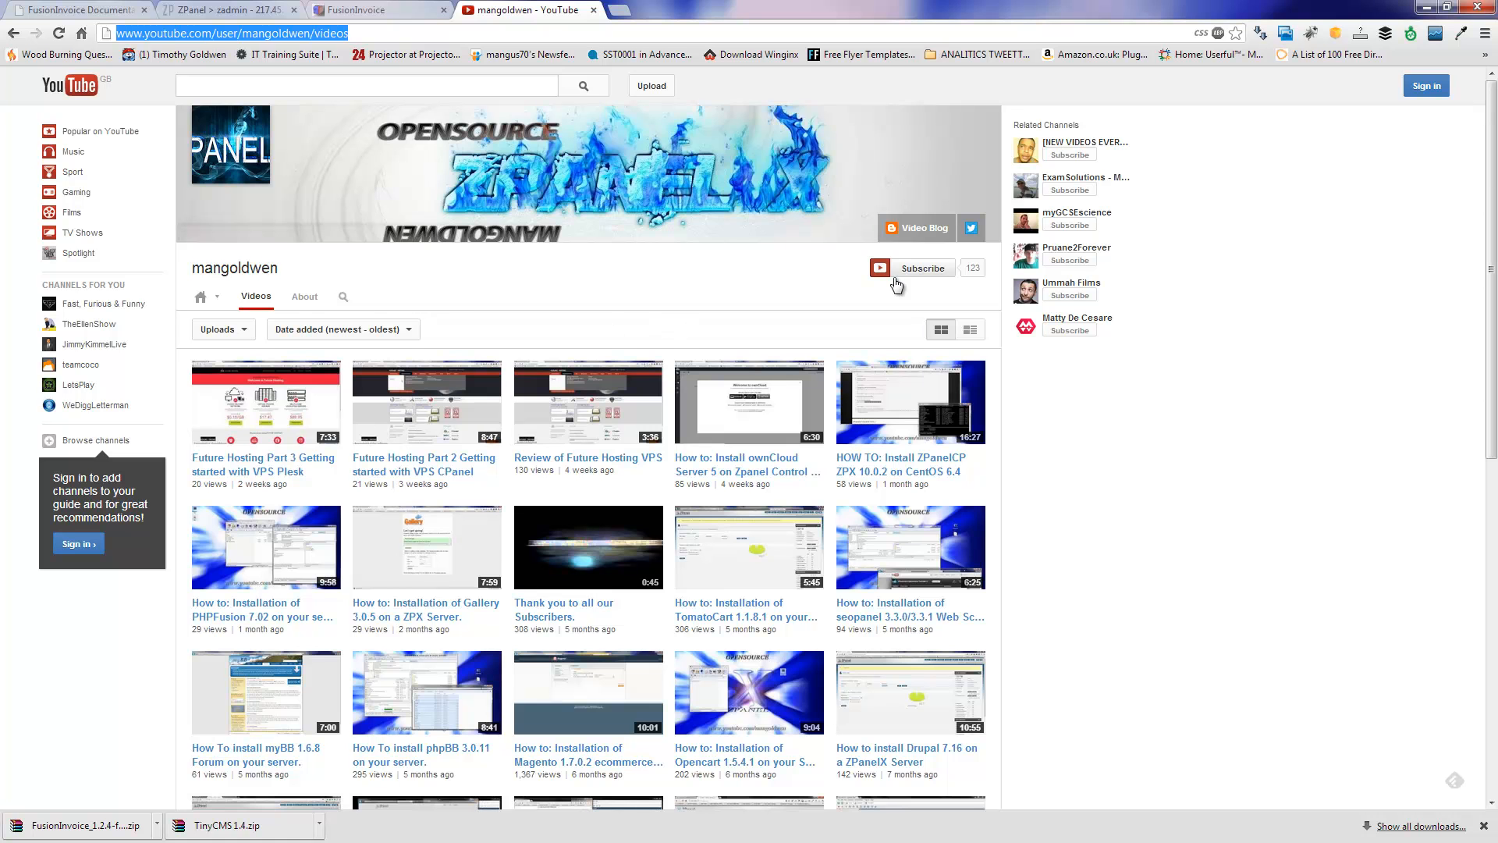
pyautogui.moveTo(686, 199)
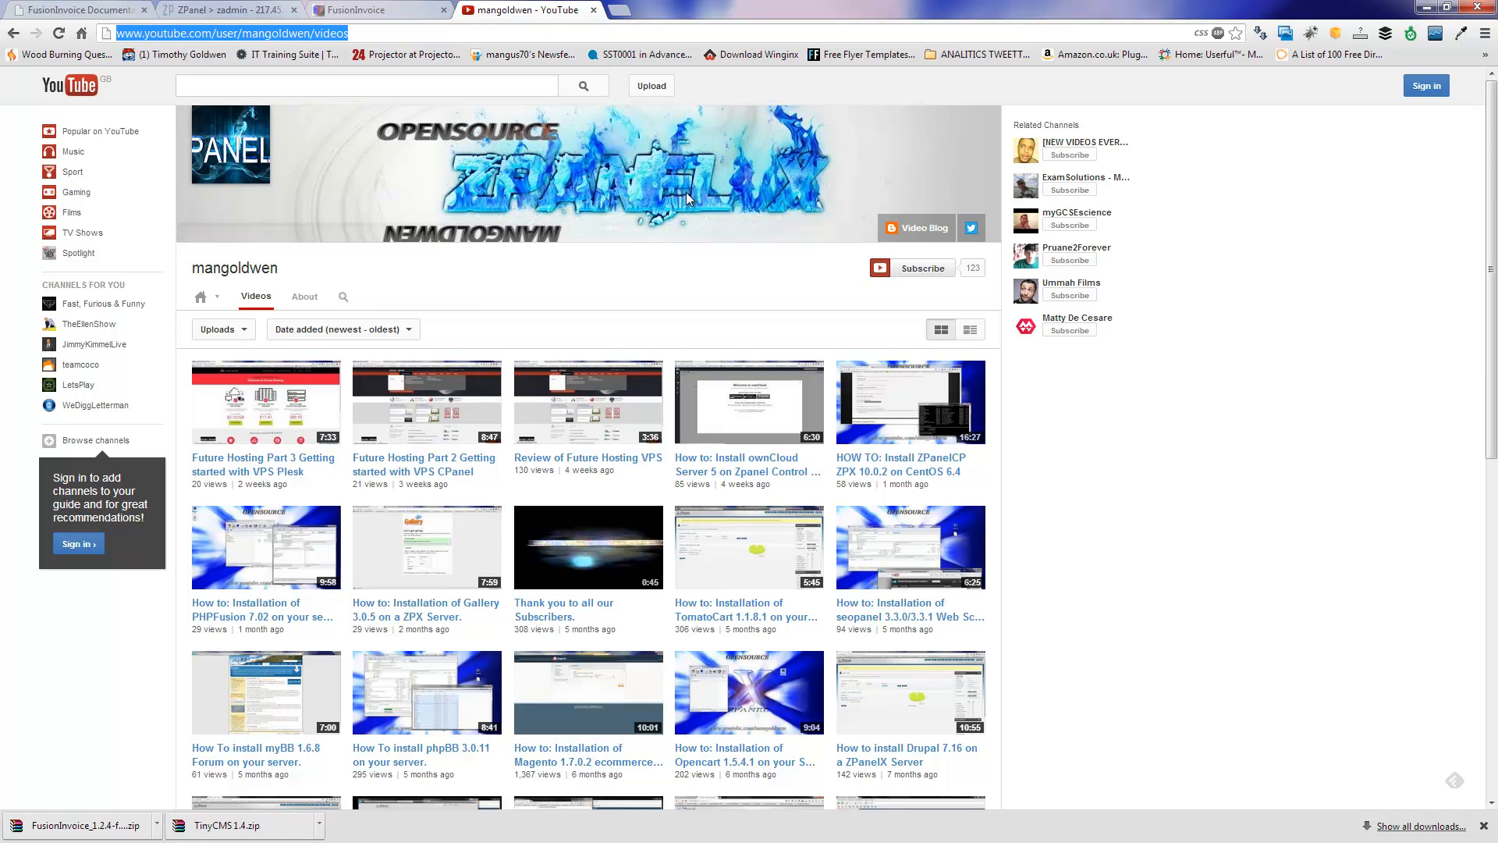